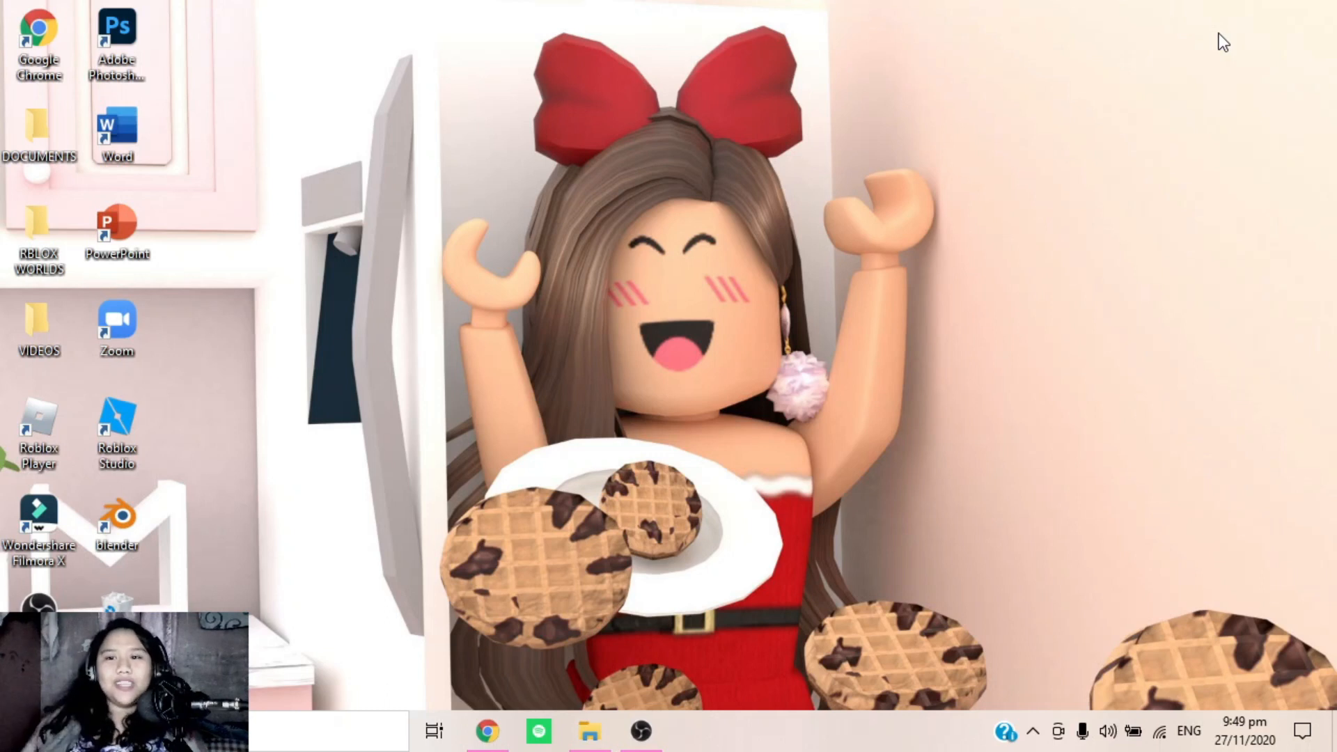
Step: Launch Roblox Studio from the desktop shortcut and start a new Baseplate place
left_click(116, 431)
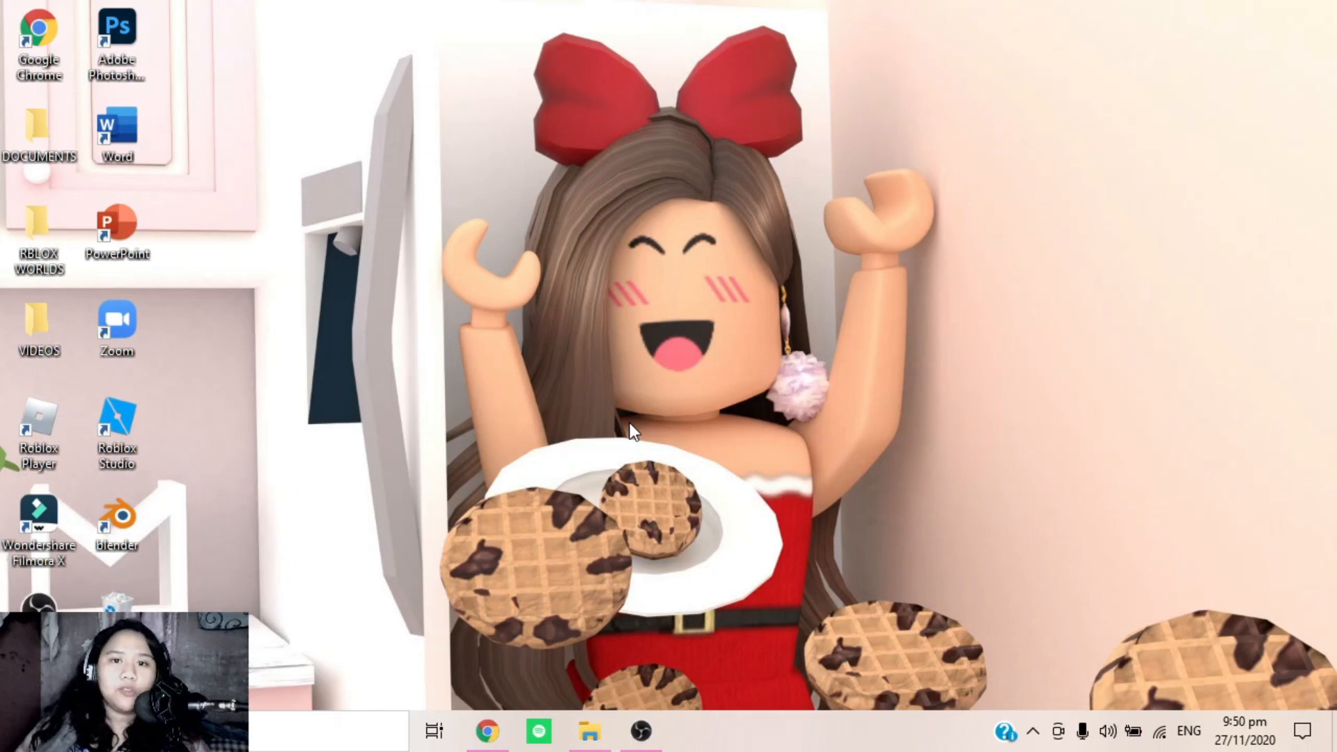
mouse_move(805, 268)
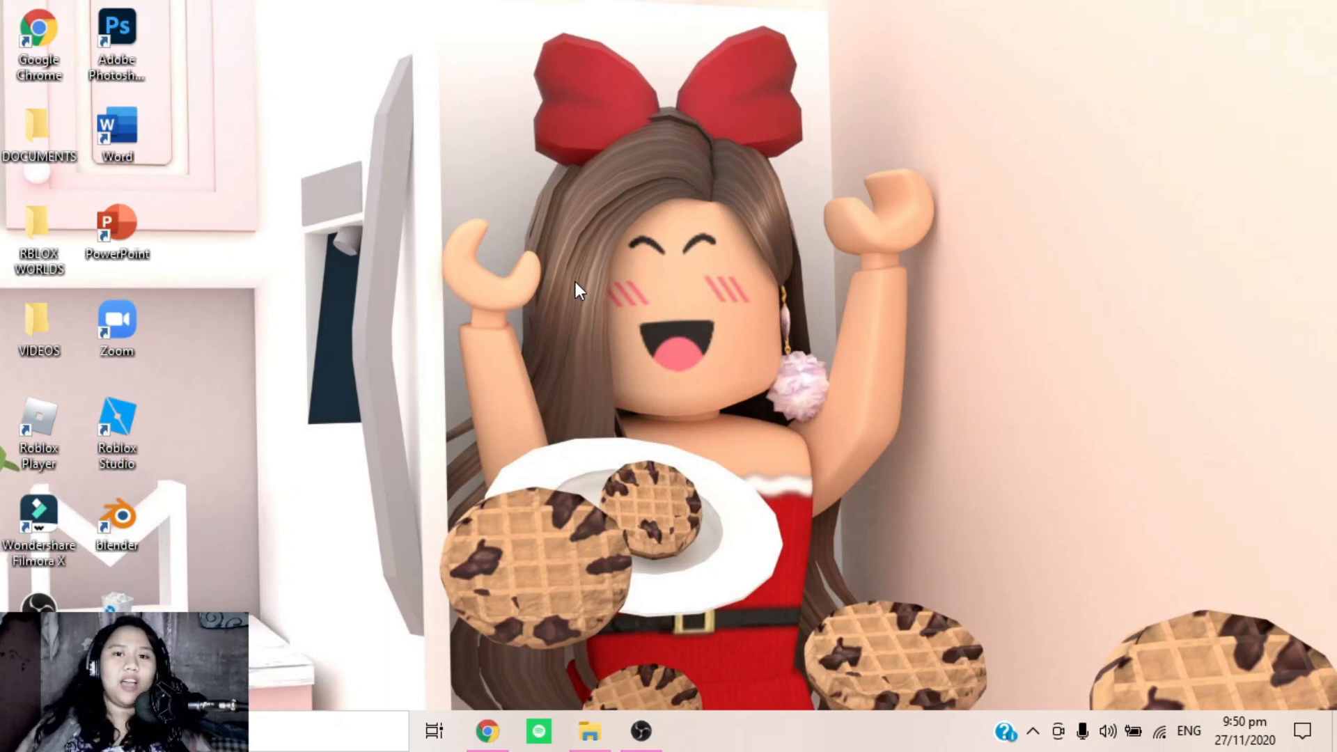
mouse_move(570, 424)
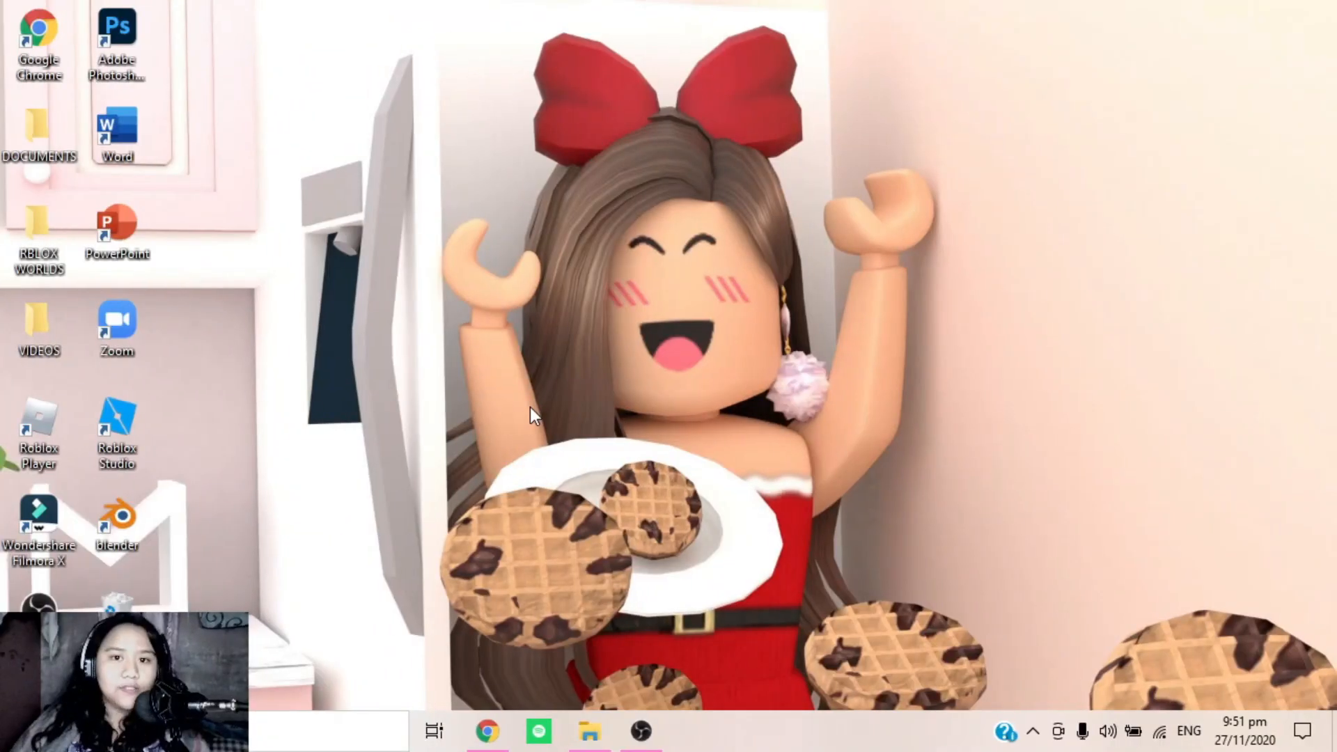
left_click(117, 430)
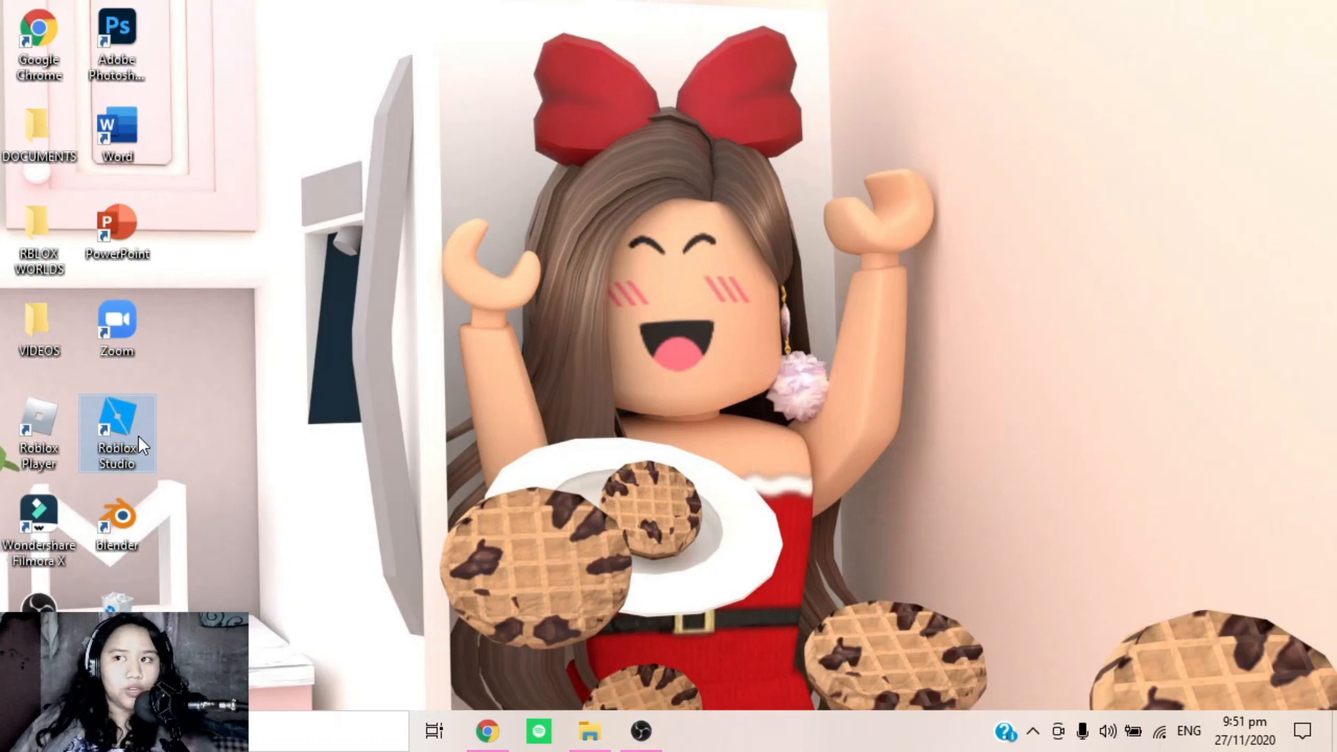
double_click(117, 426)
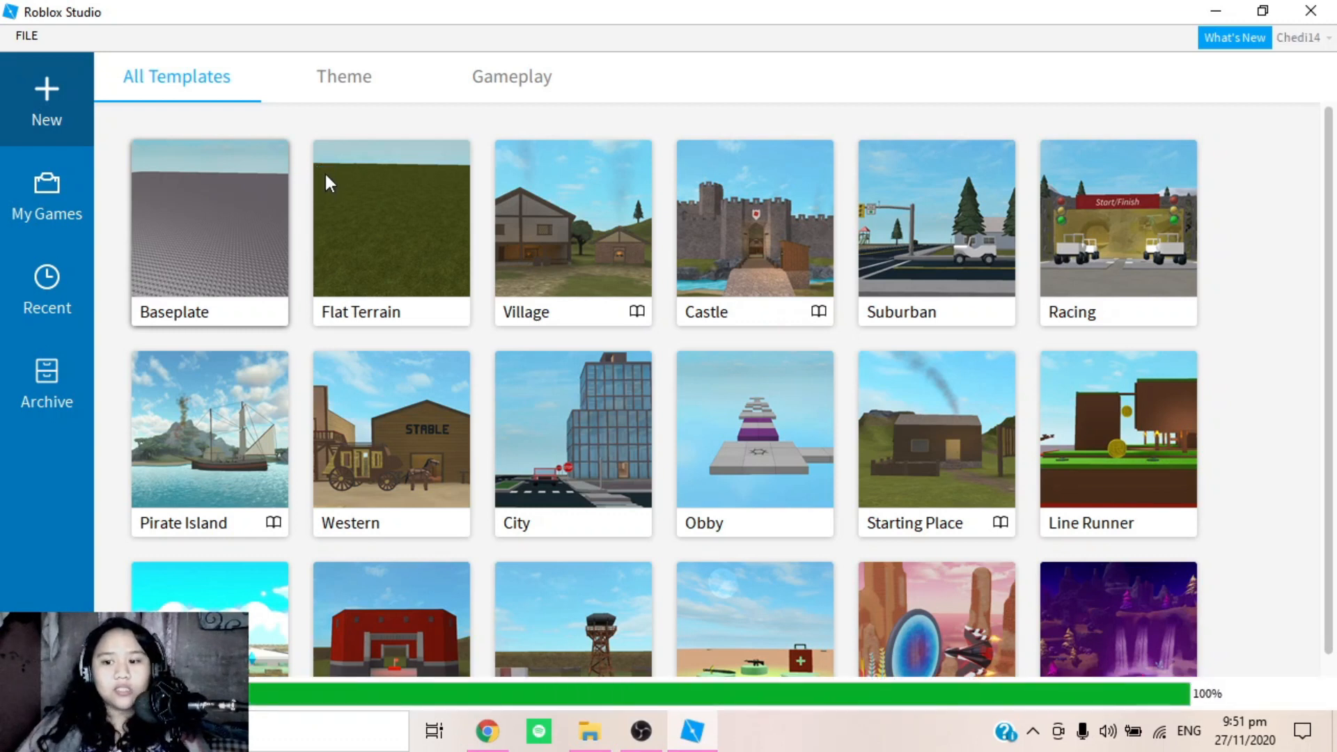
left_click(209, 223)
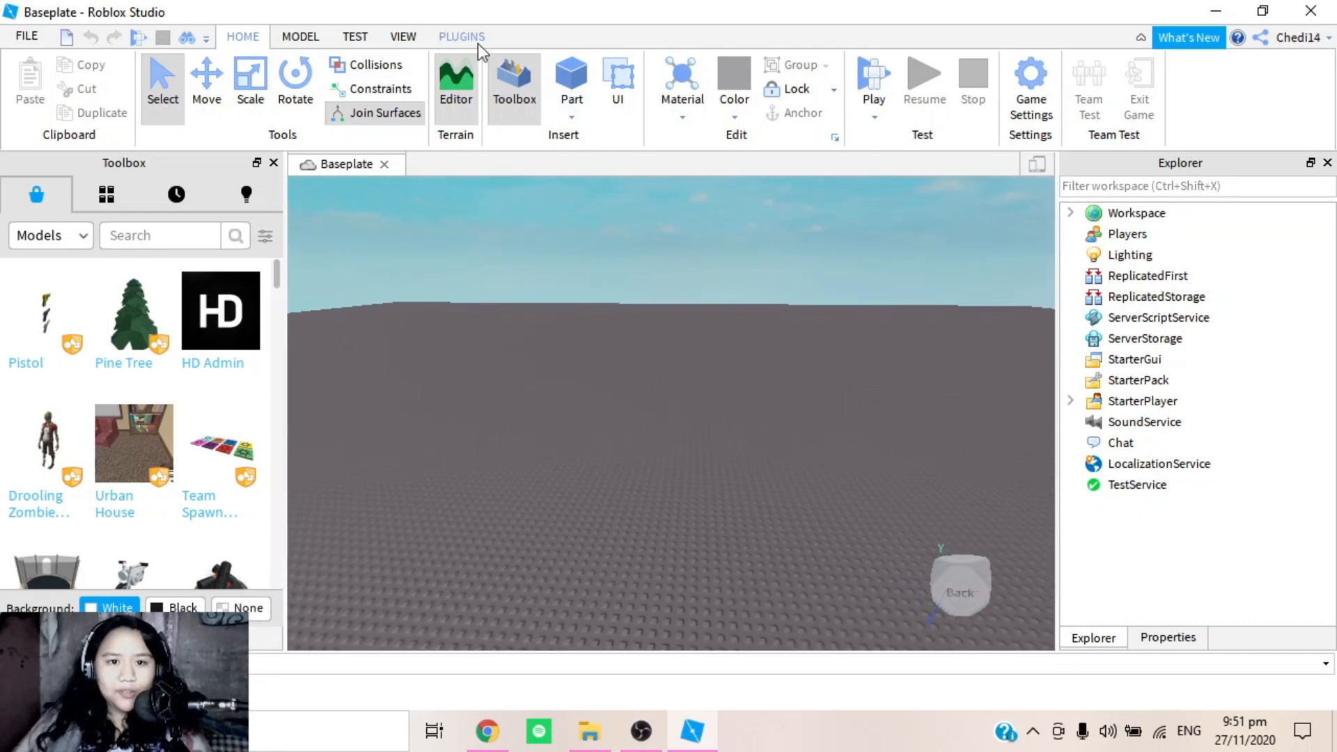
Step: Spawn the account's avatar as an R6 character using the Load Character plugin
left_click(461, 35)
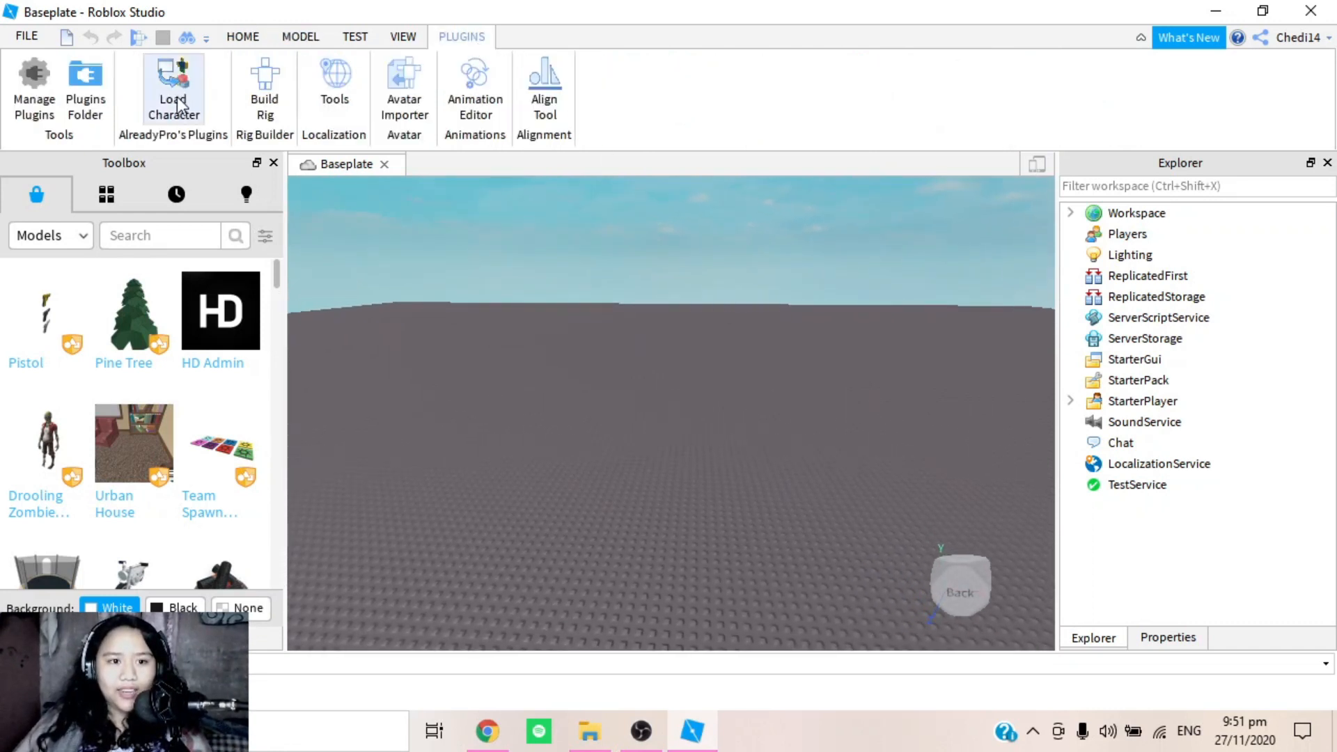
left_click(174, 90)
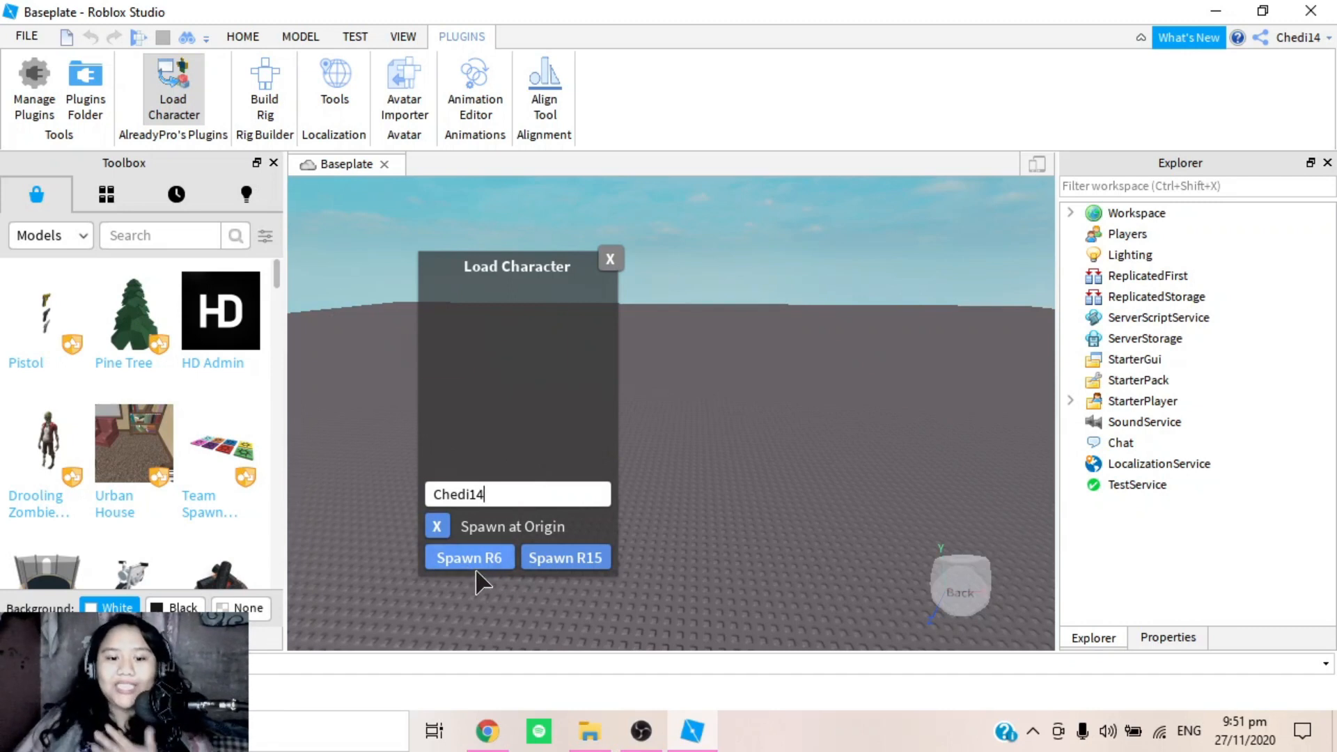
left_click(468, 557)
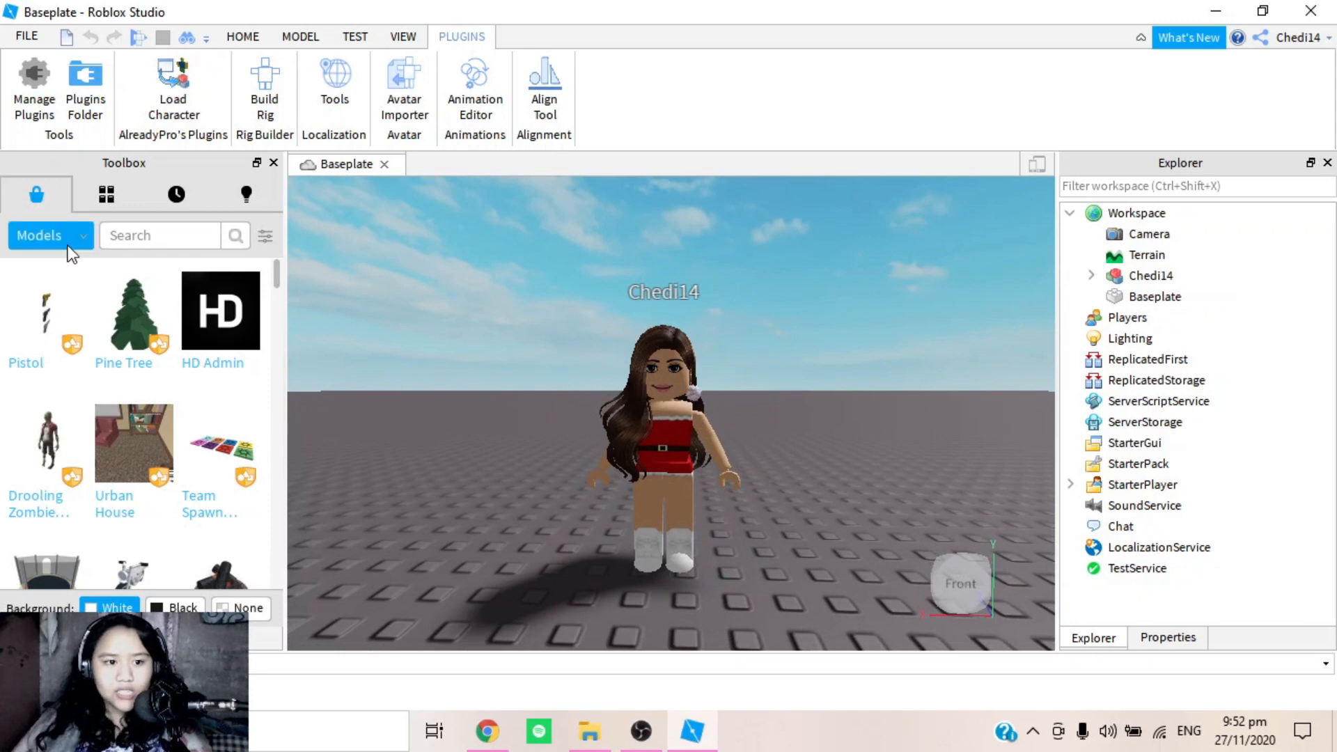
mouse_move(1022, 301)
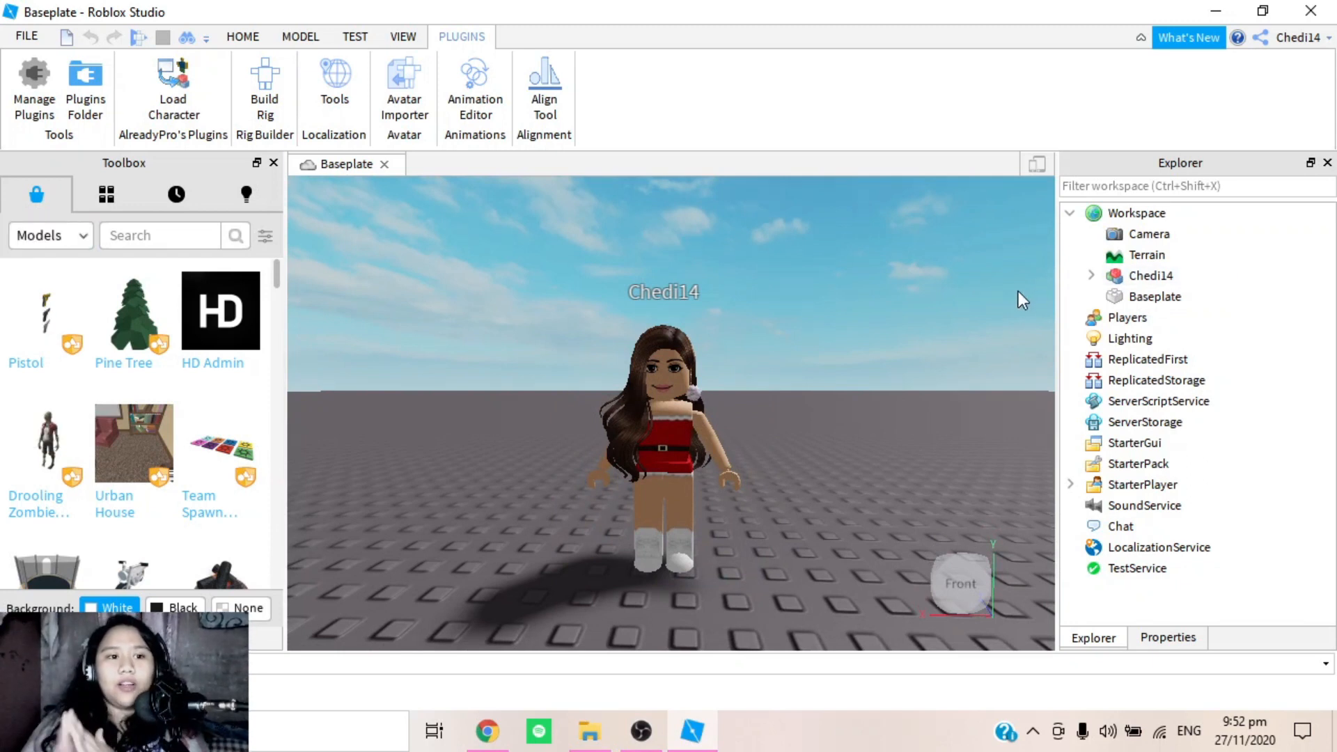
mouse_move(122, 175)
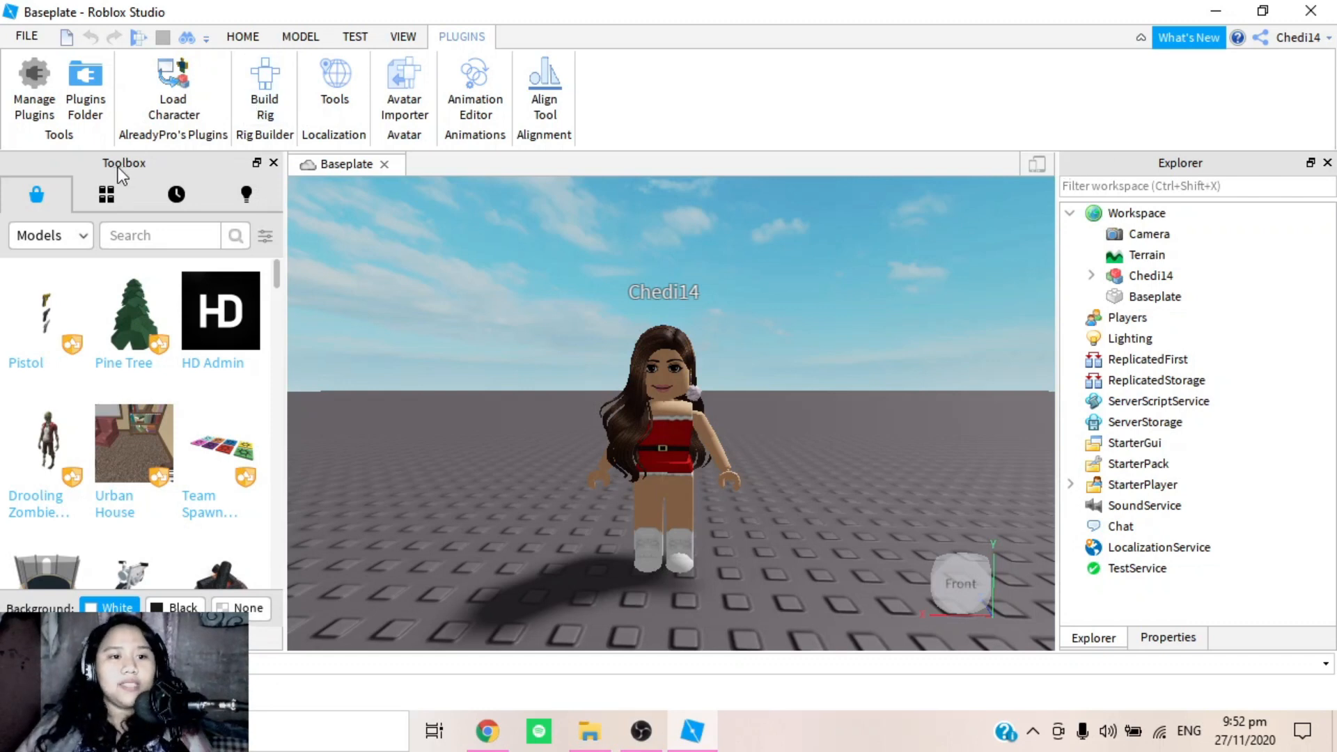
mouse_move(36, 194)
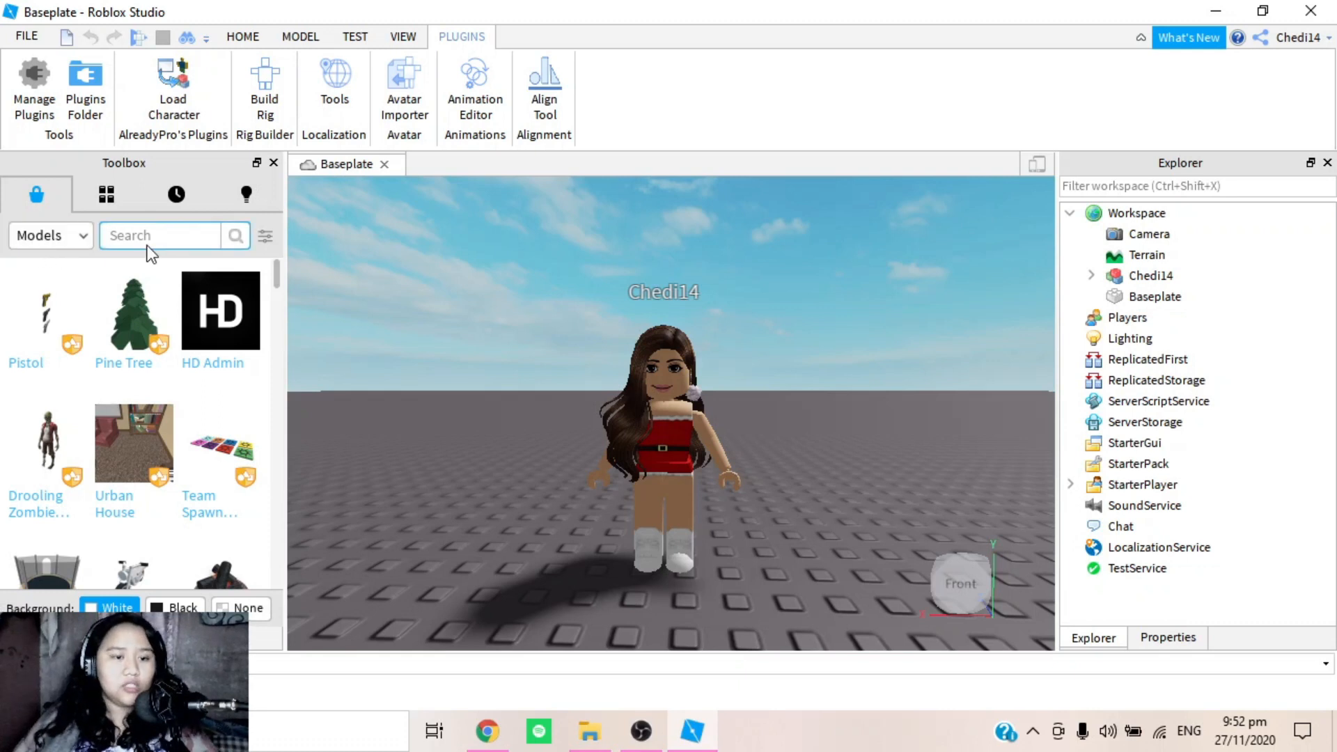
Step: Search the Toolbox for 'bedroom', then for 'outdoor', to find scene models
type("bedroom")
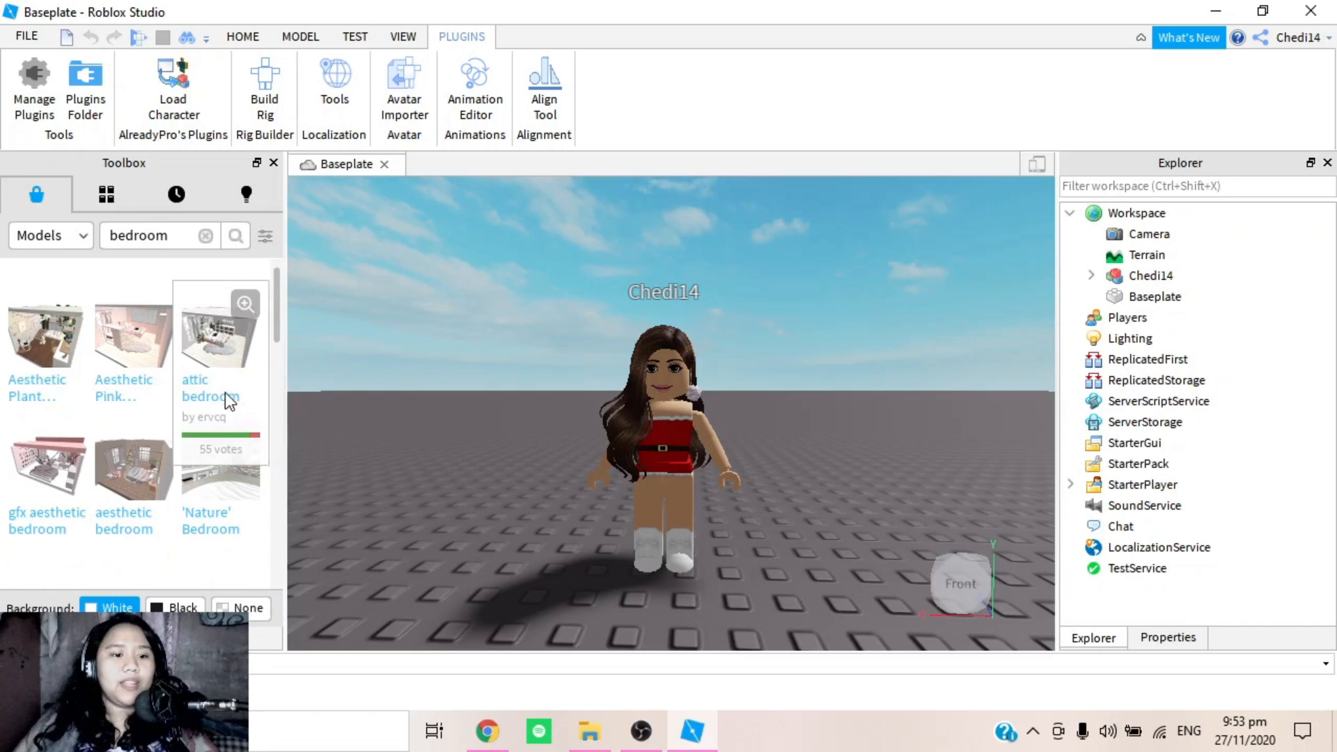
scroll("down", 3)
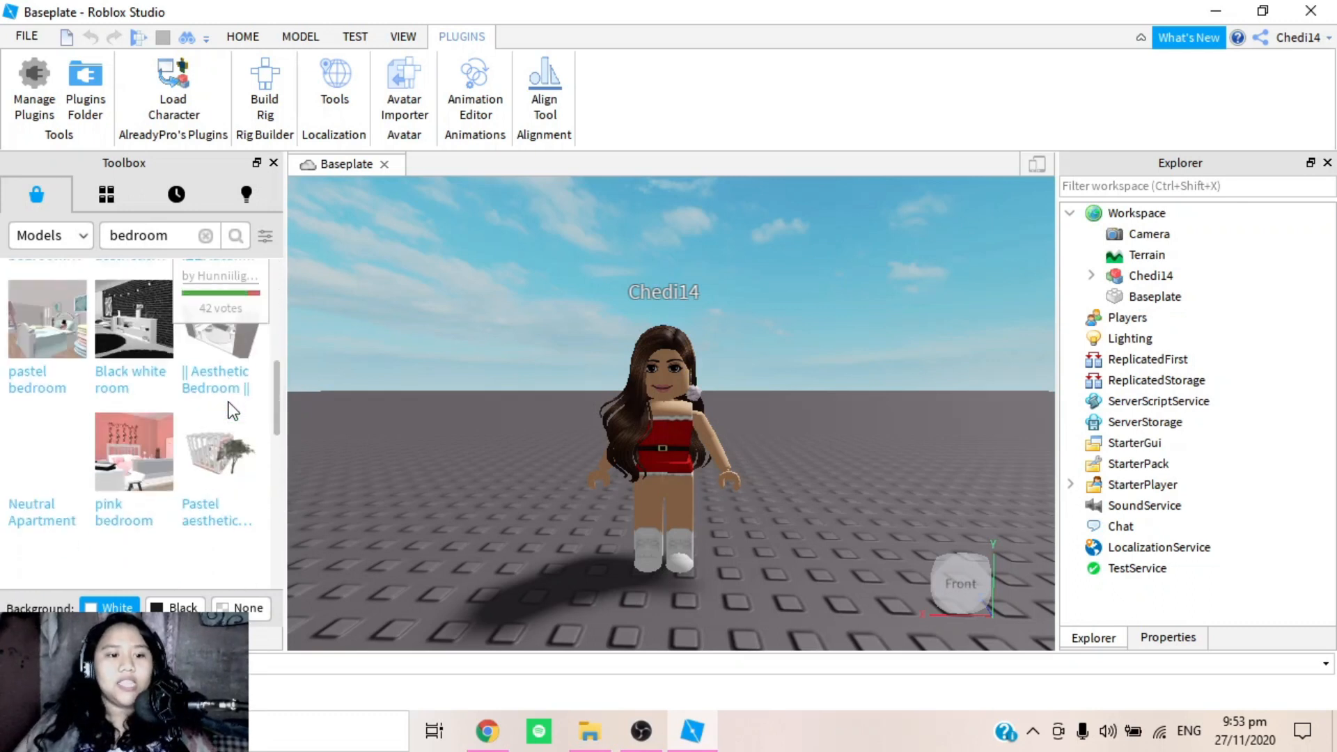
scroll("down", 3)
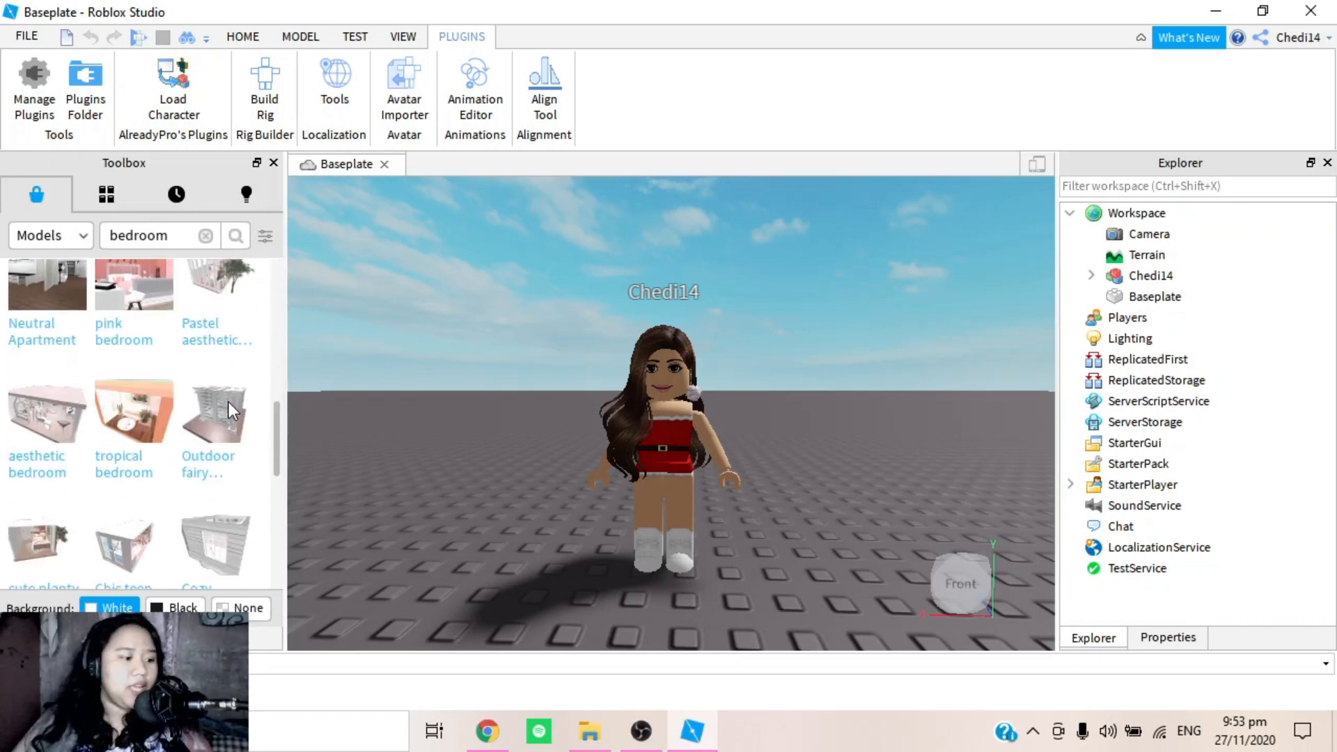
mouse_move(217, 409)
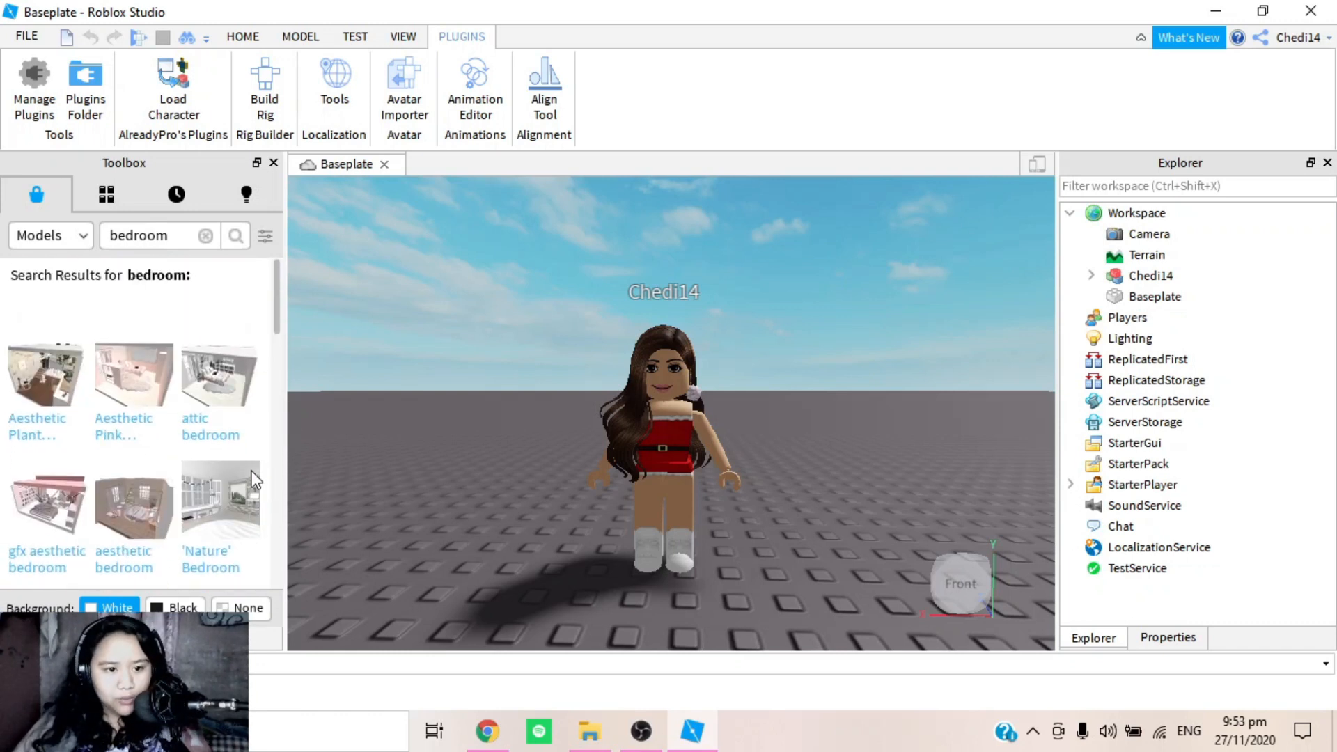
scroll("down", 3)
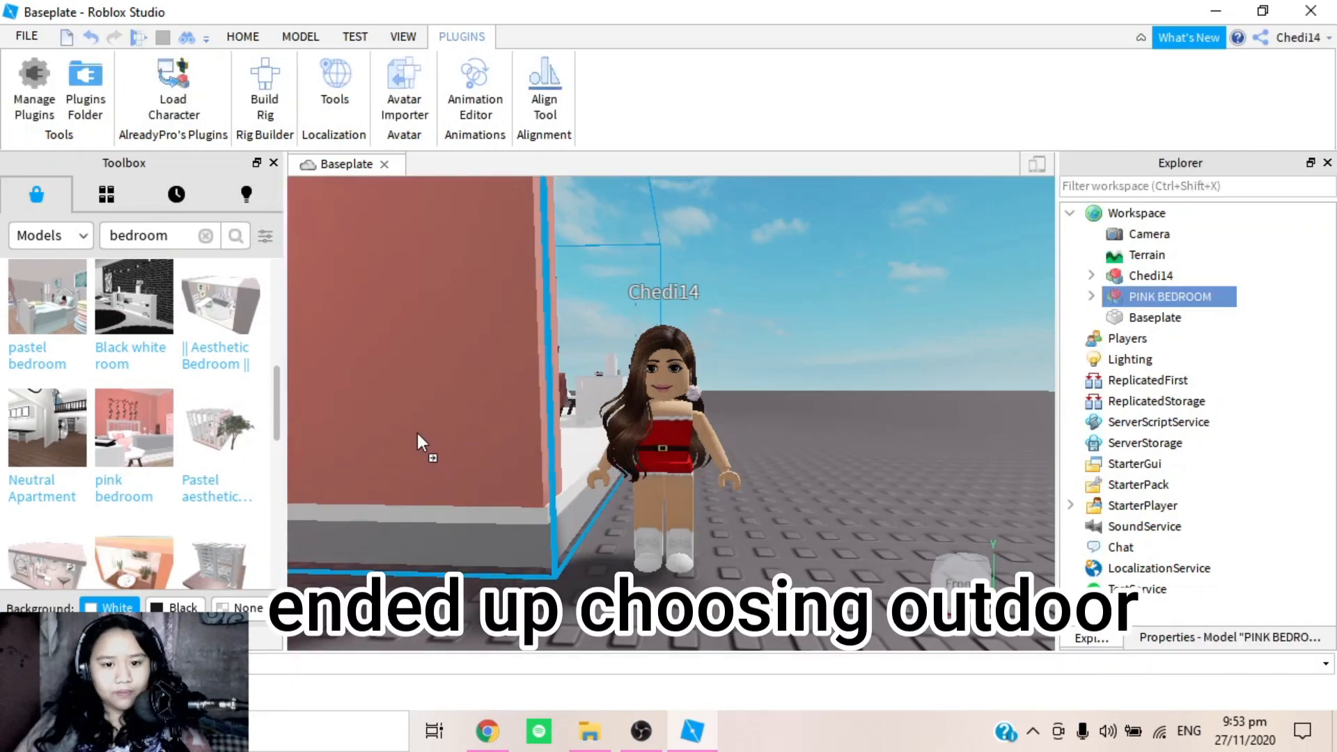
type("outdoor")
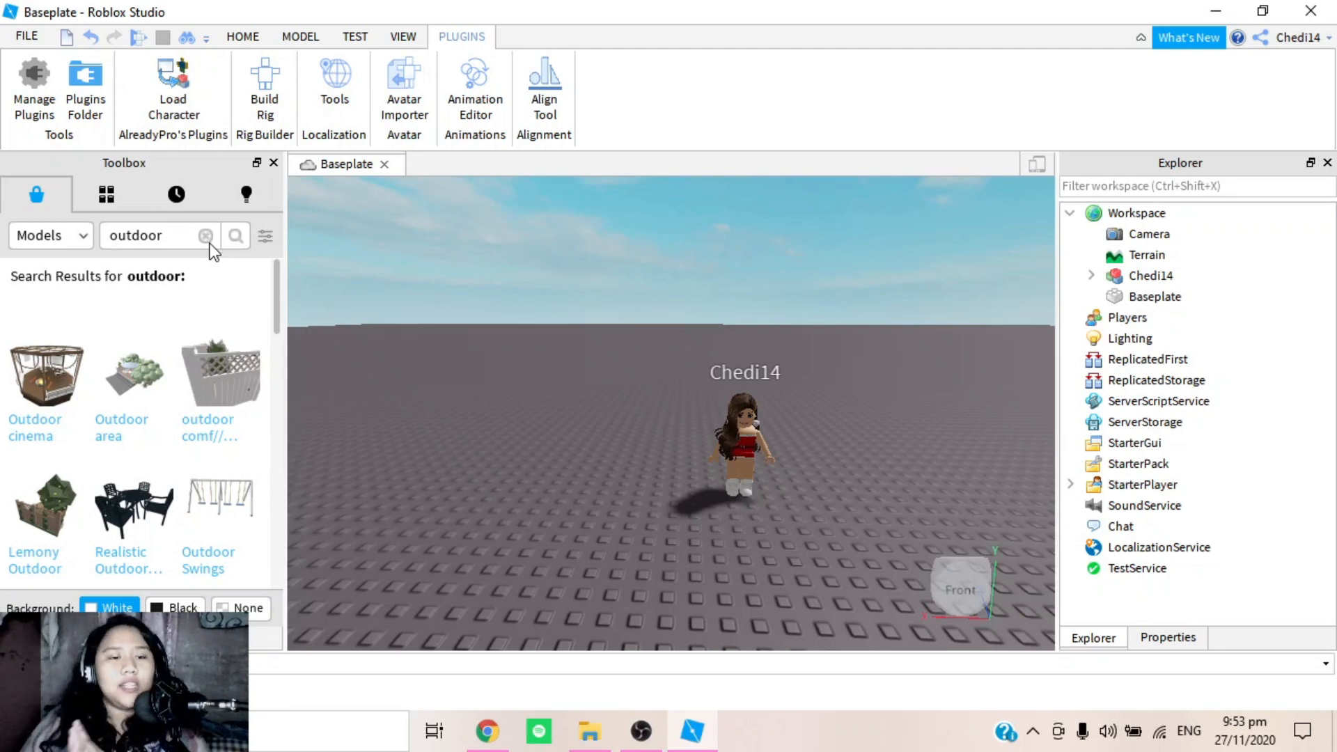
Step: Reopen the Load Character plugin and close it again
left_click(172, 85)
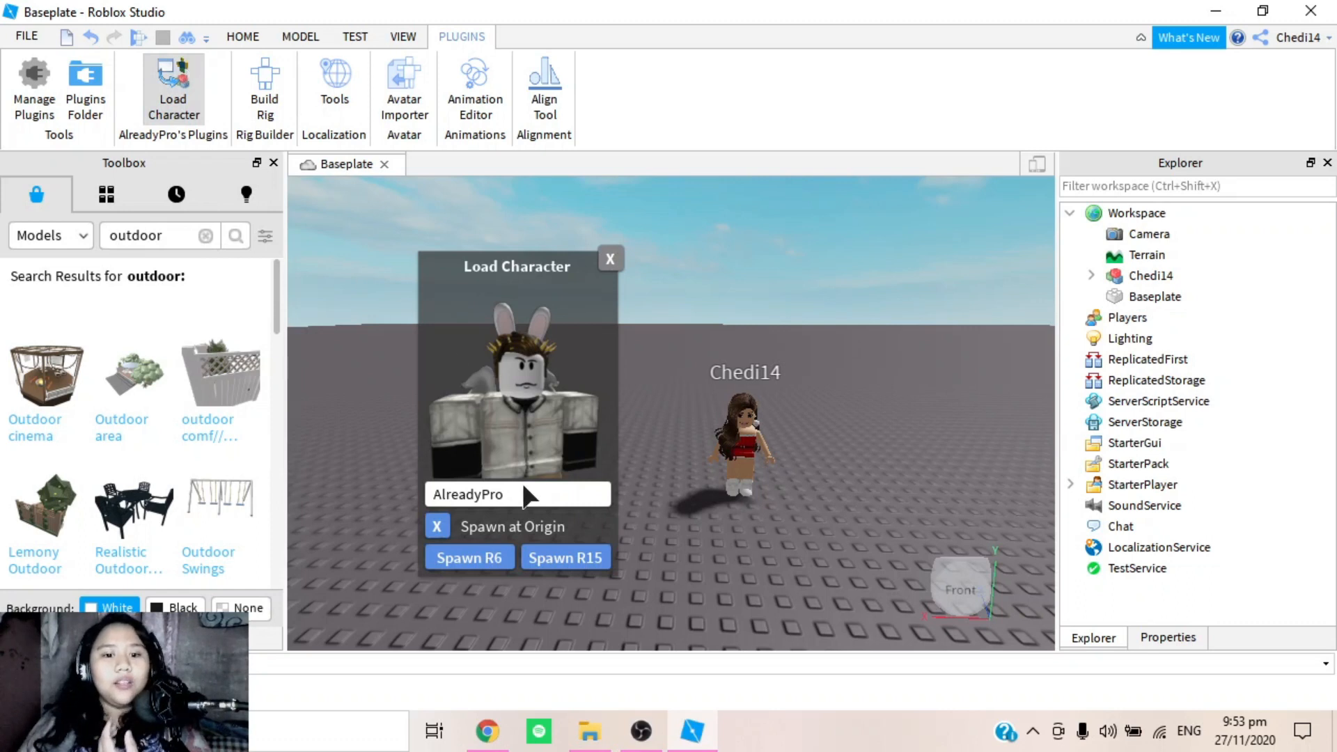
mouse_move(520, 508)
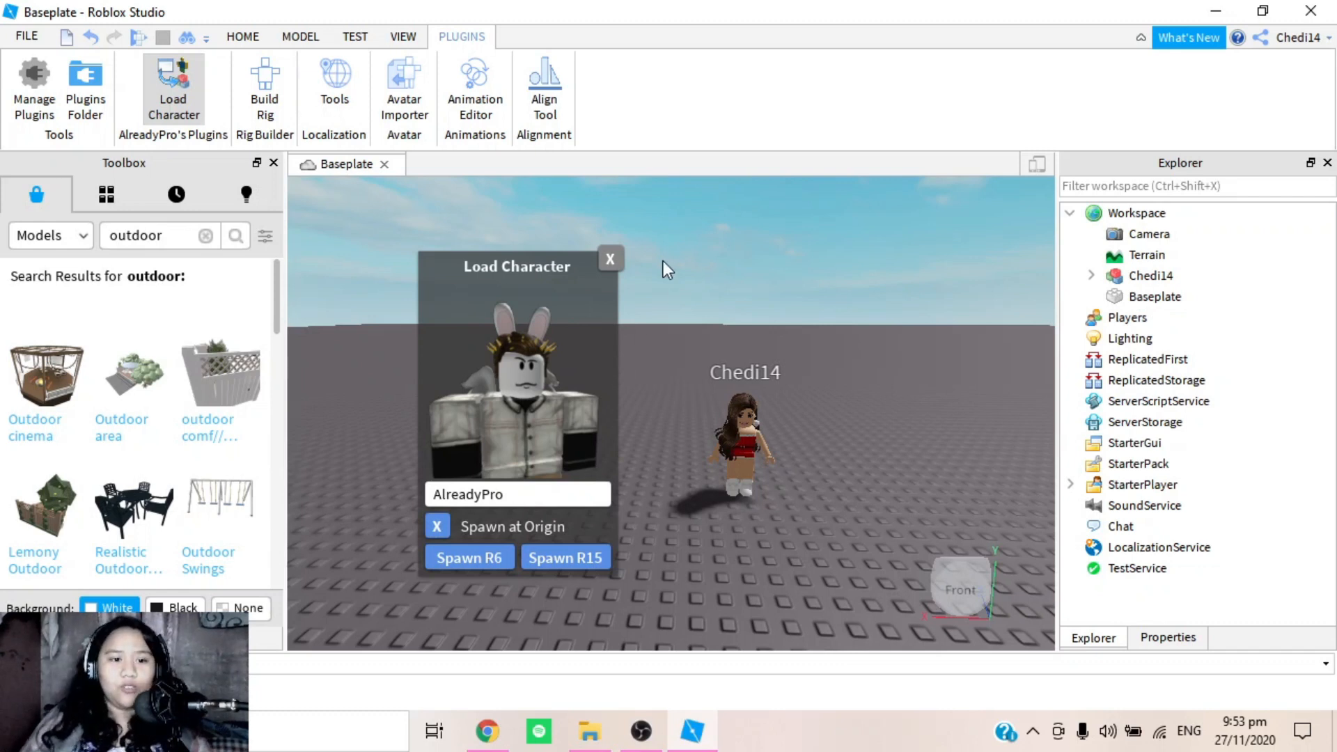
left_click(610, 258)
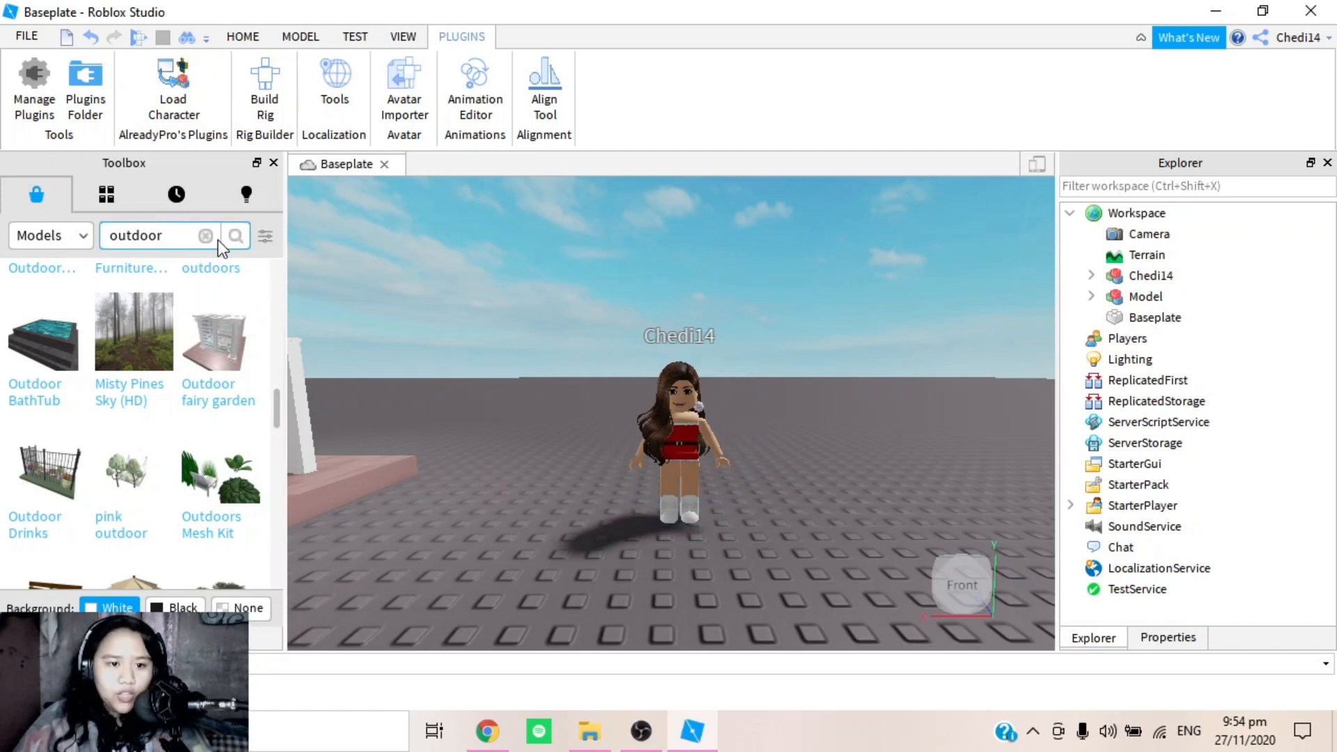
Step: Search the Toolbox for 'bub' bubble tea models and select the avatar on the baseplate
left_click(205, 236)
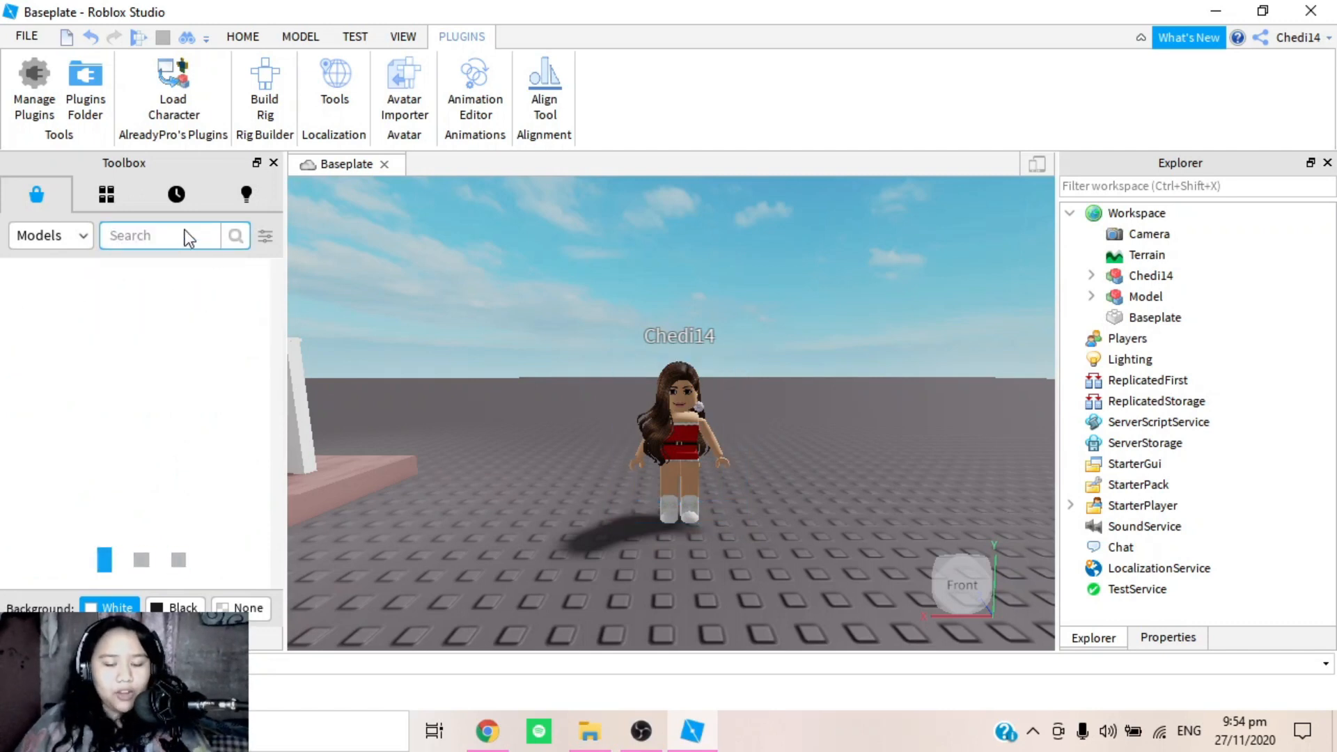
type("bubble tea")
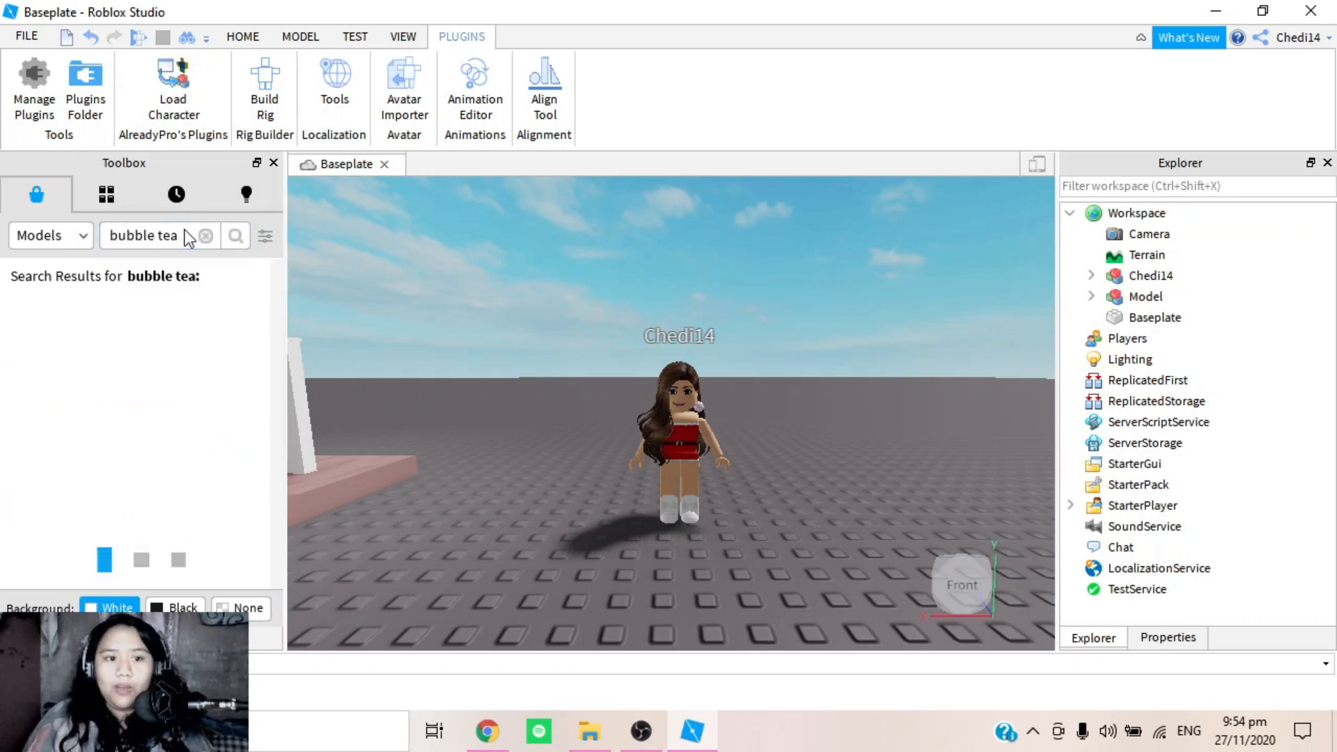
left_click(235, 236)
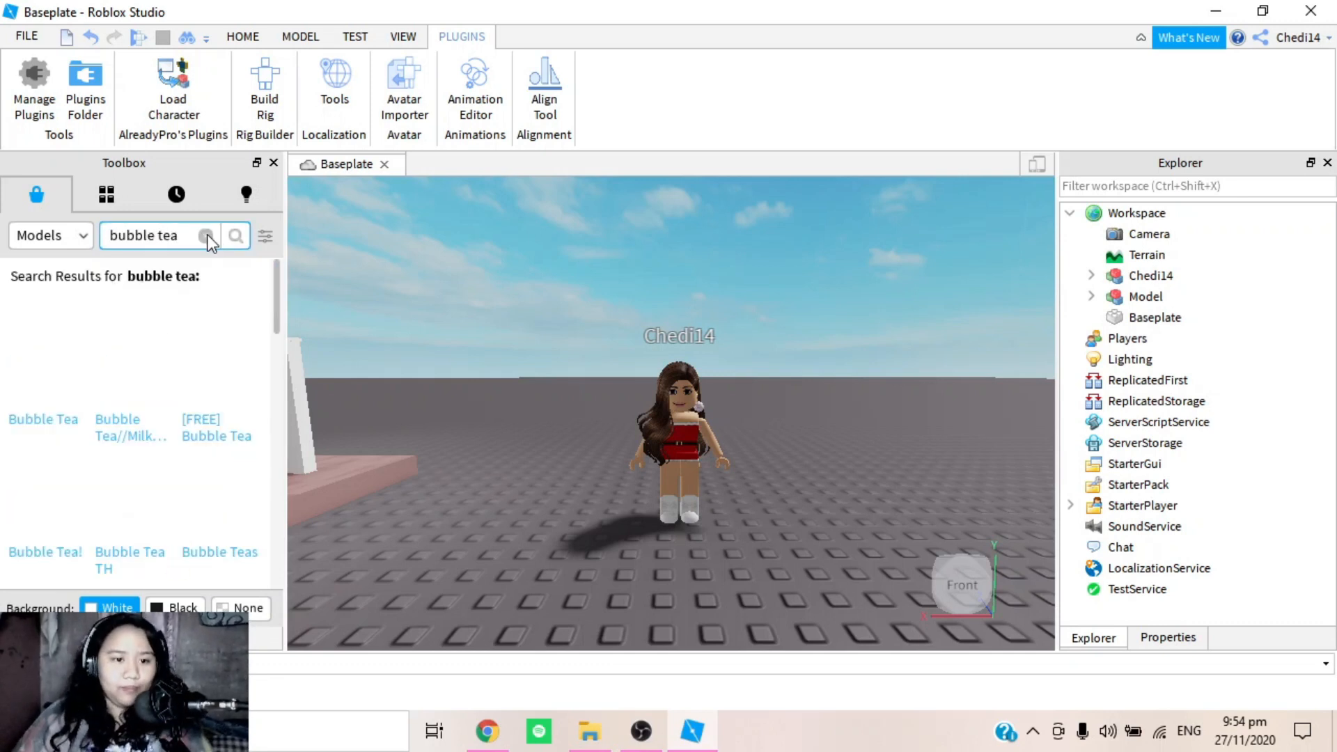
left_click(235, 235)
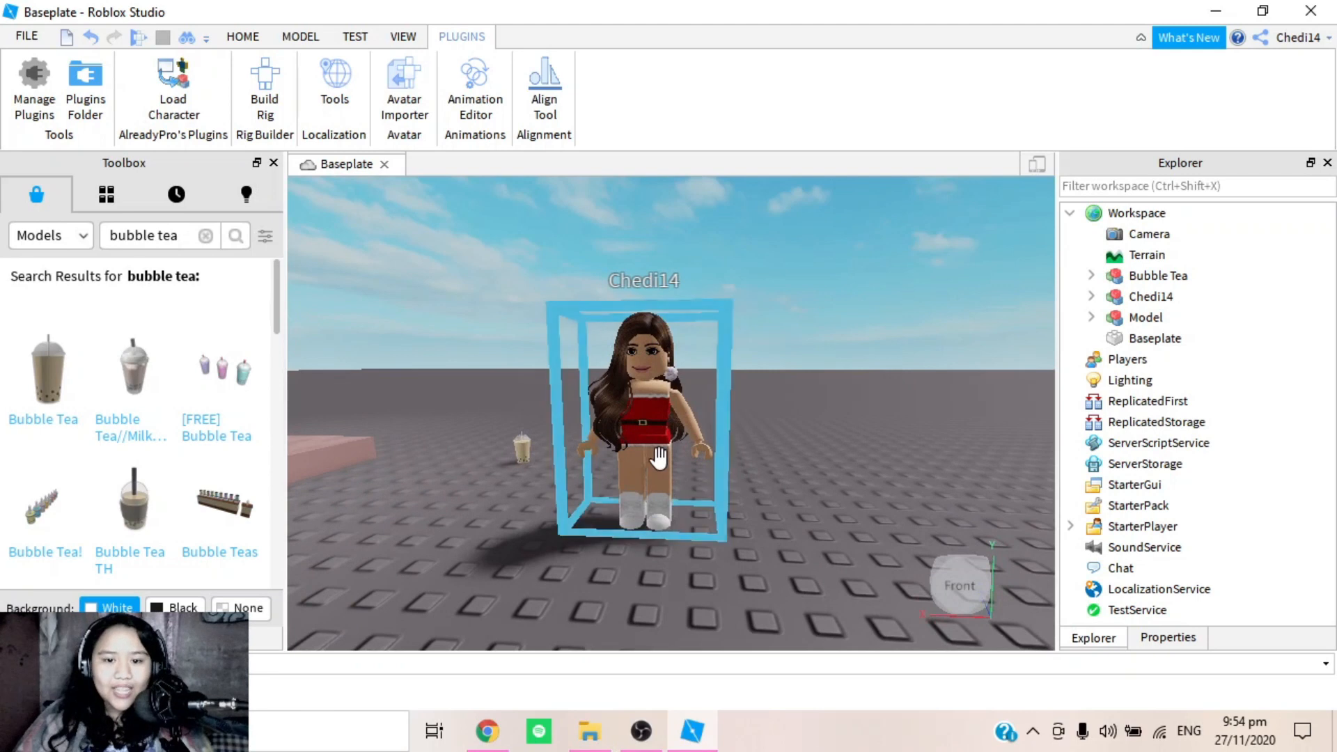
left_click(652, 418)
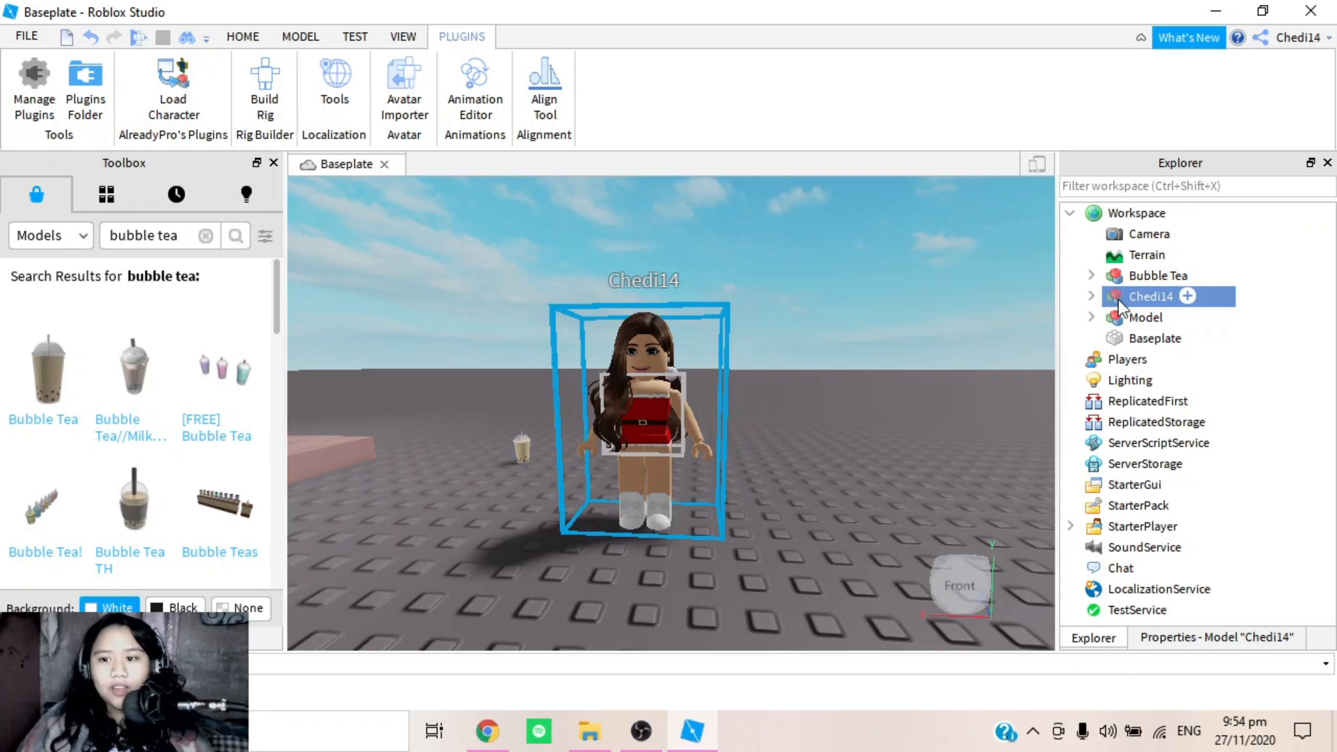
Step: Export character Chedi14 as an OBJ named 'chedi' into a new Chedi folder on the Desktop
right_click(1150, 296)
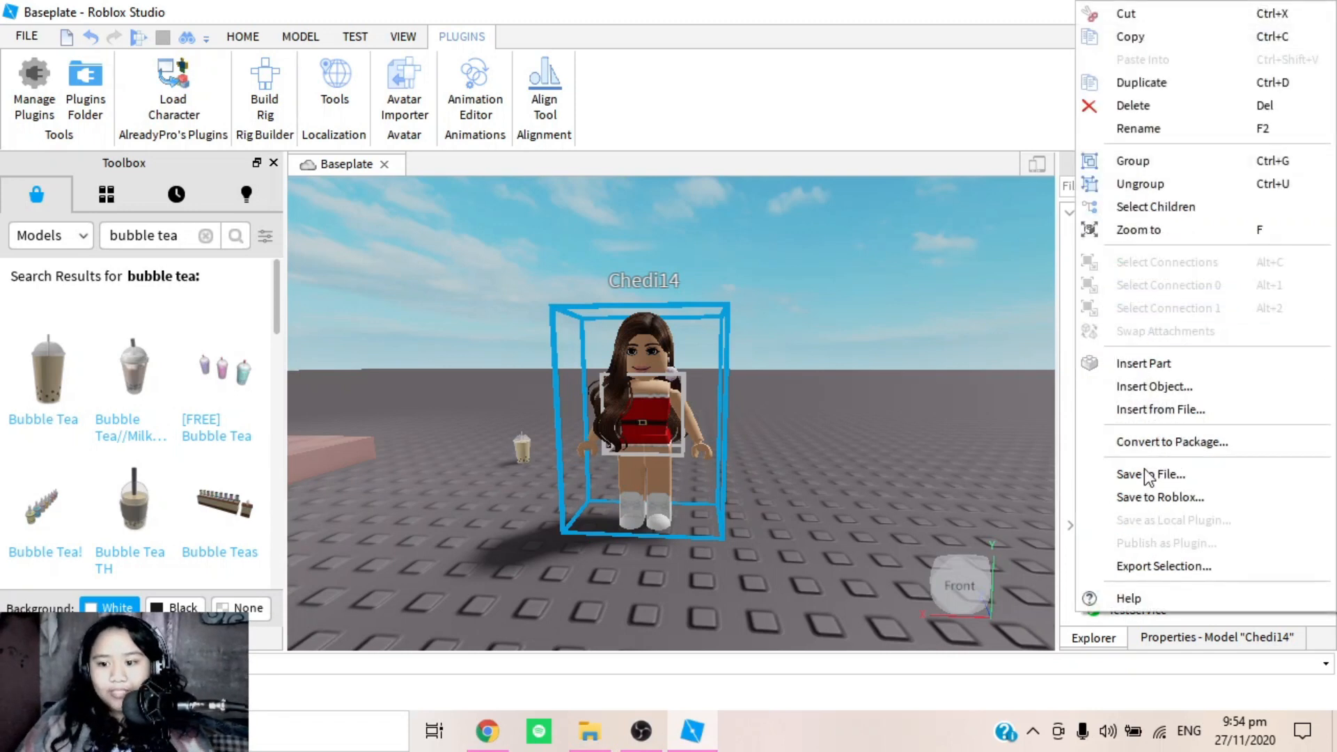
left_click(1162, 565)
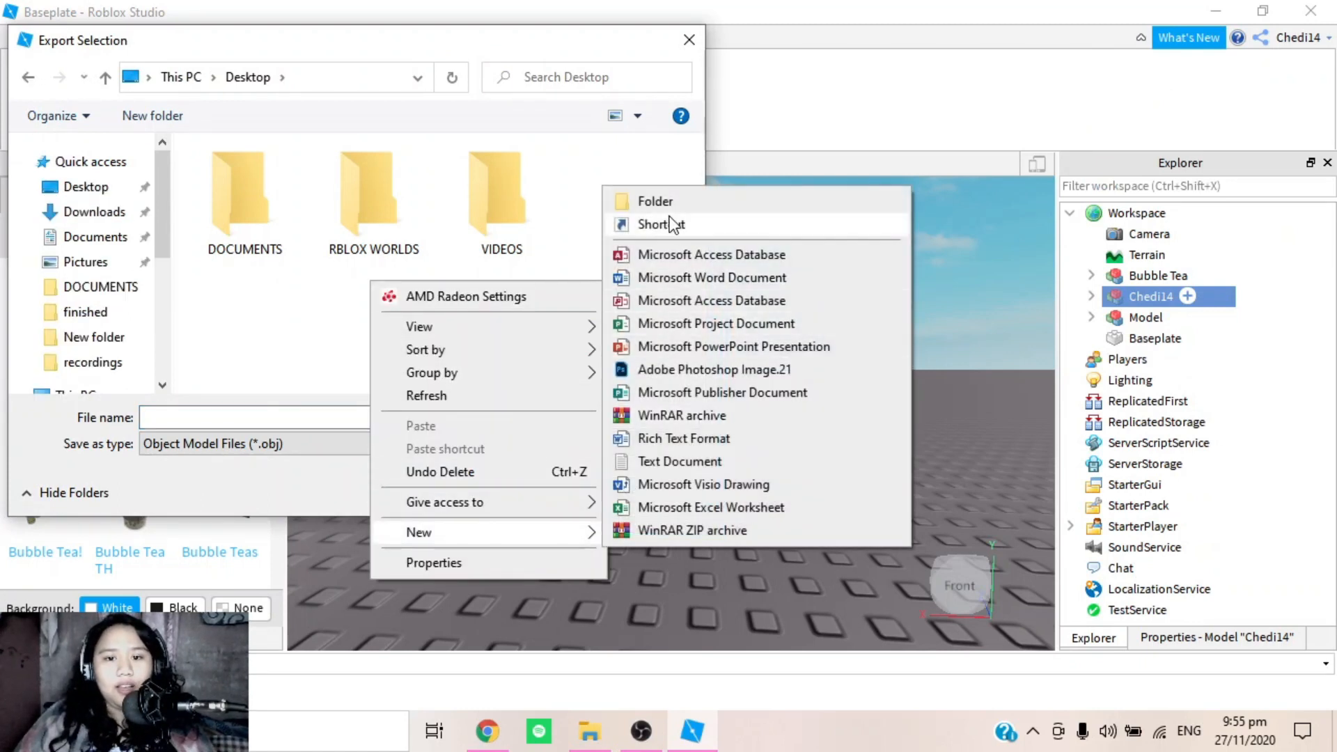
left_click(654, 201)
type("Chedi")
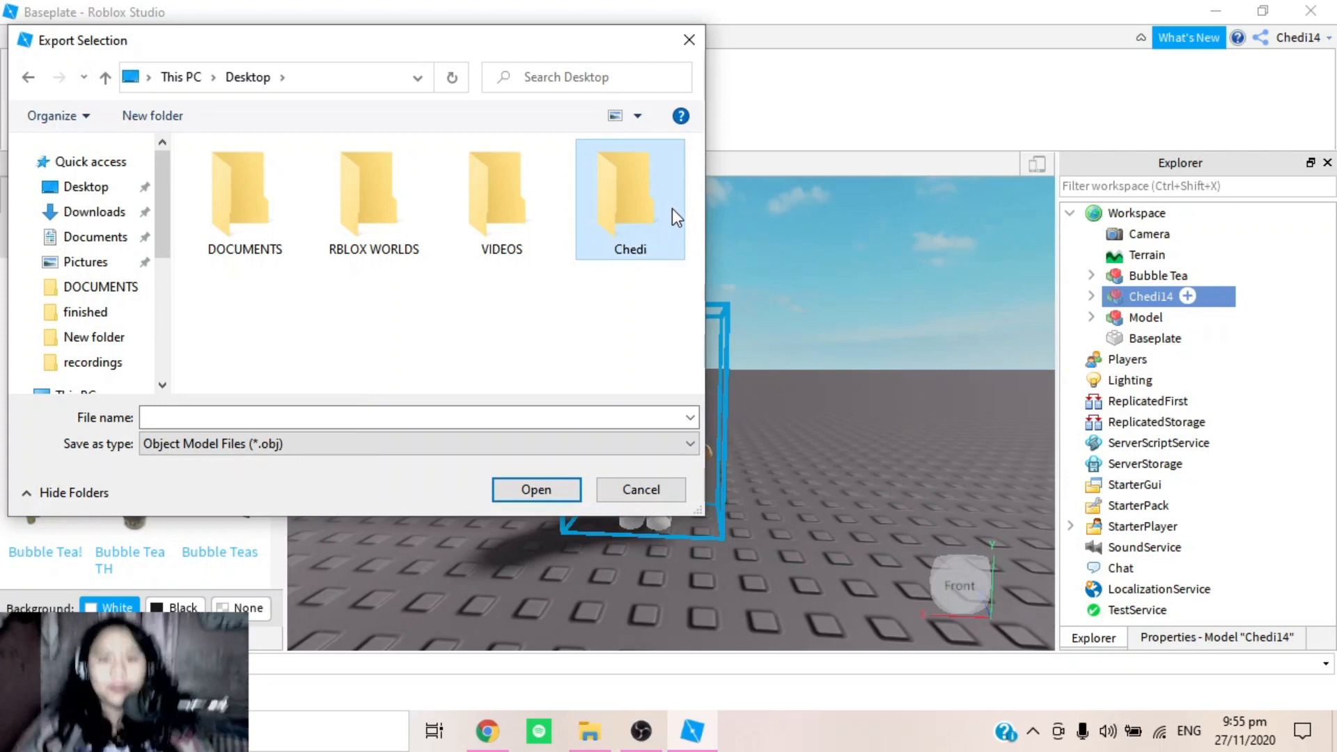
double_click(630, 196)
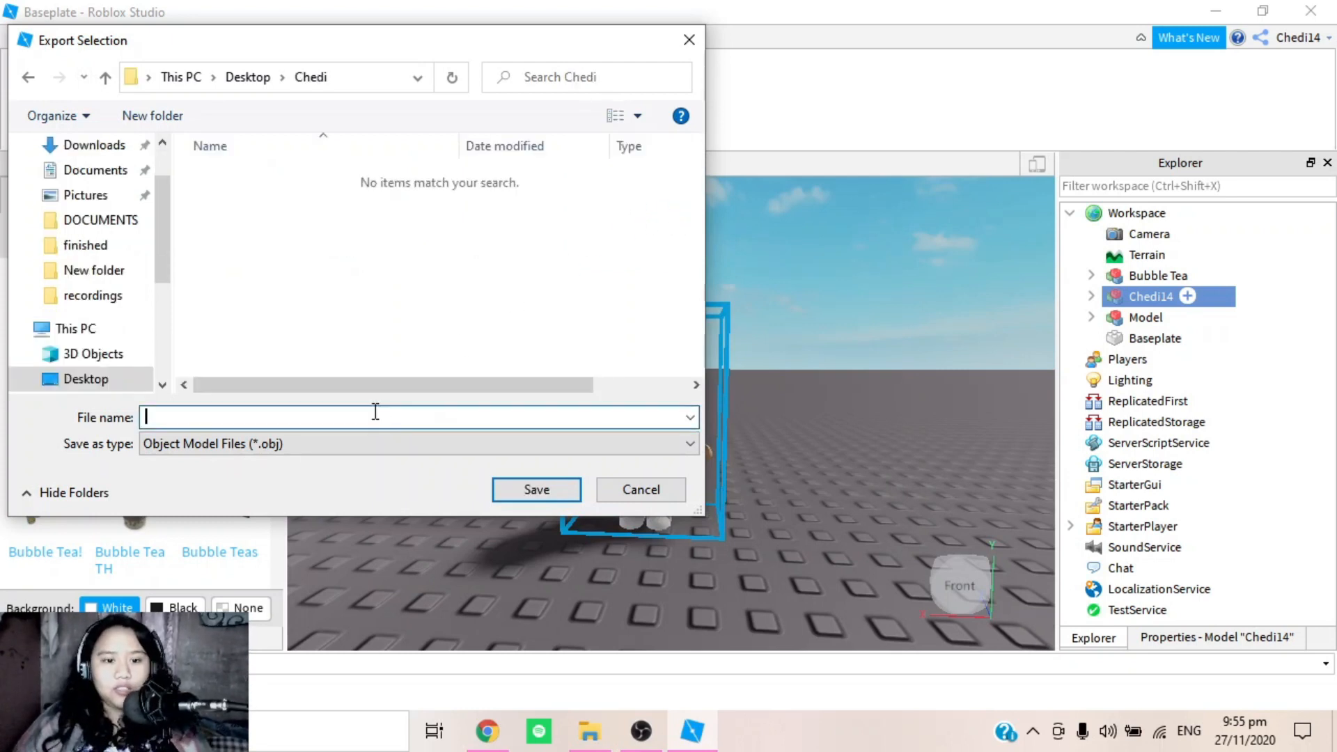
type("chedi")
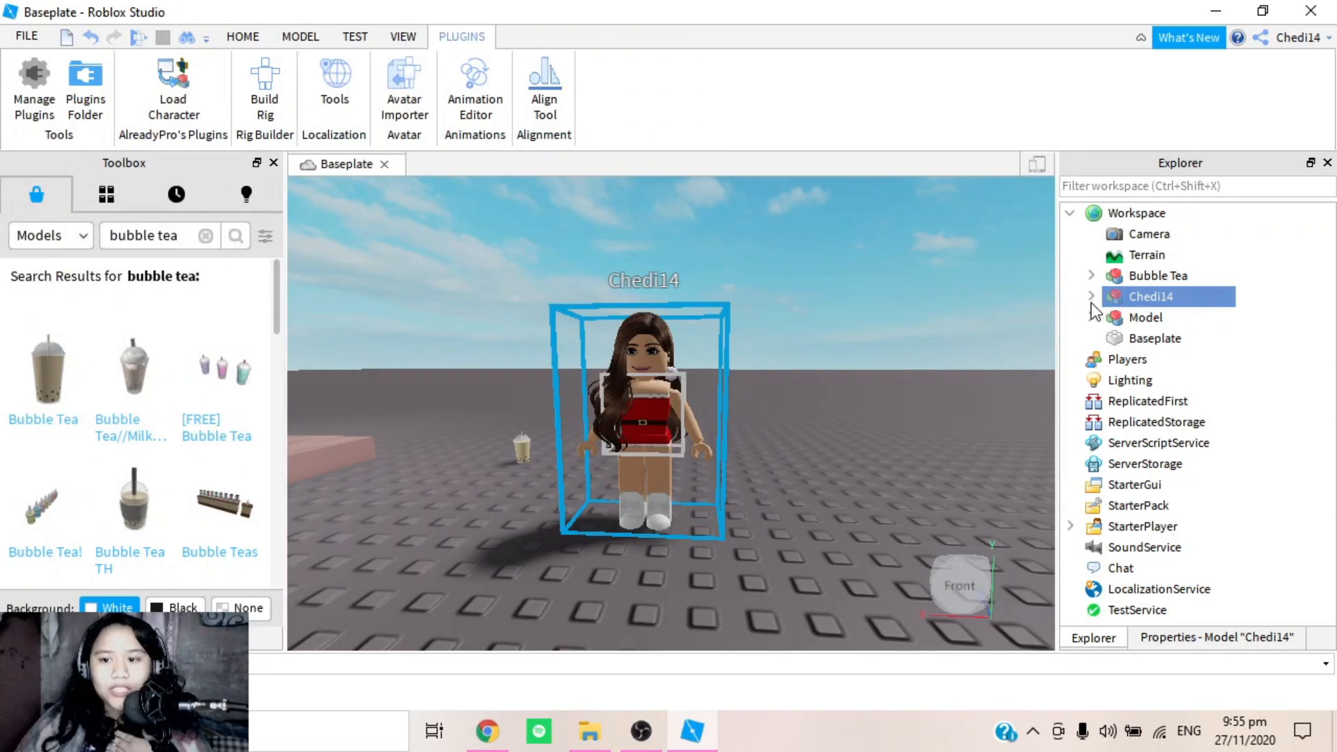
mouse_move(1098, 309)
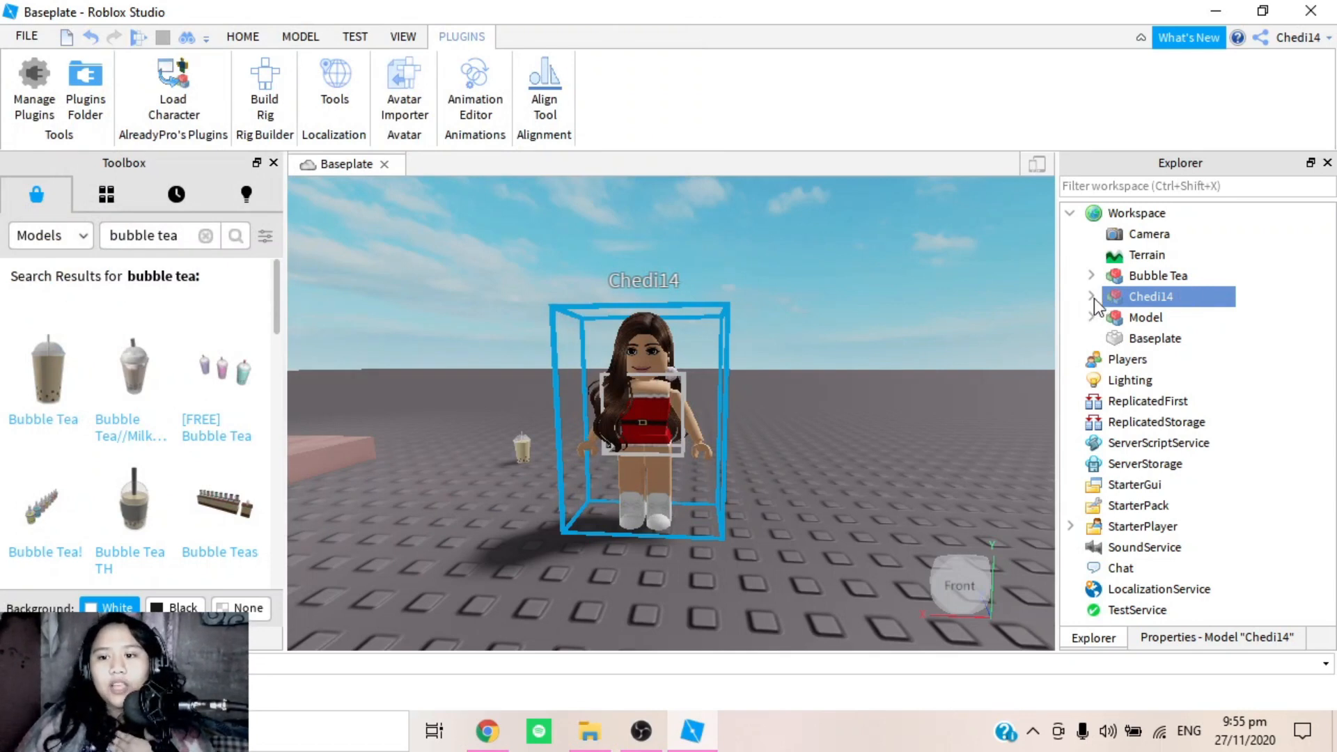
Step: Export Chedi14's head with accessories as a separate OBJ in the Chedi folder
left_click(1091, 296)
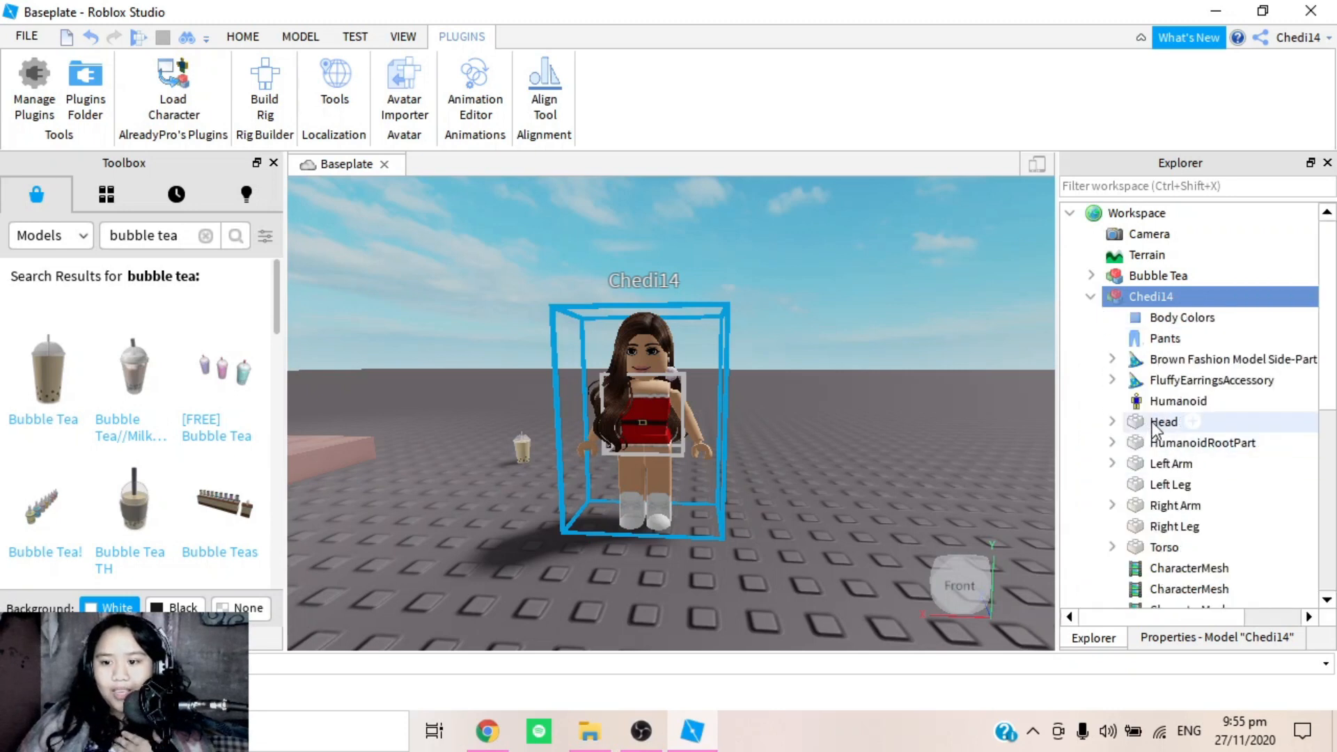
left_click(1163, 422)
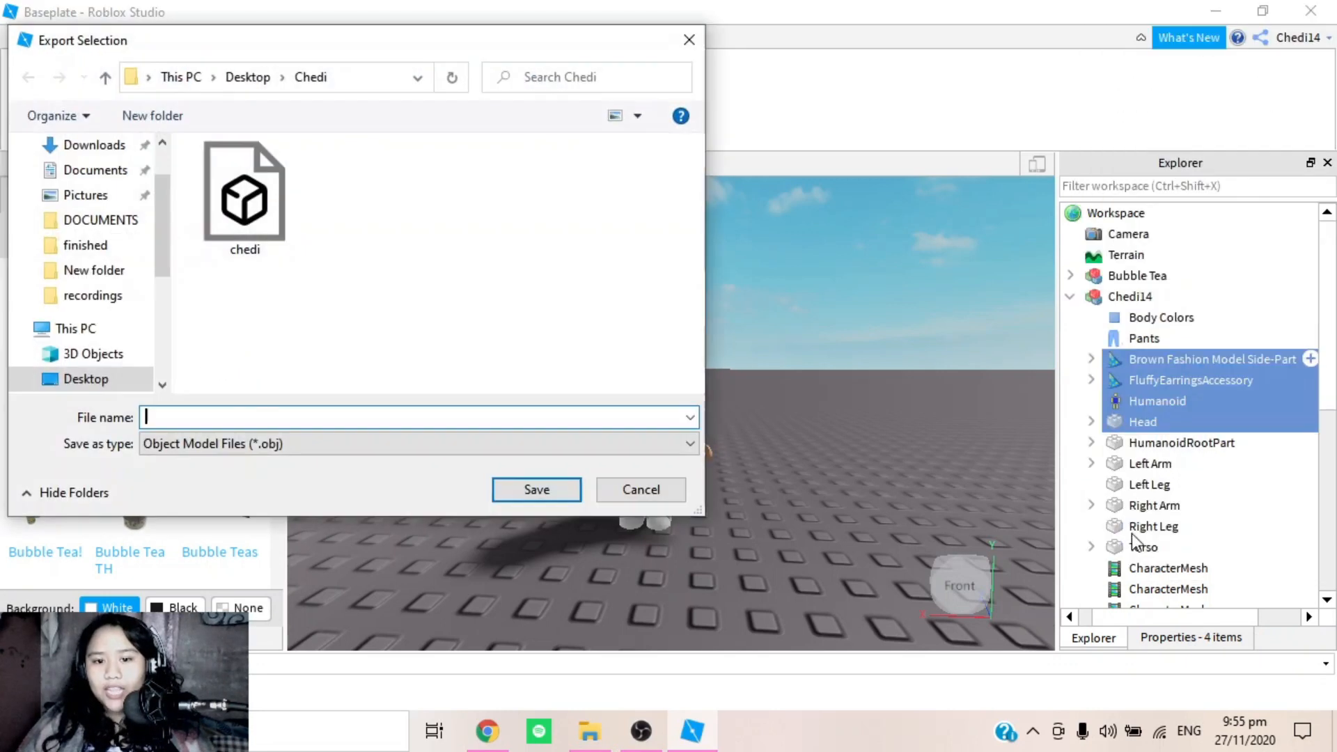
type("chedi")
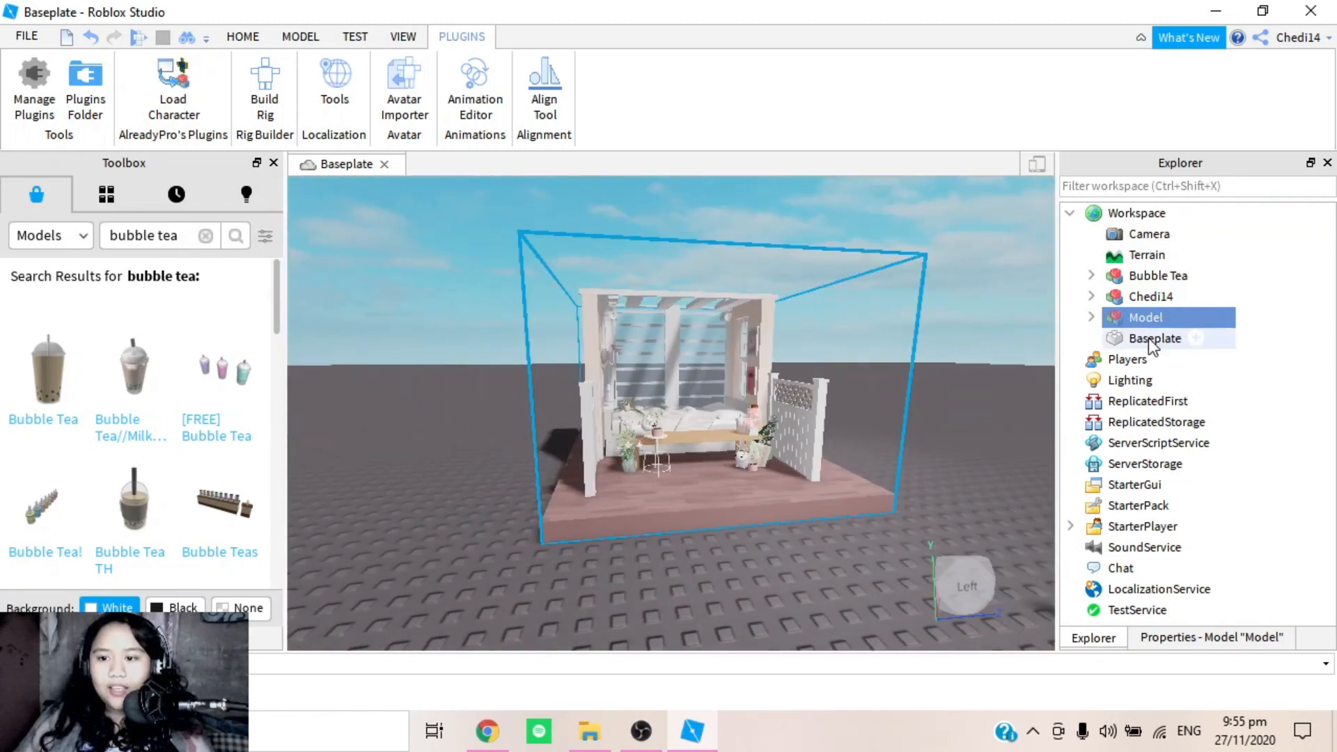
Step: Export the bedroom model as an OBJ file into the Chedi folder
right_click(1145, 318)
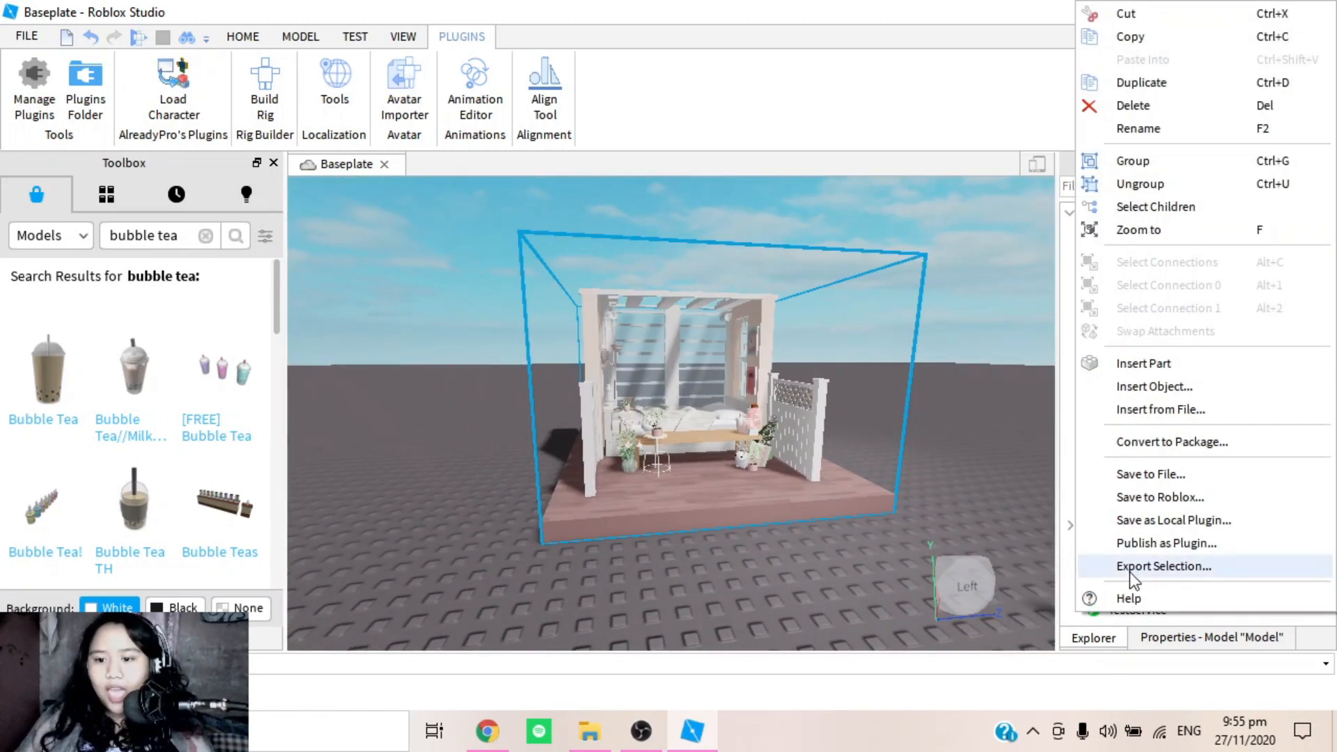
left_click(1163, 565)
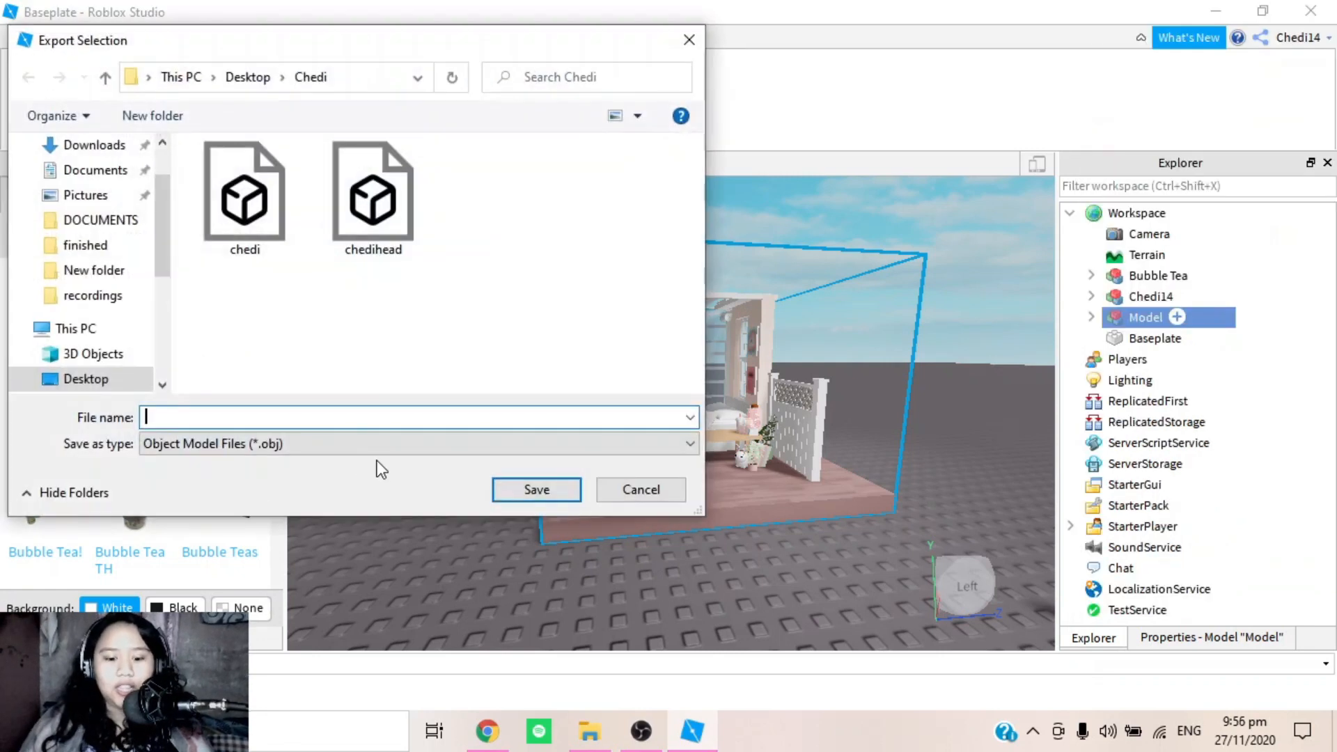
left_click(639, 489)
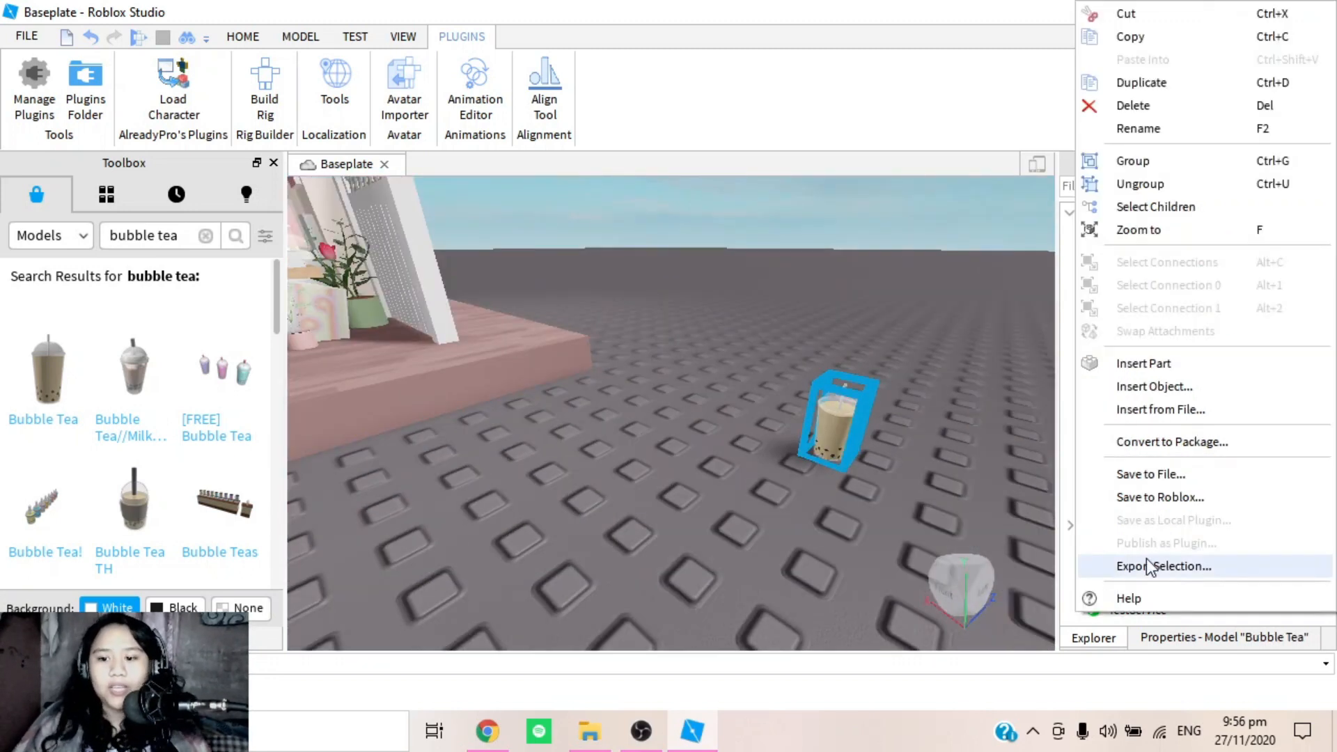
Step: Export the Bubble Tea model as an OBJ into the Chedi folder
left_click(300, 506)
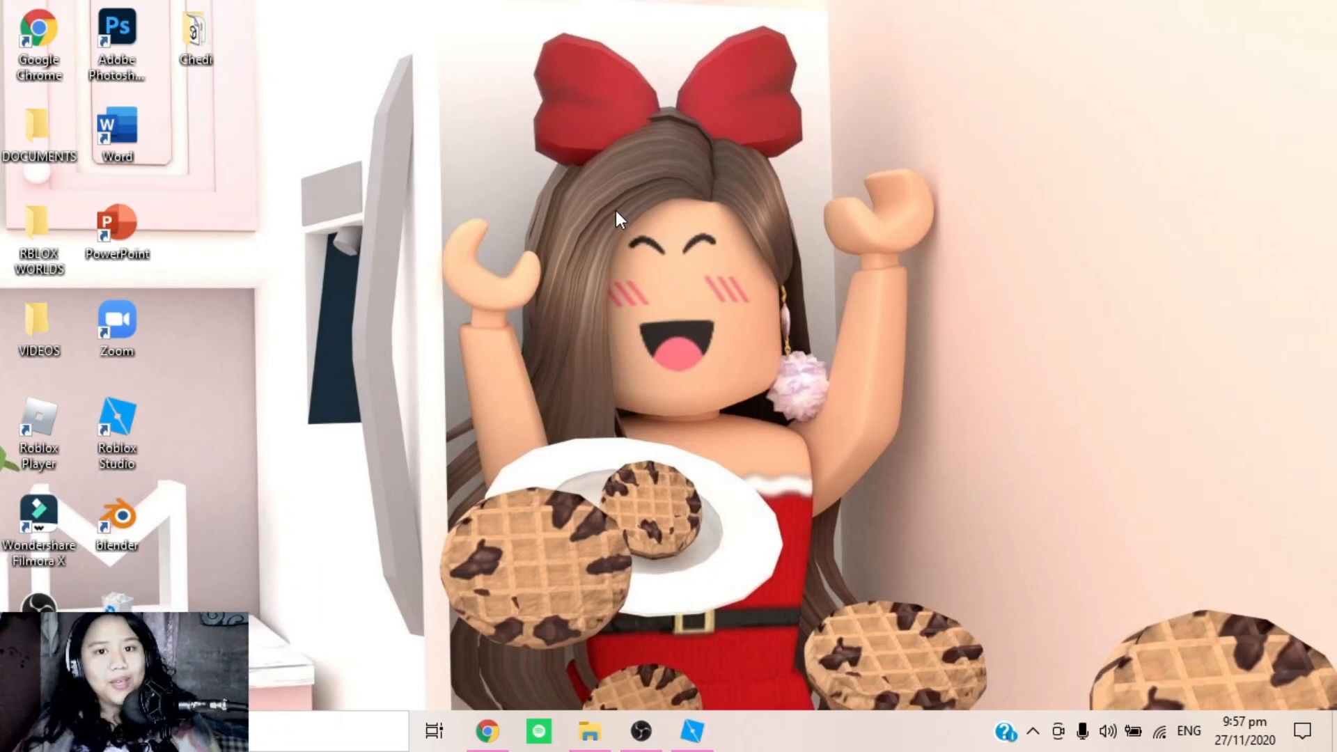
mouse_move(159, 522)
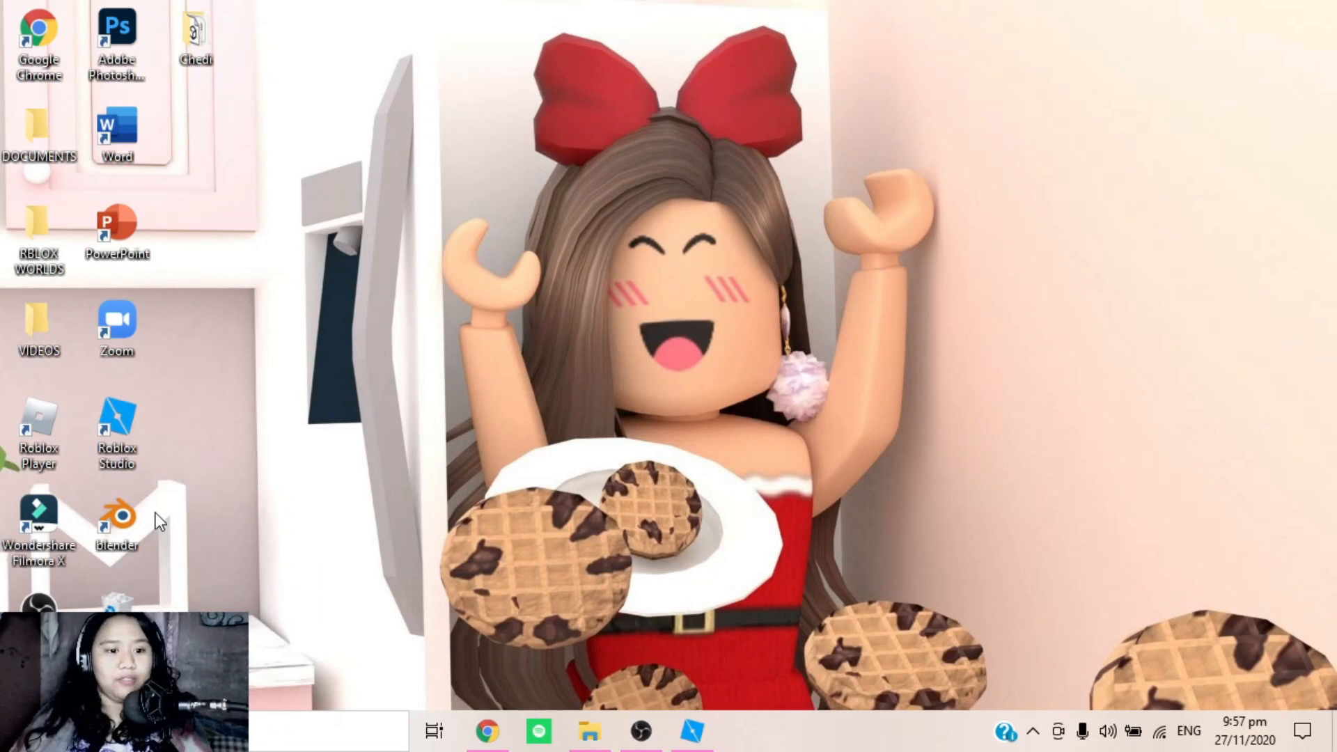
Step: Launch Blender from the desktop shortcut
double_click(117, 520)
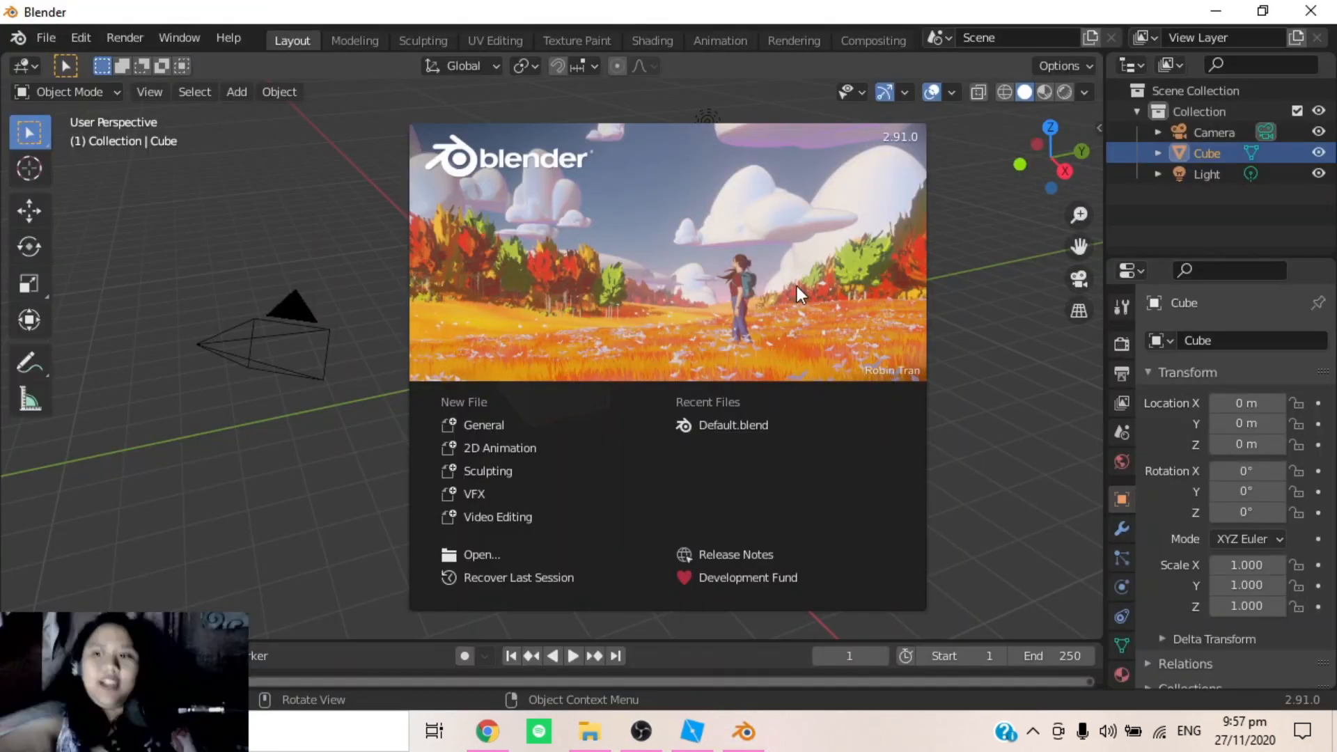
mouse_move(740, 289)
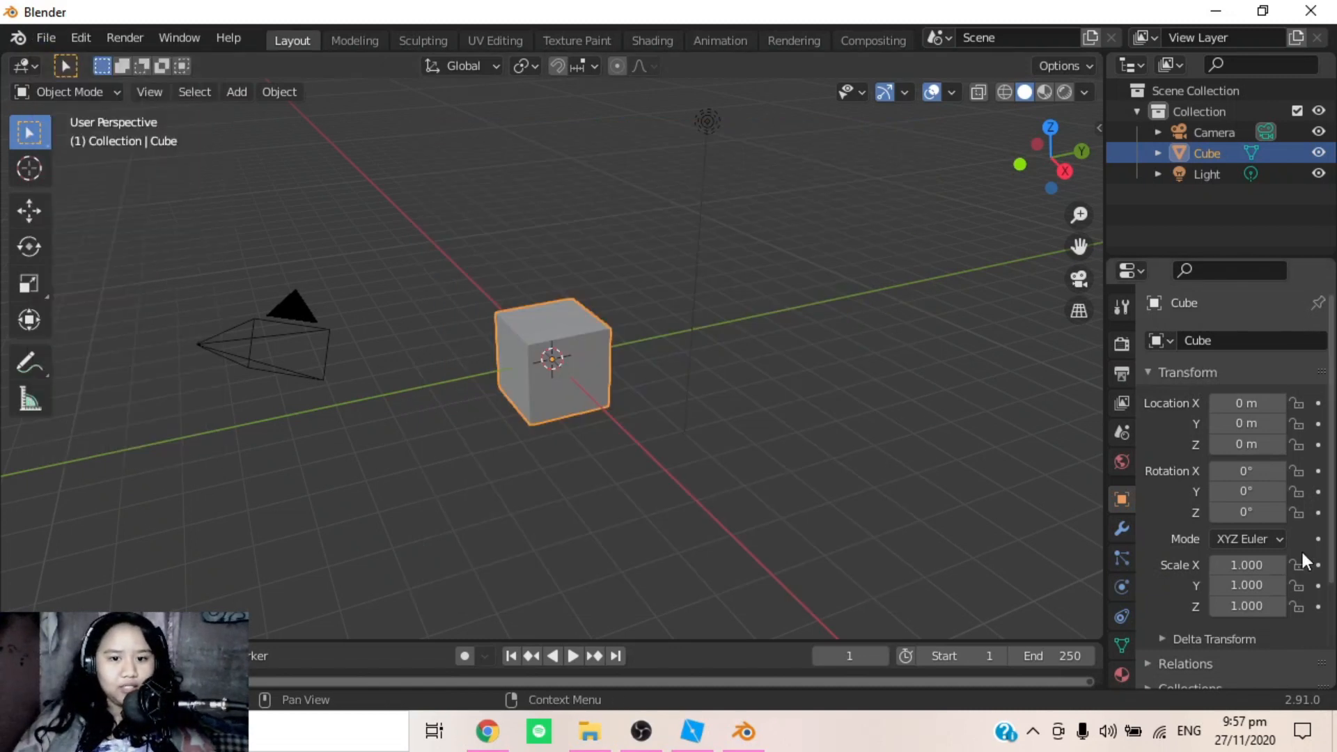
Step: Delete the default cube and open Default.blend from the WOMAN RIG Rig folder
key("Delete")
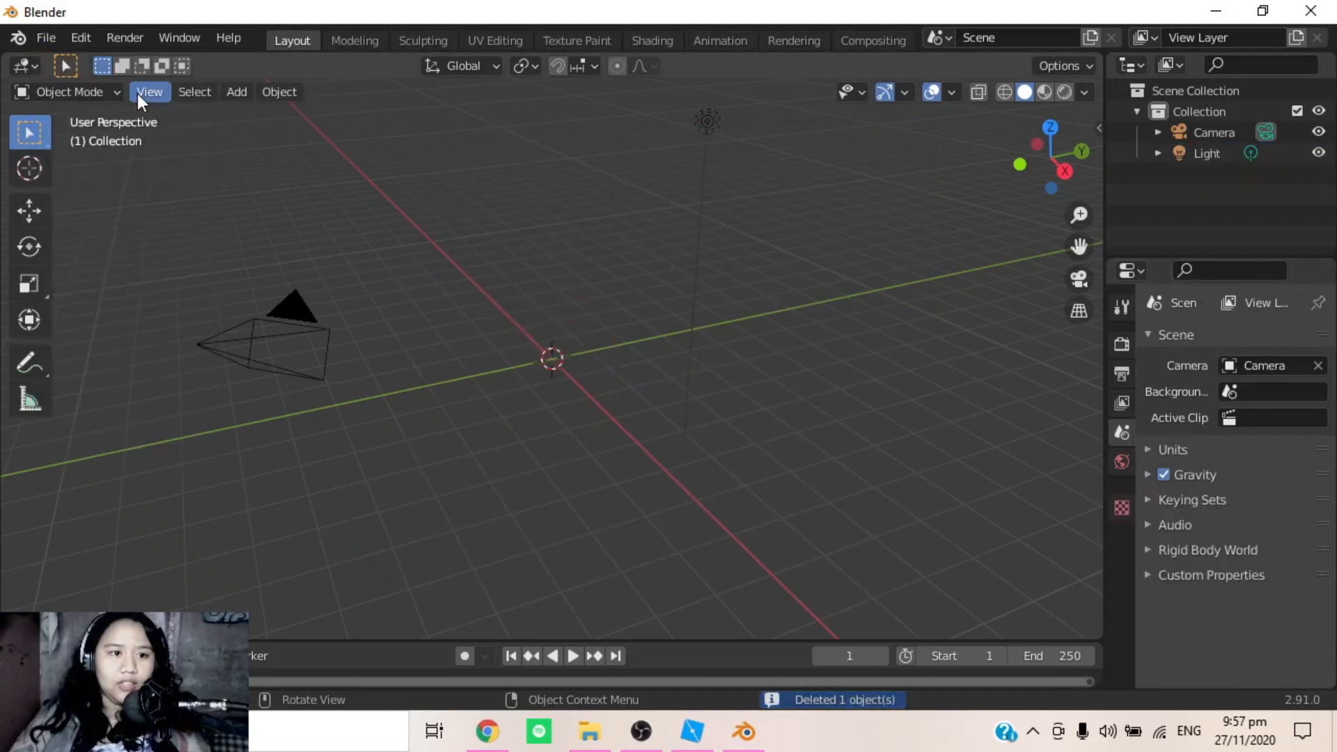
left_click(45, 36)
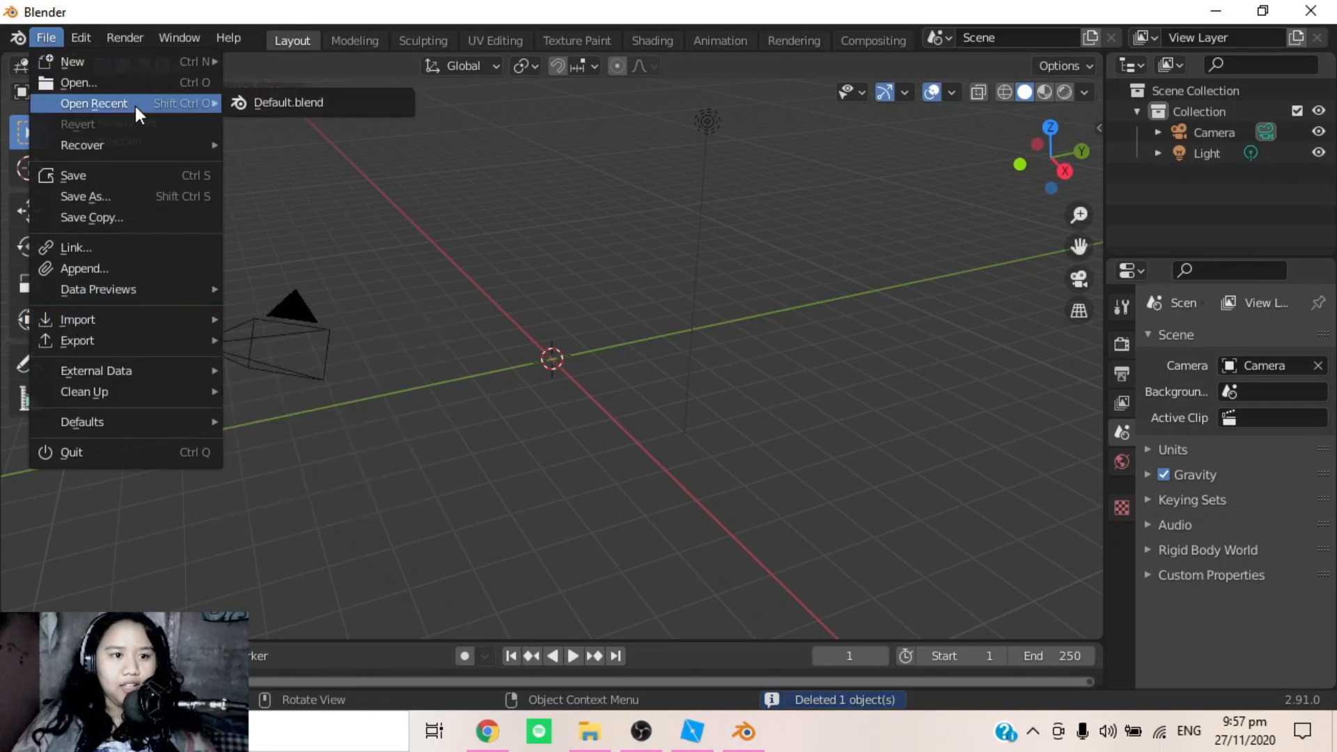
left_click(289, 103)
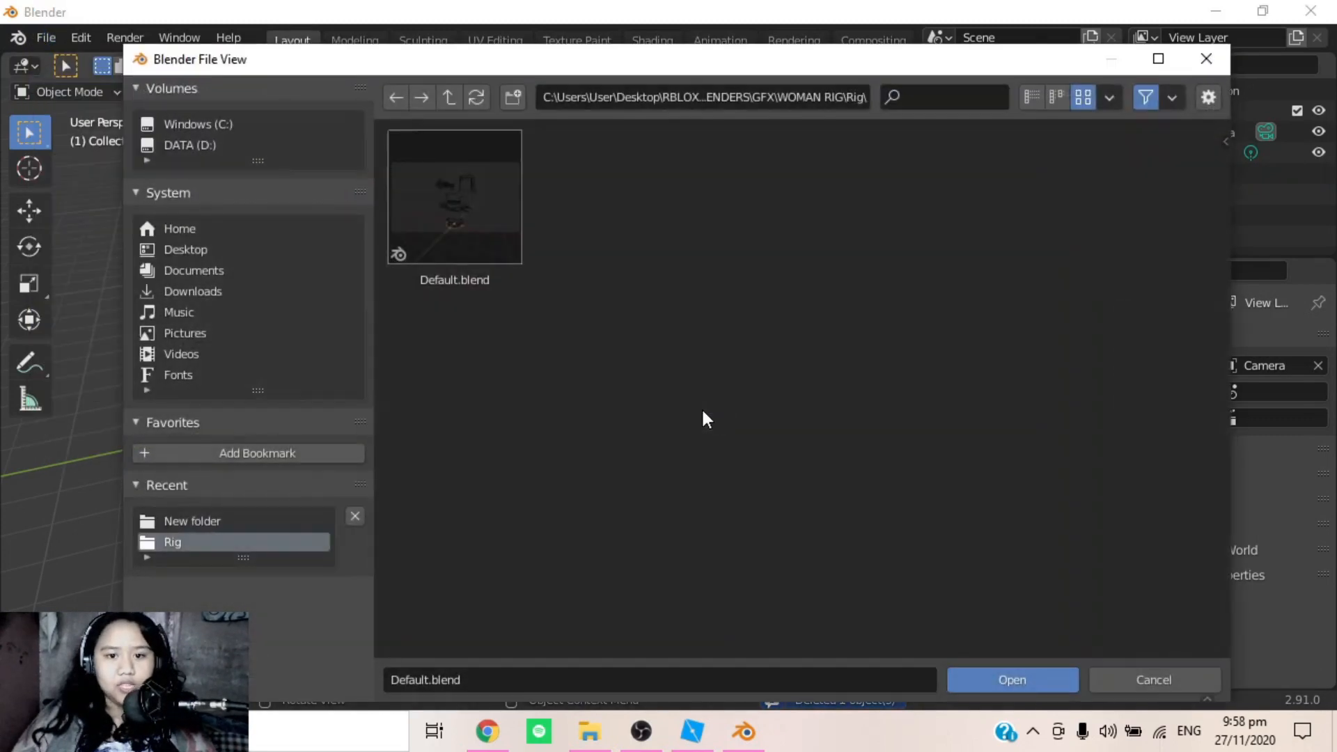
left_click(1011, 679)
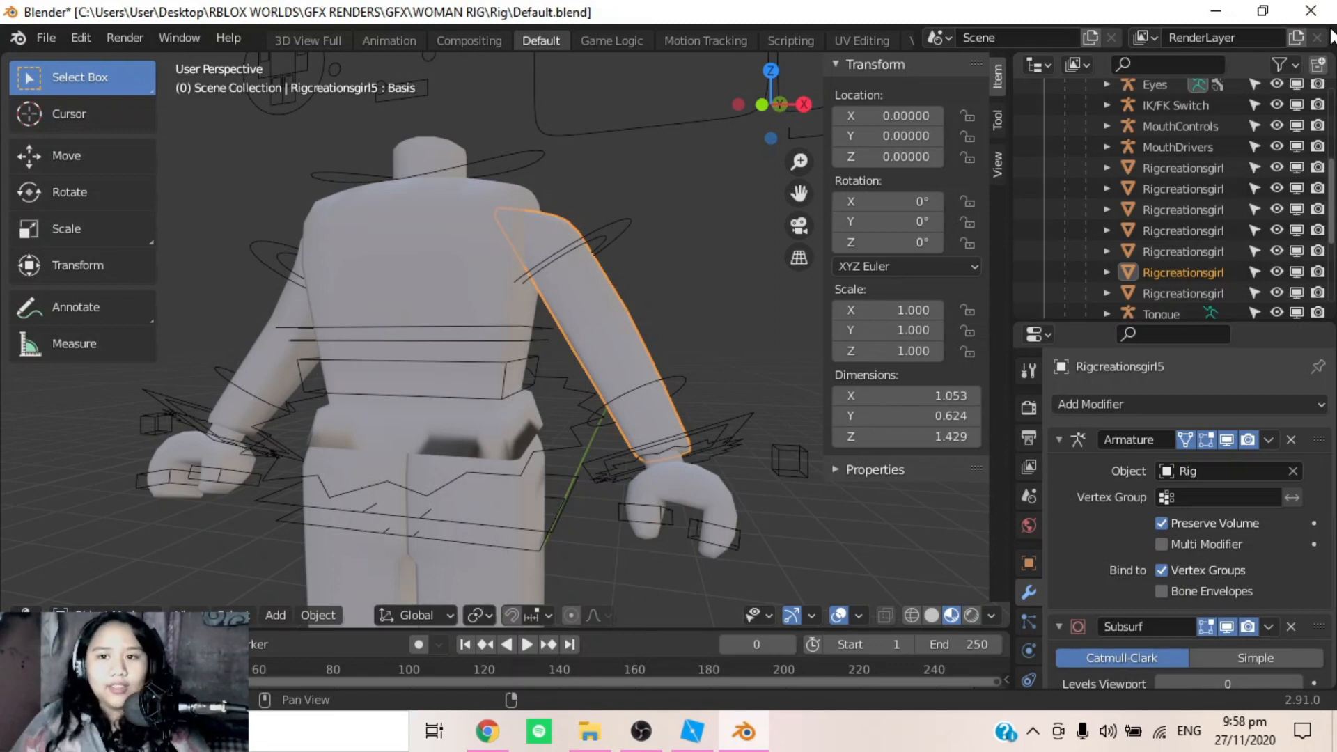
mouse_move(1318, 37)
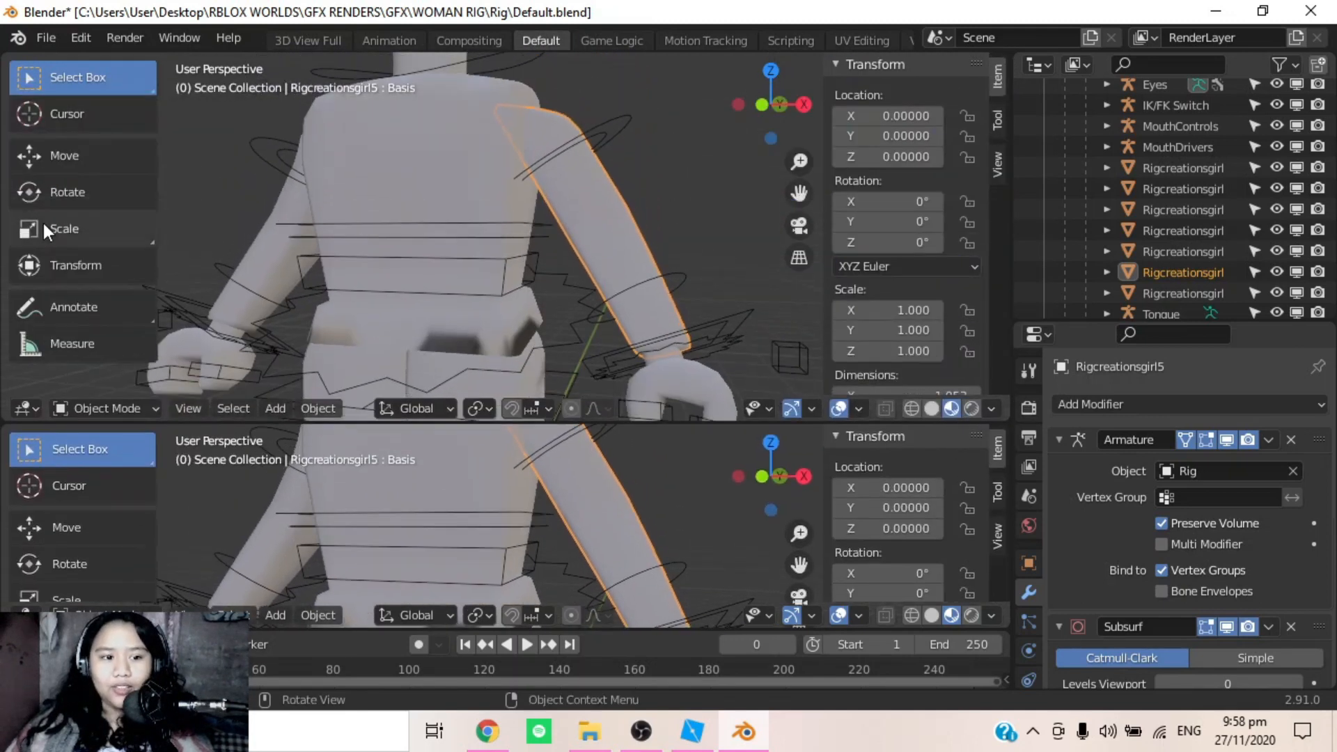
mouse_move(34, 434)
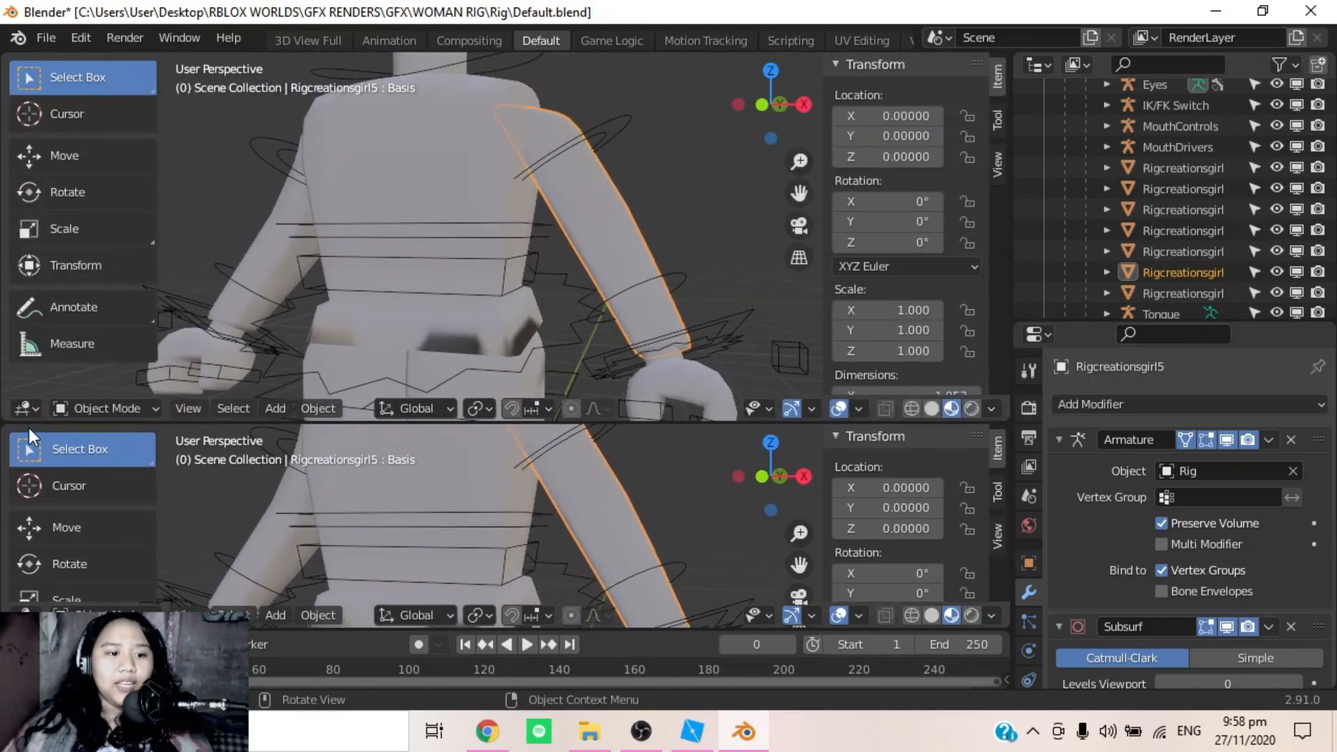
mouse_move(26, 418)
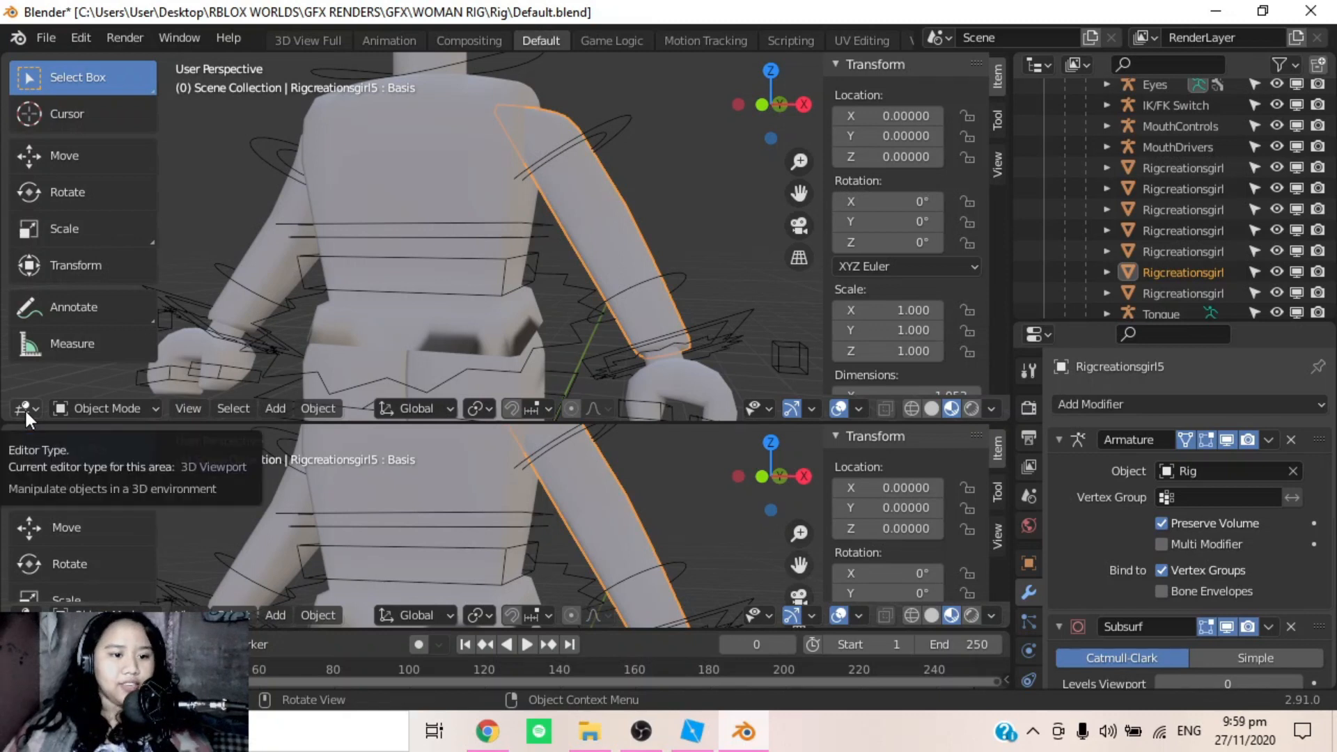
Step: Switch the top area to the Shader Editor and load Chedi141Tex.png from the Chedi folder as the body texture
left_click(23, 408)
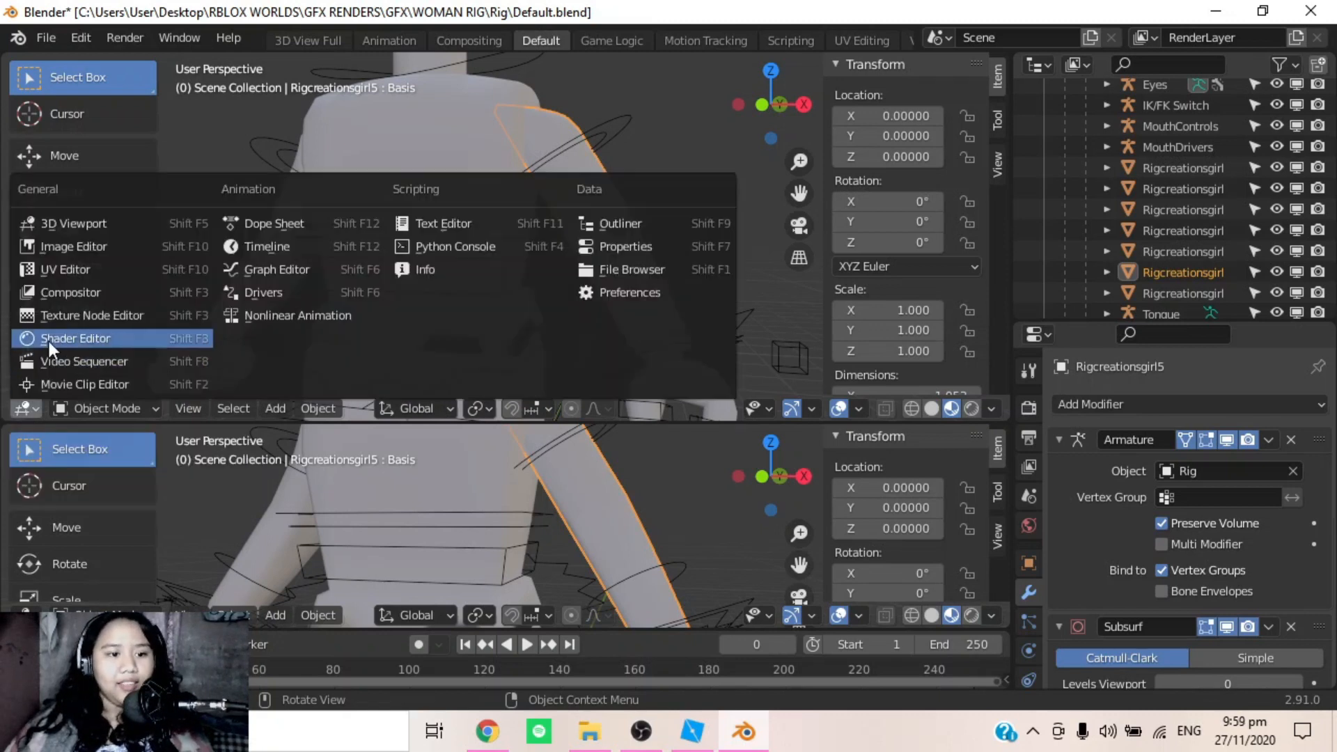
left_click(76, 338)
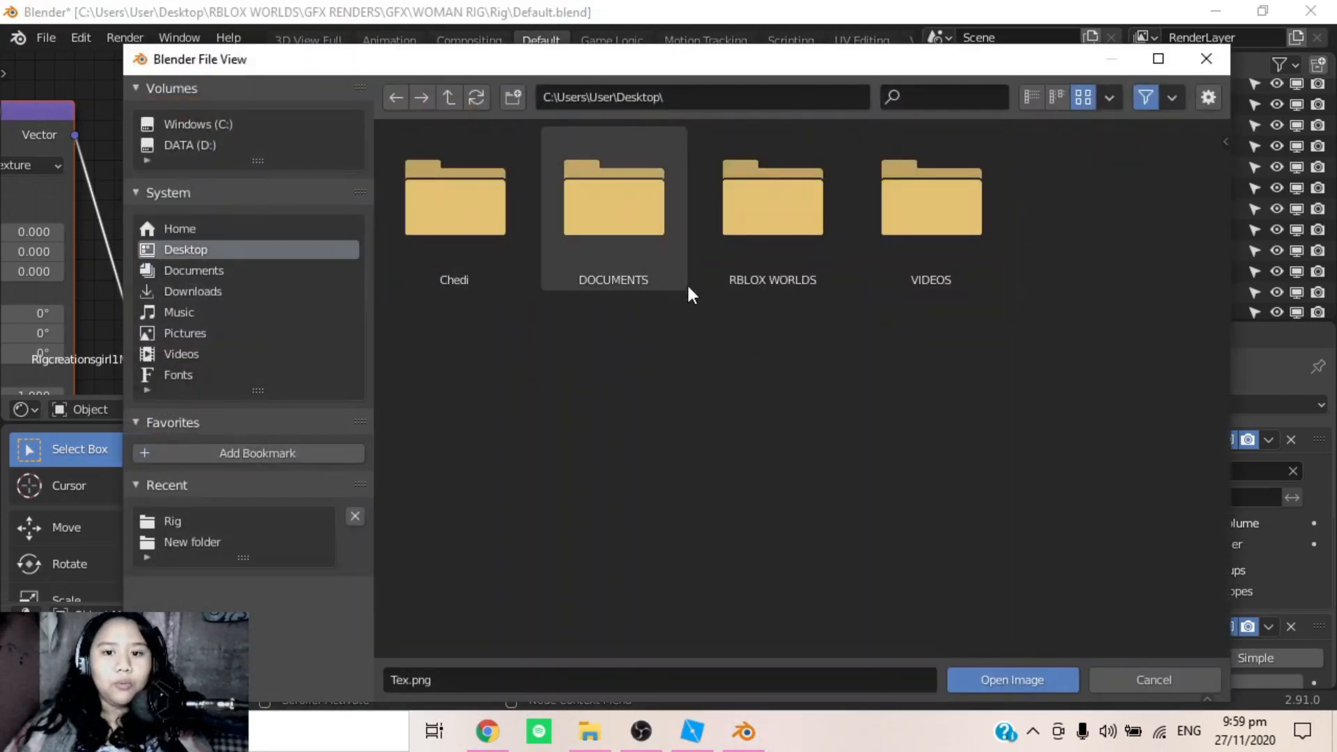
double_click(453, 197)
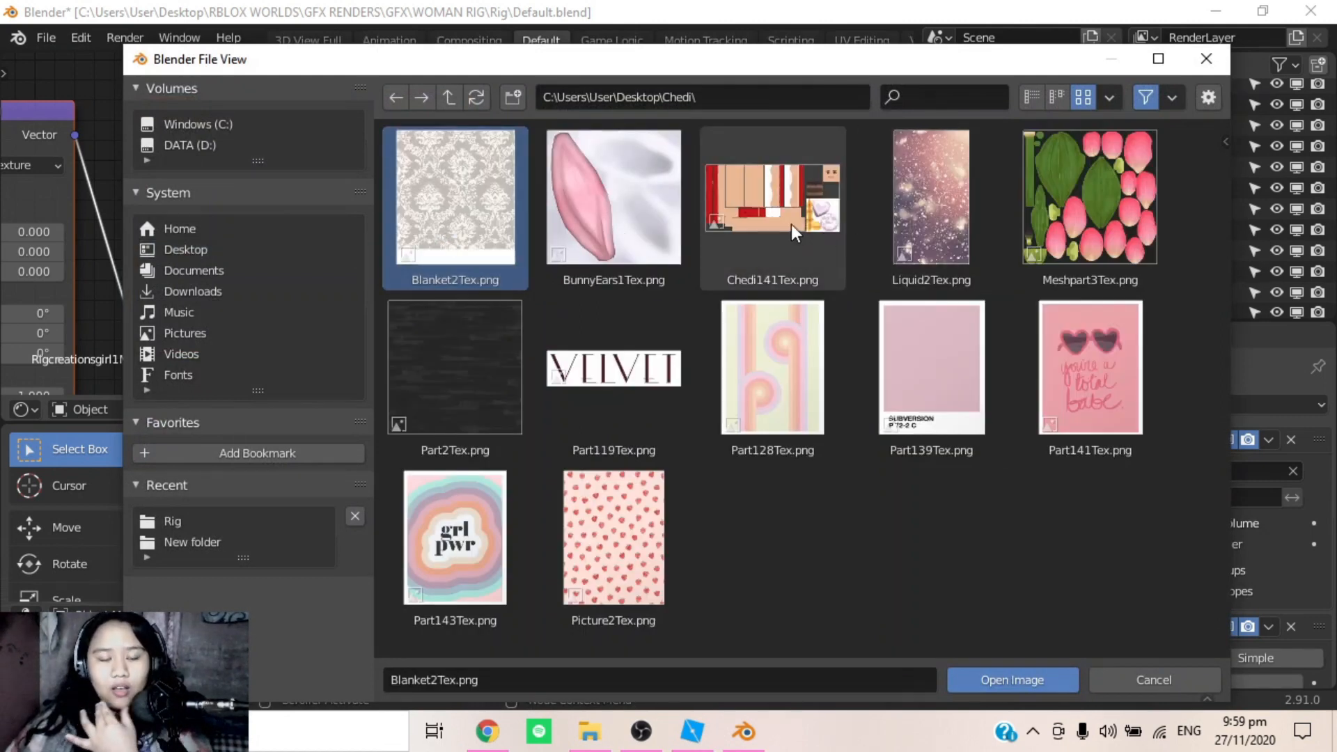
left_click(771, 205)
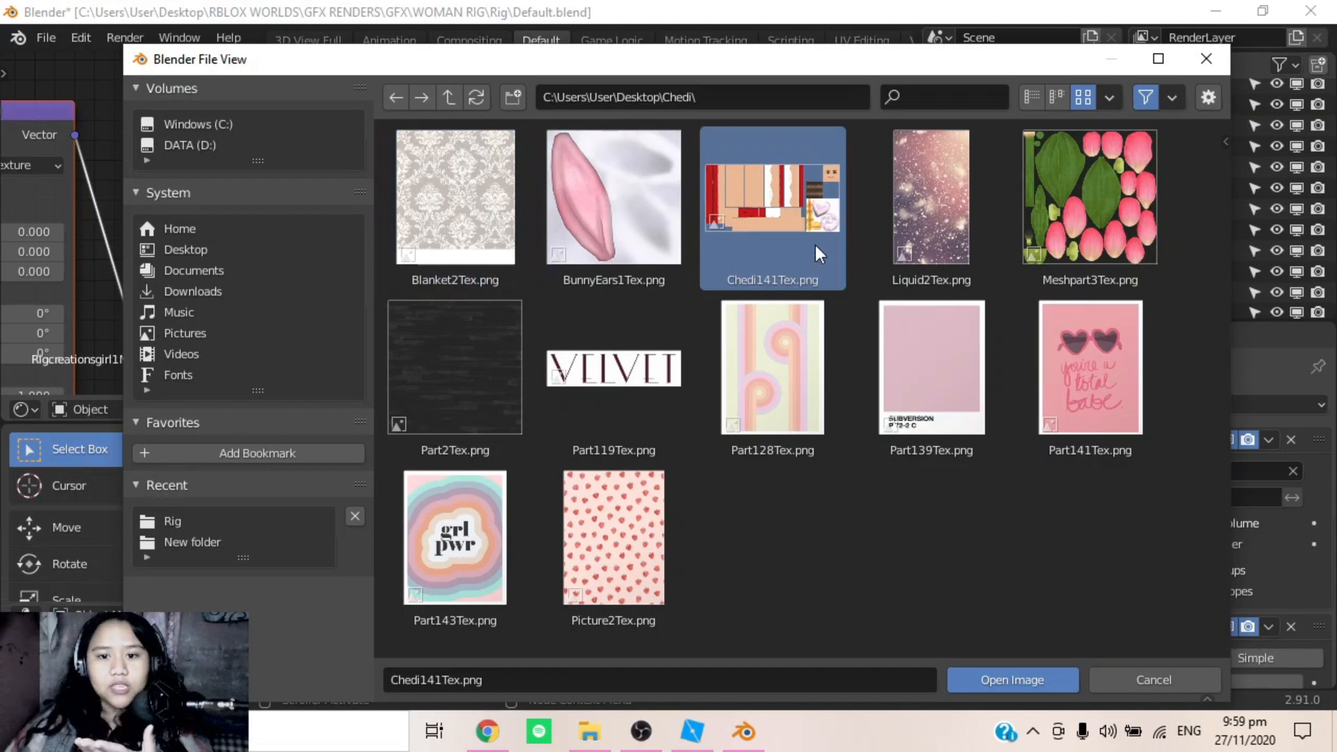
left_click(1011, 680)
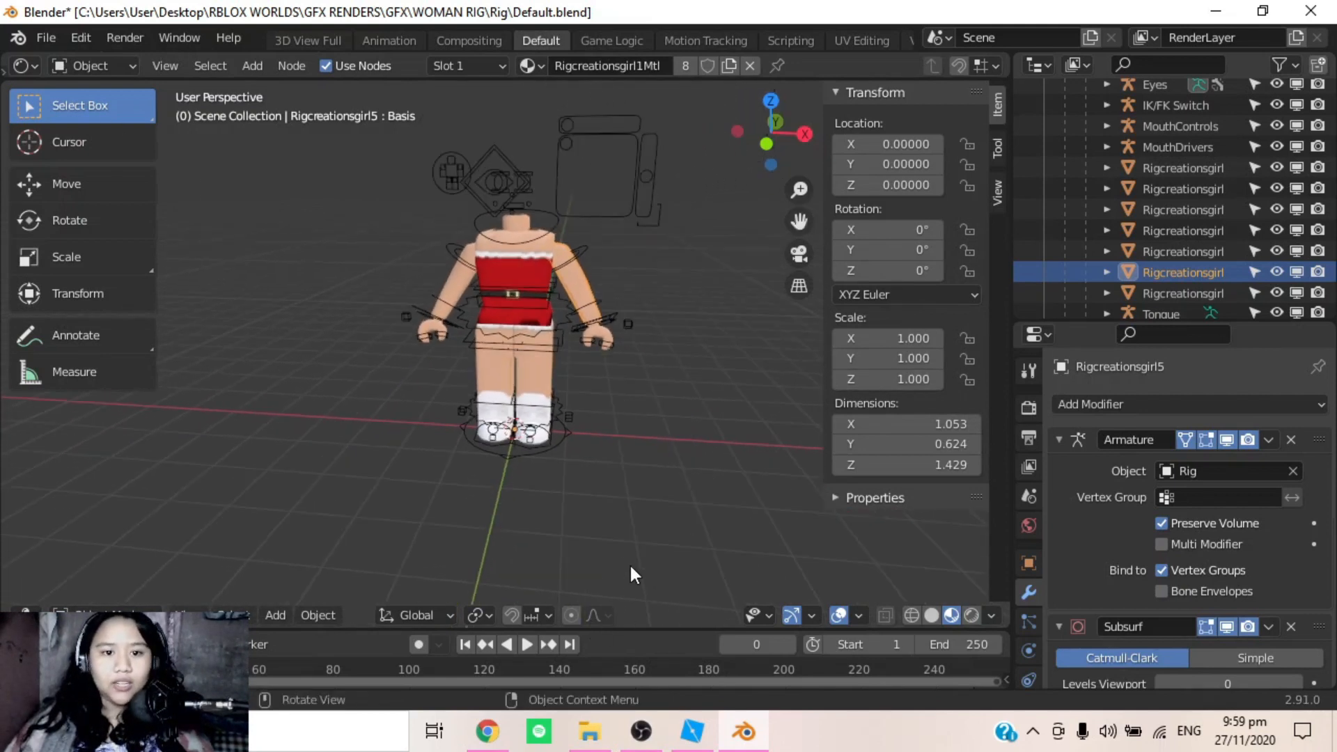
mouse_move(64, 66)
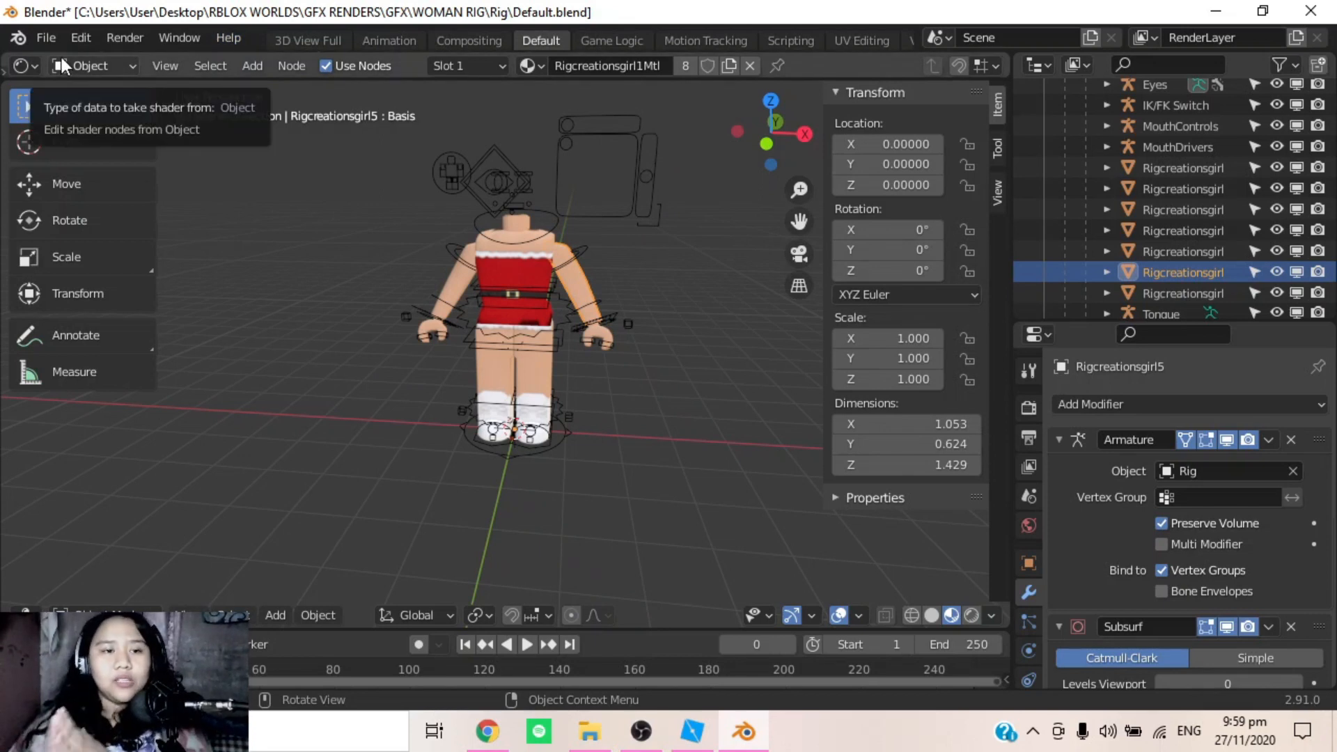
Step: Import living.obj via File > Import > Wavefront (.obj) from the Chedi folder
left_click(45, 38)
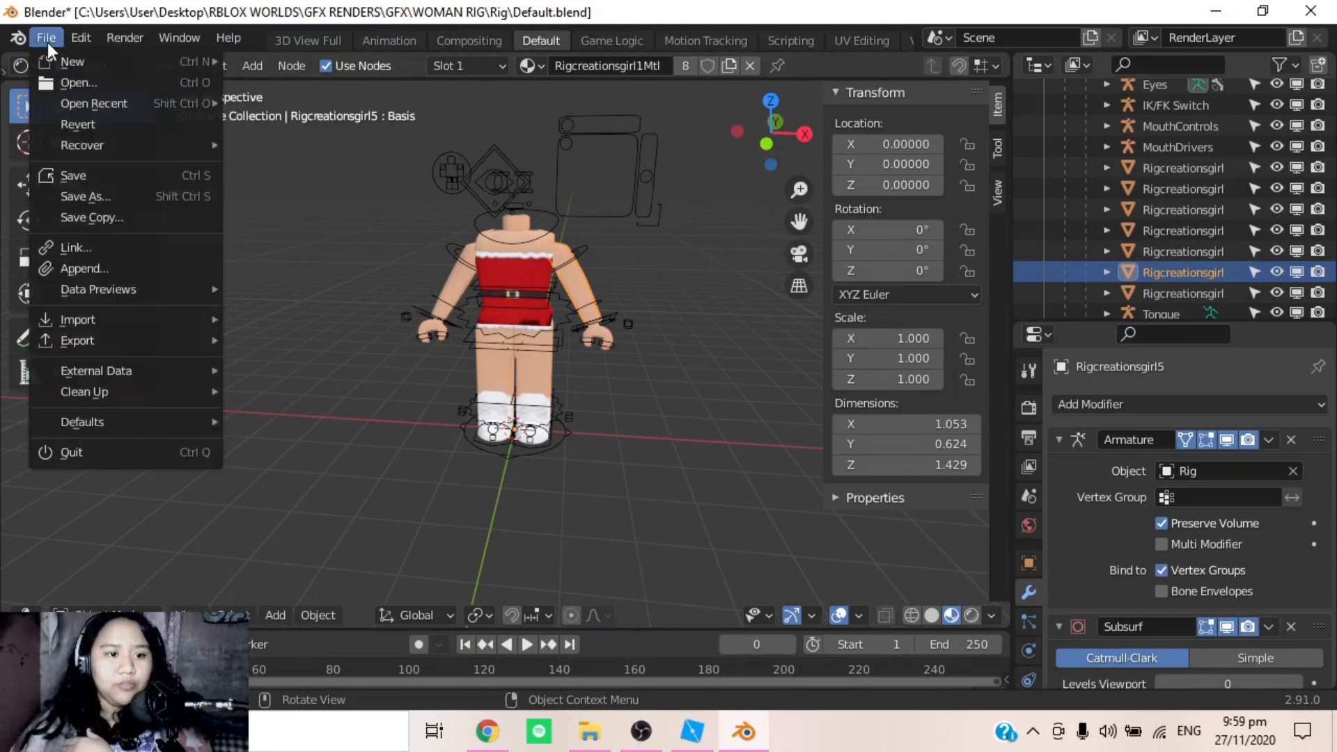
mouse_move(77, 319)
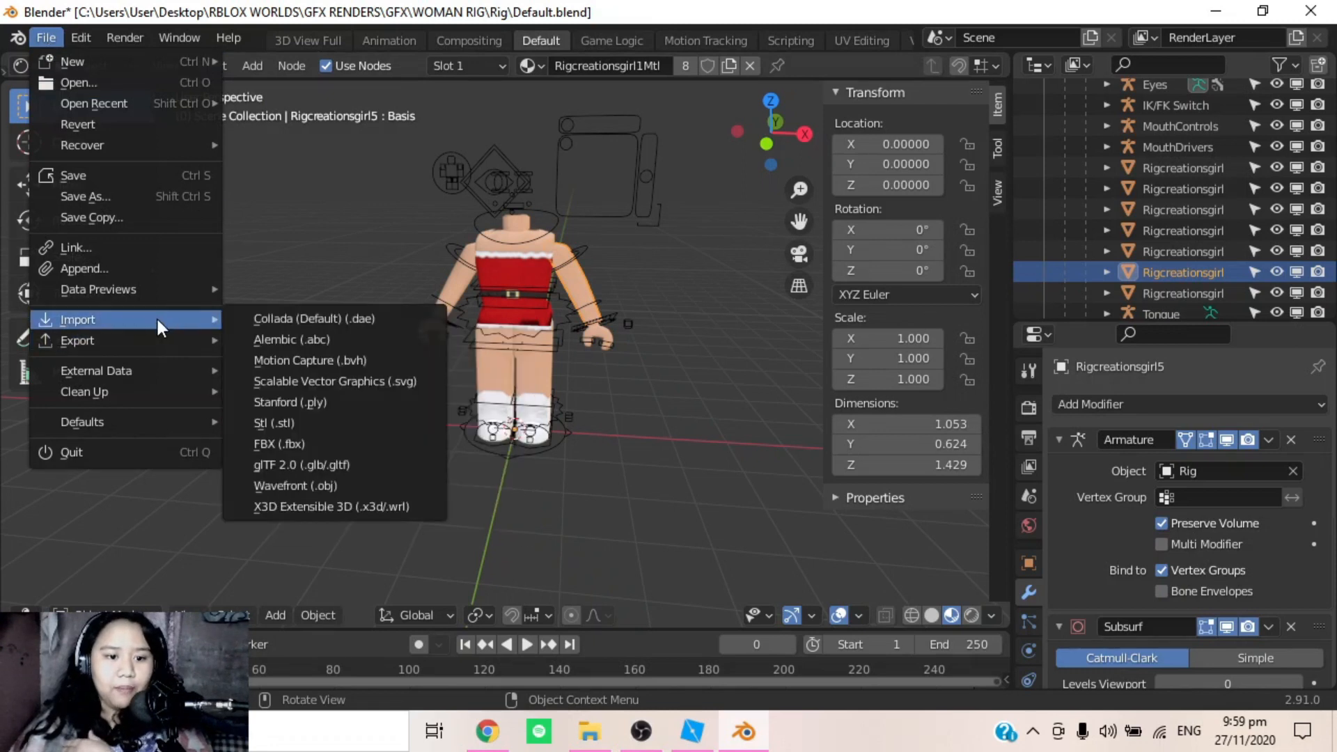
mouse_move(295, 485)
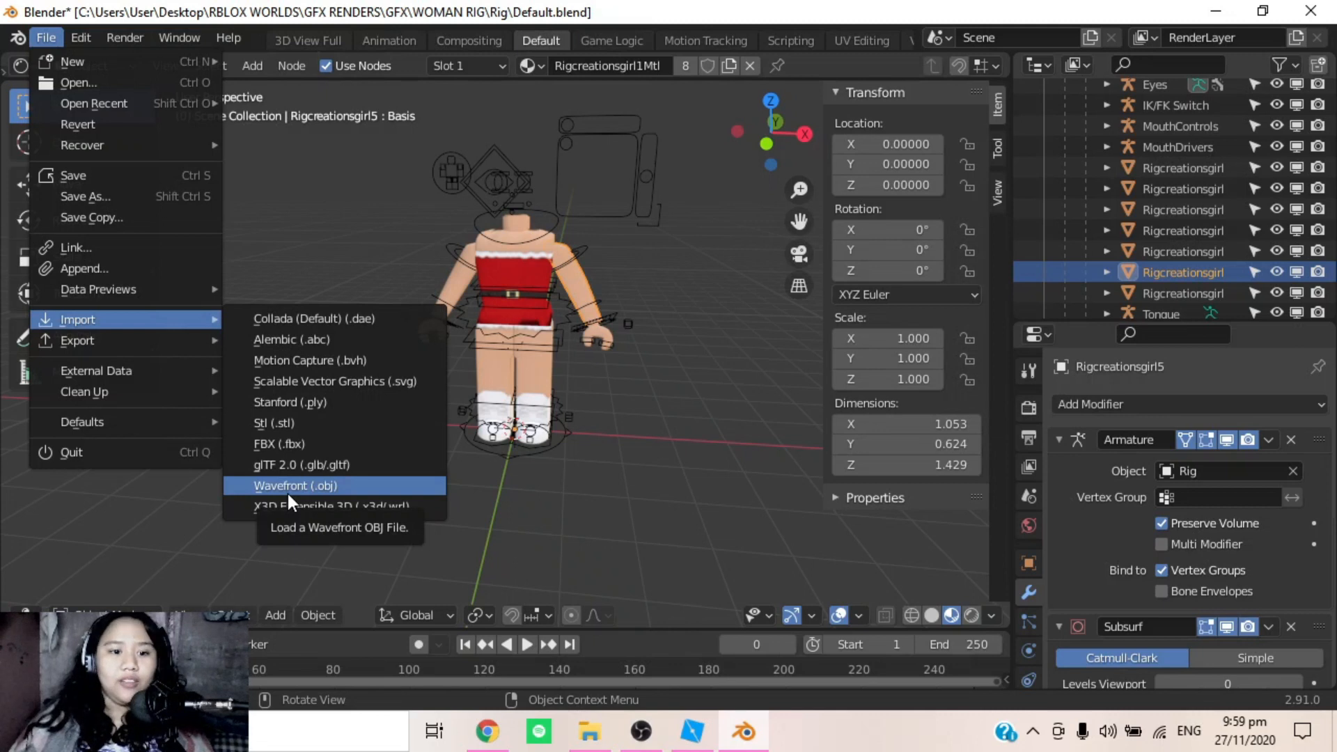
left_click(295, 486)
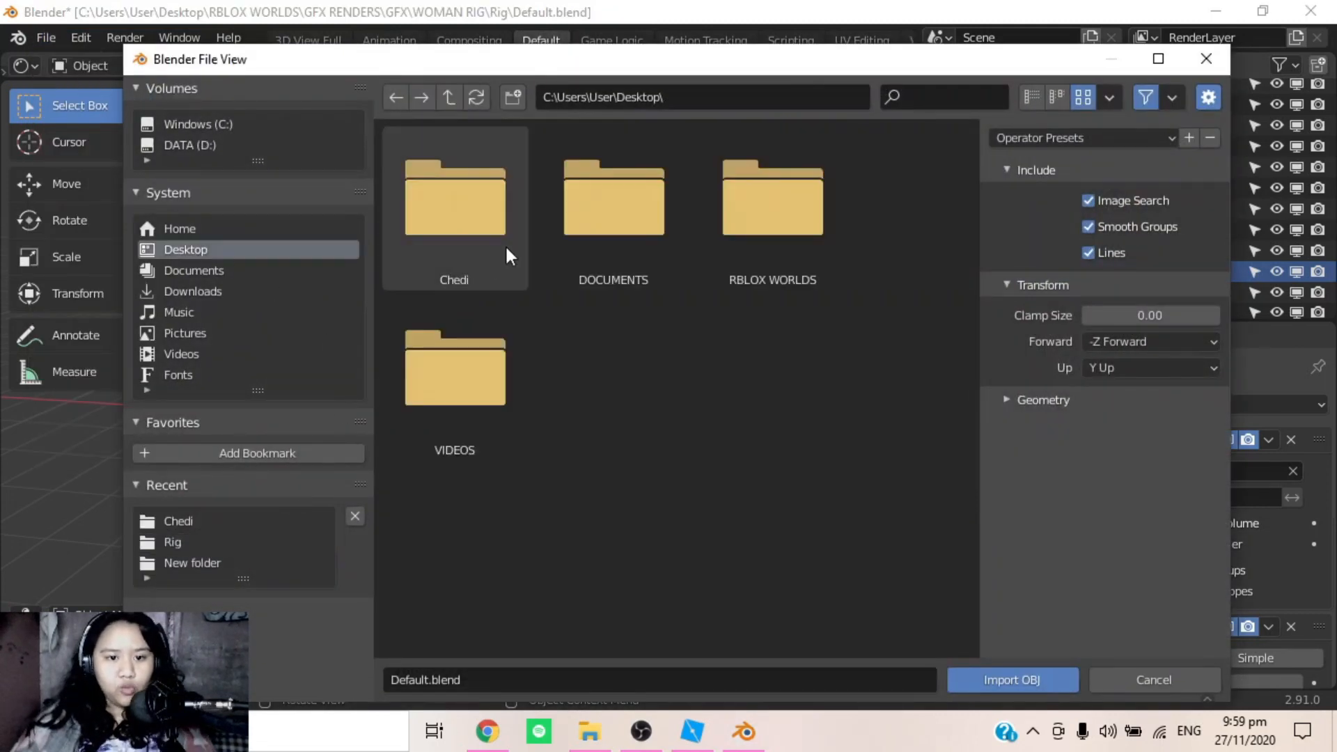
double_click(454, 204)
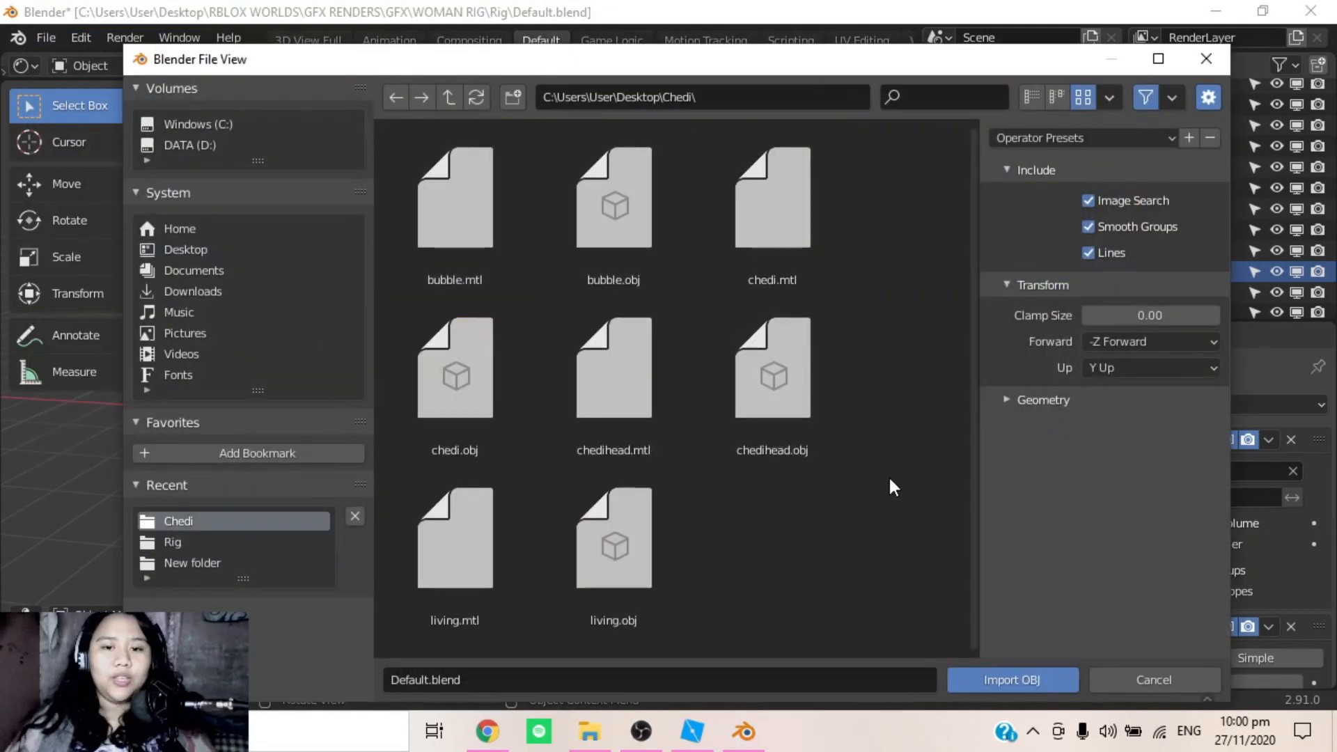
left_click(612, 537)
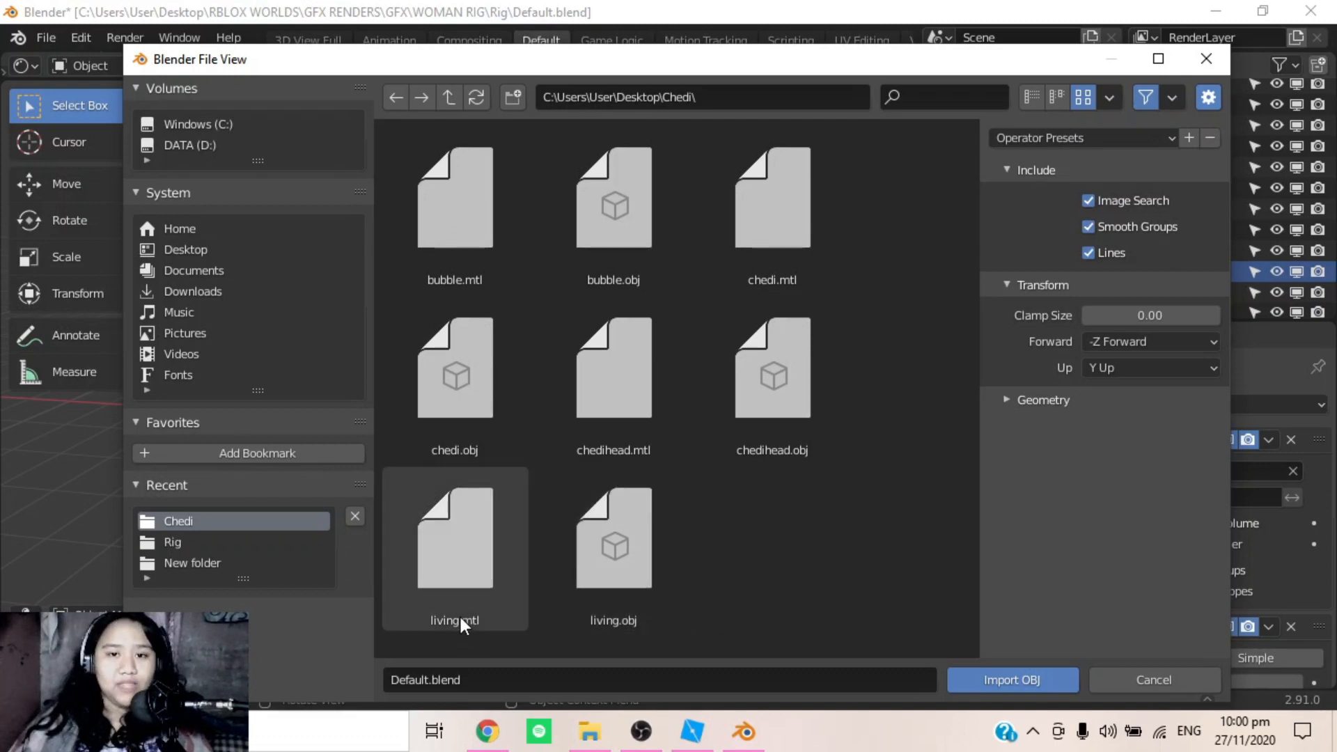
left_click(612, 537)
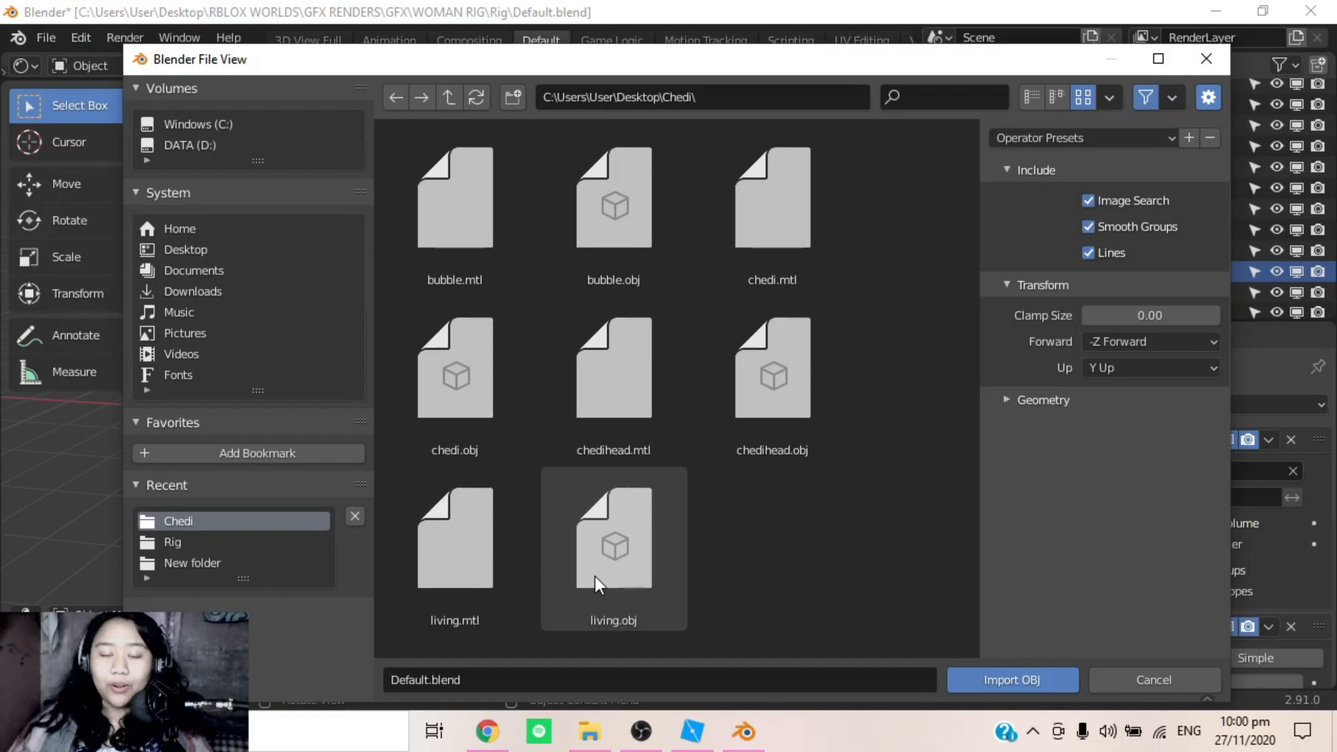
left_click(1011, 679)
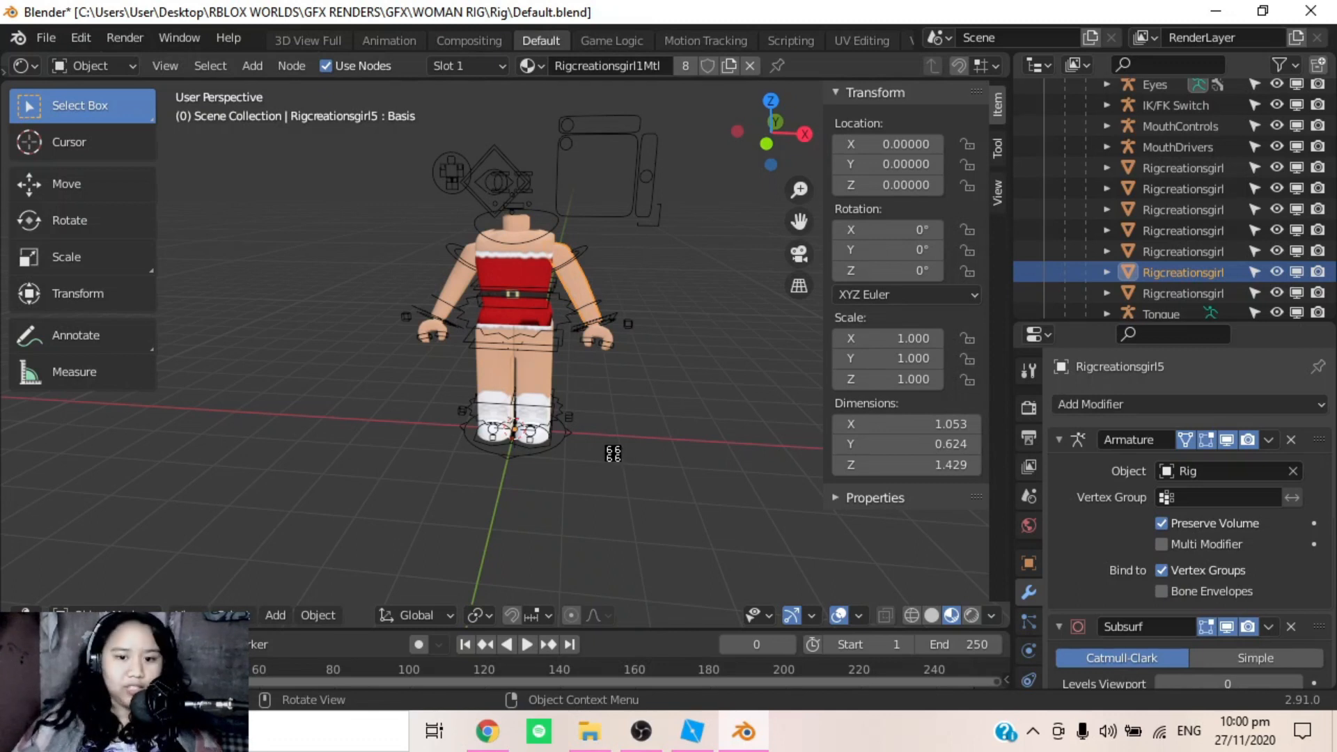
mouse_move(619, 463)
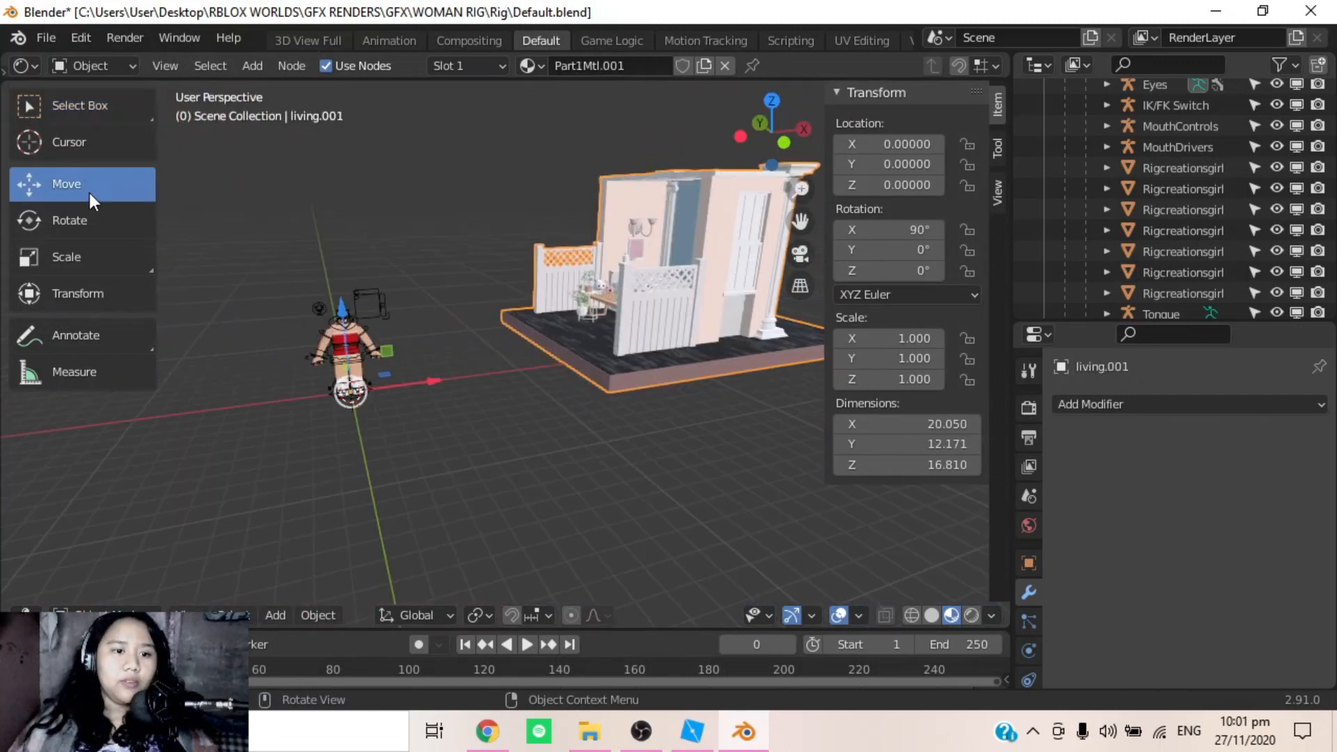
Step: Stretch living.001 wider along X, turn it about its vertical axis and shift it beside the girl
left_click(77, 293)
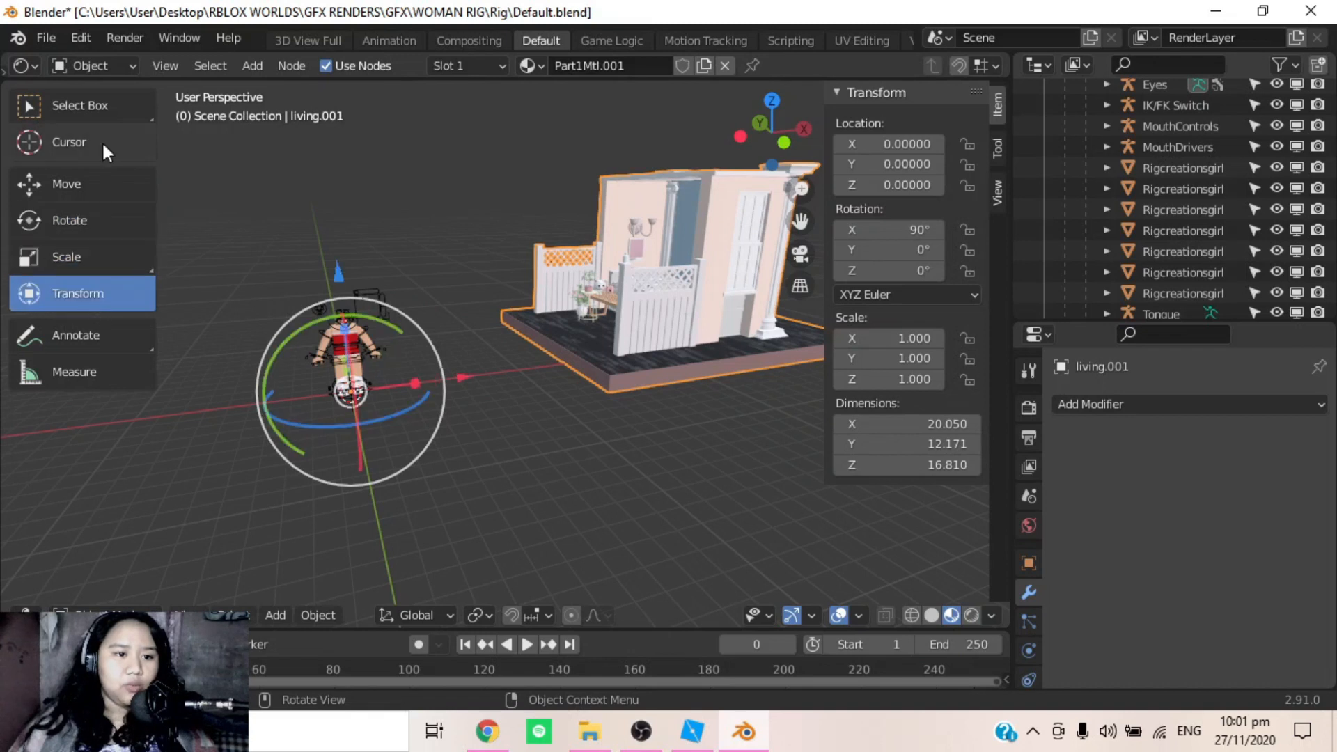
left_click(67, 256)
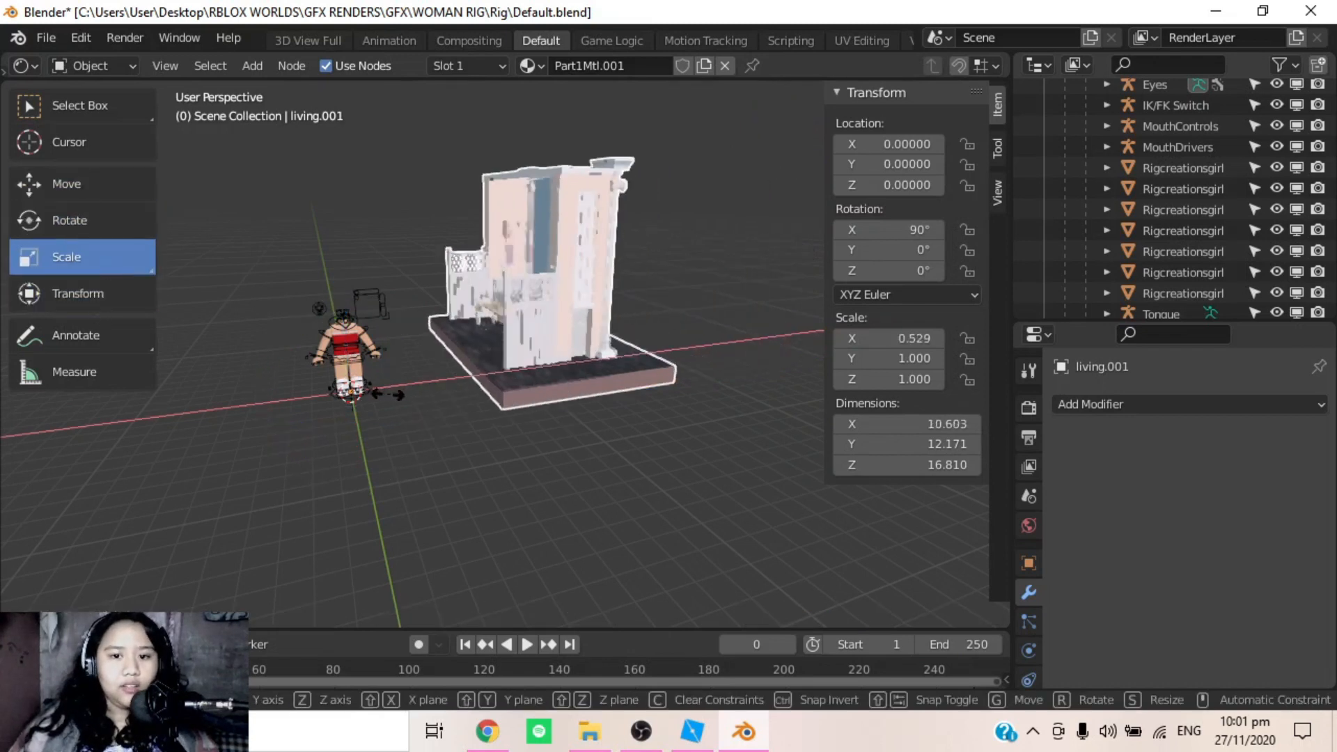
left_click_drag(396, 394, 460, 386)
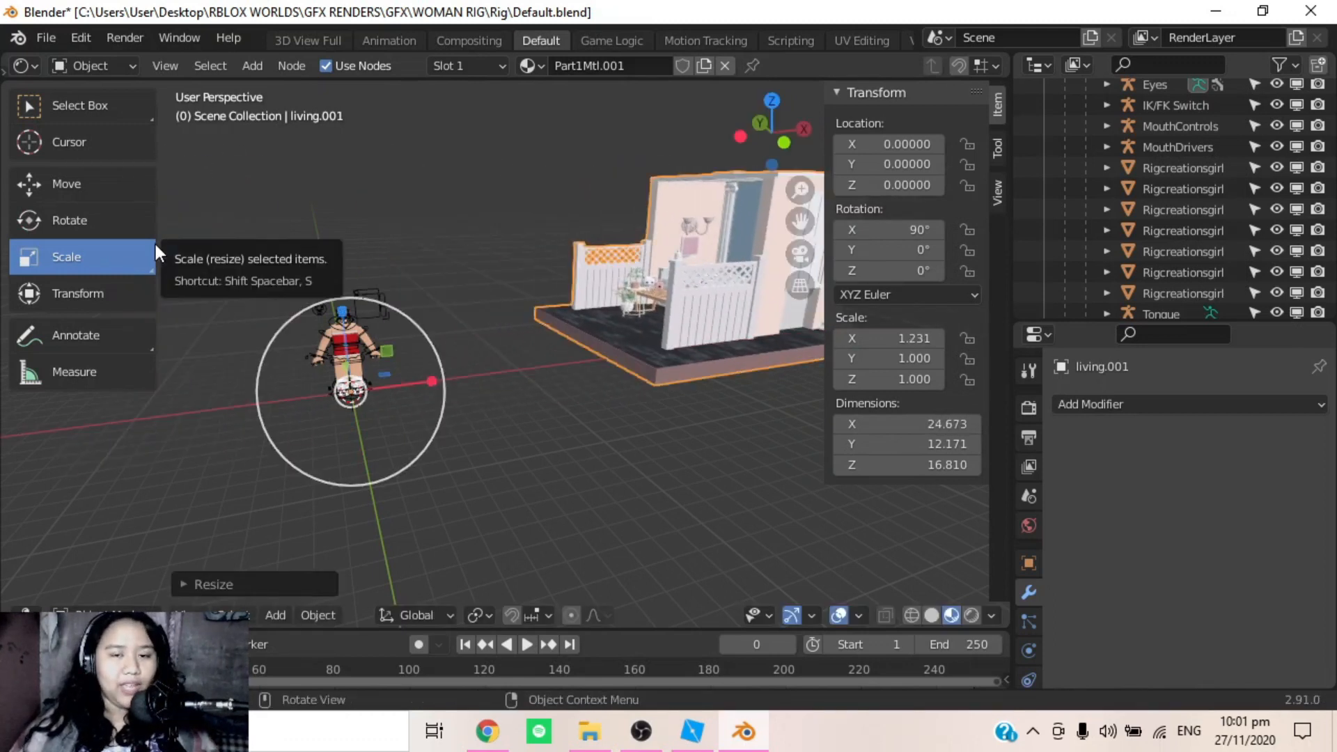
mouse_move(144, 234)
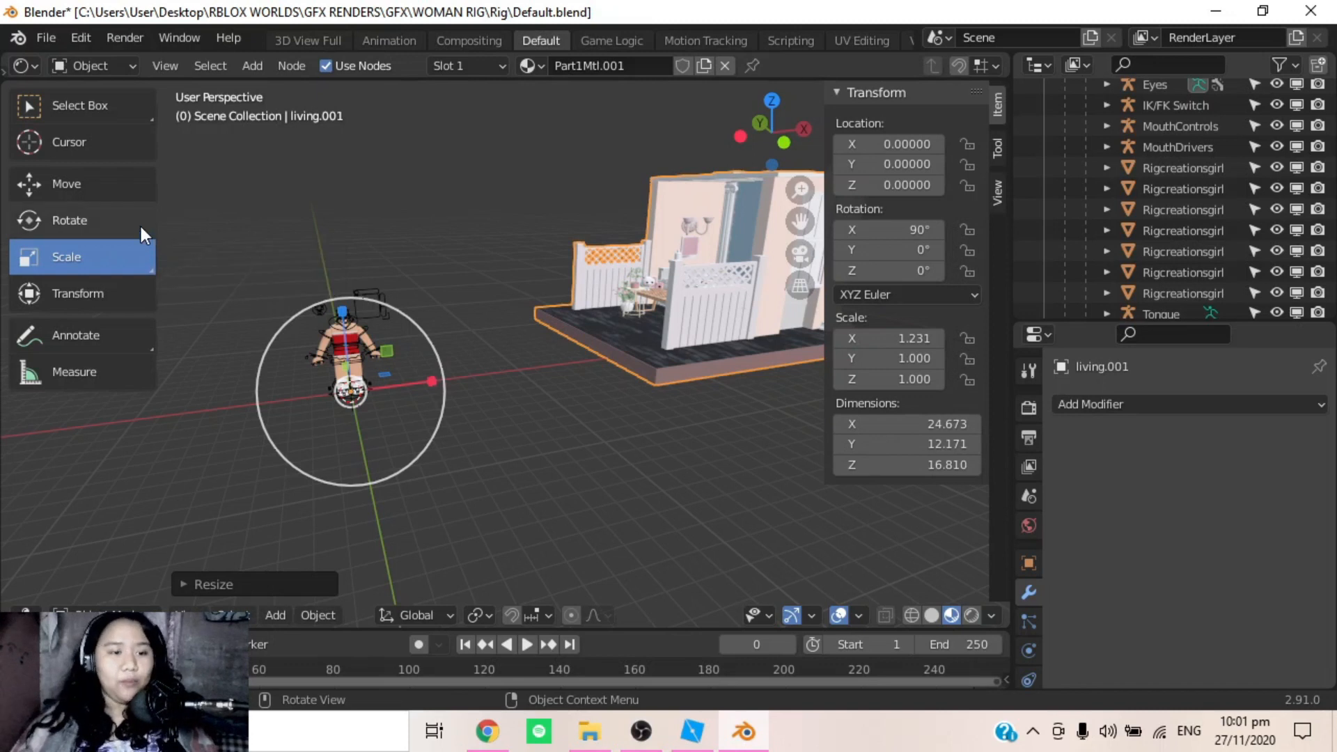
left_click(68, 220)
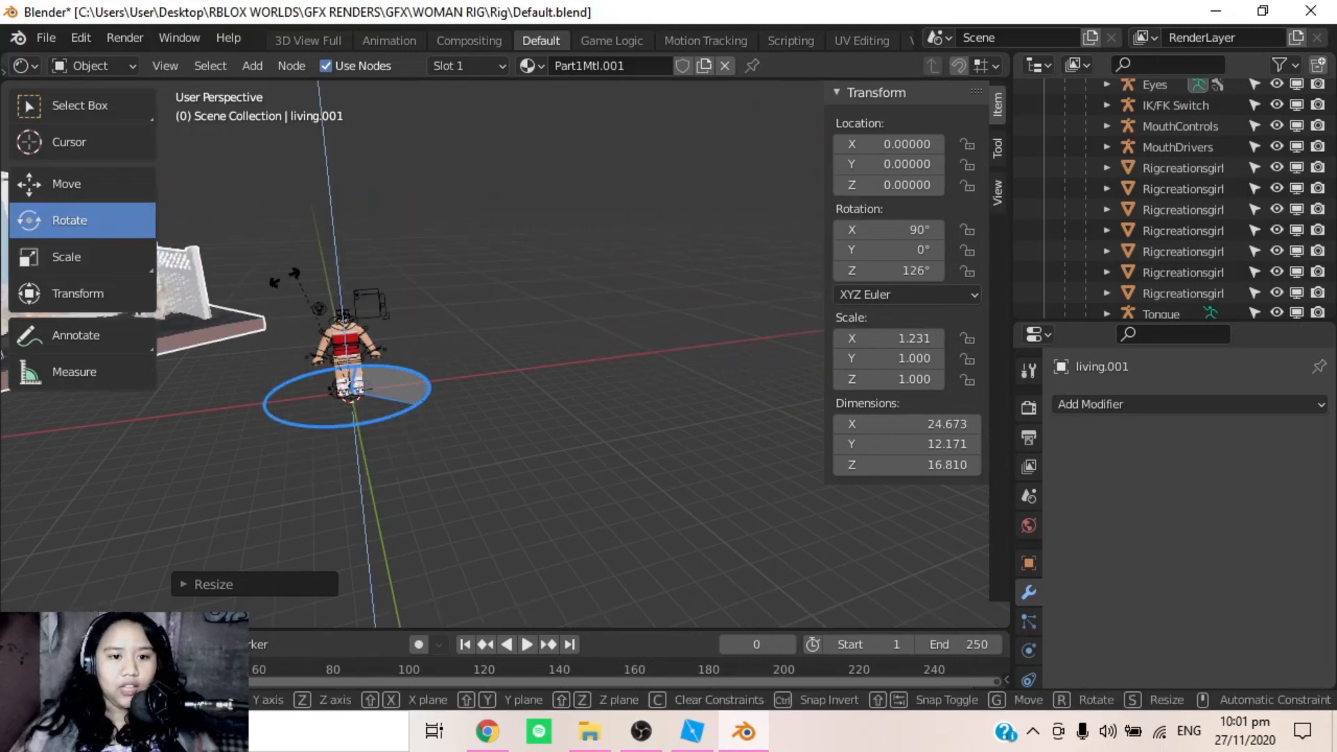
left_click(67, 184)
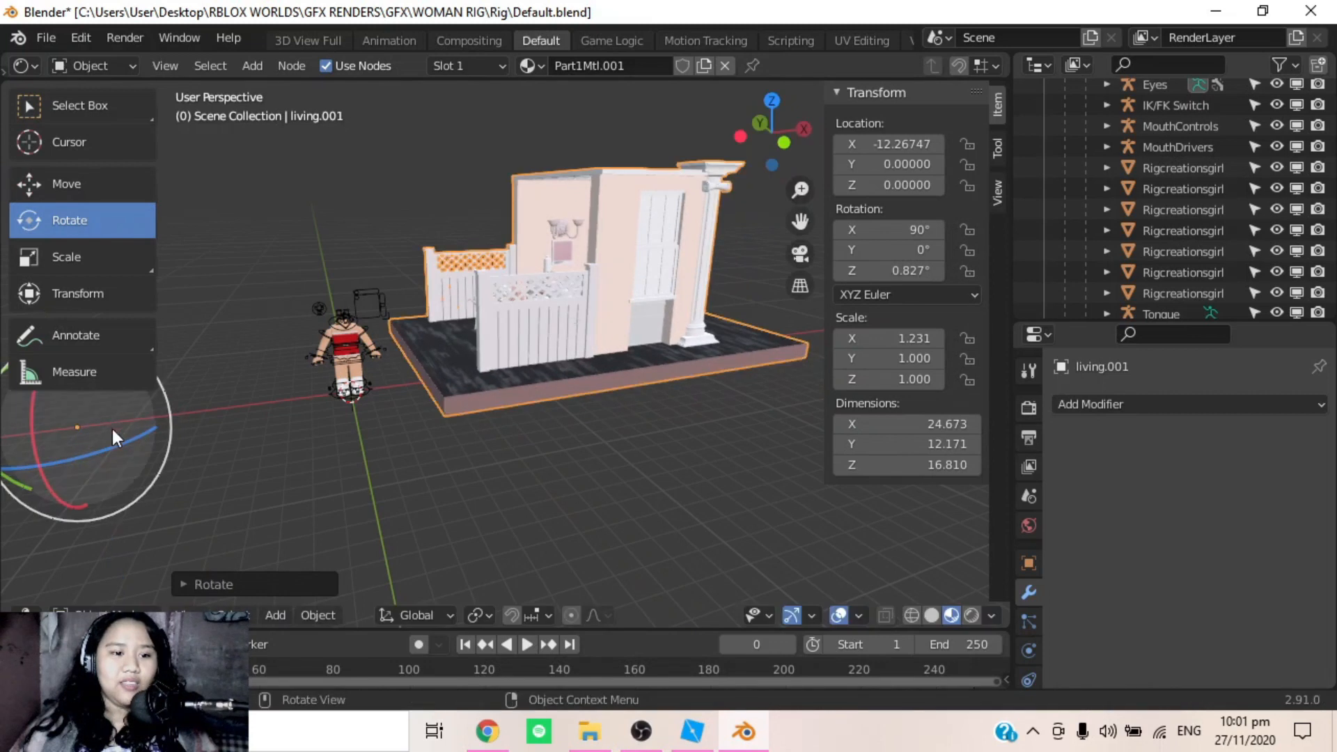
mouse_move(501, 261)
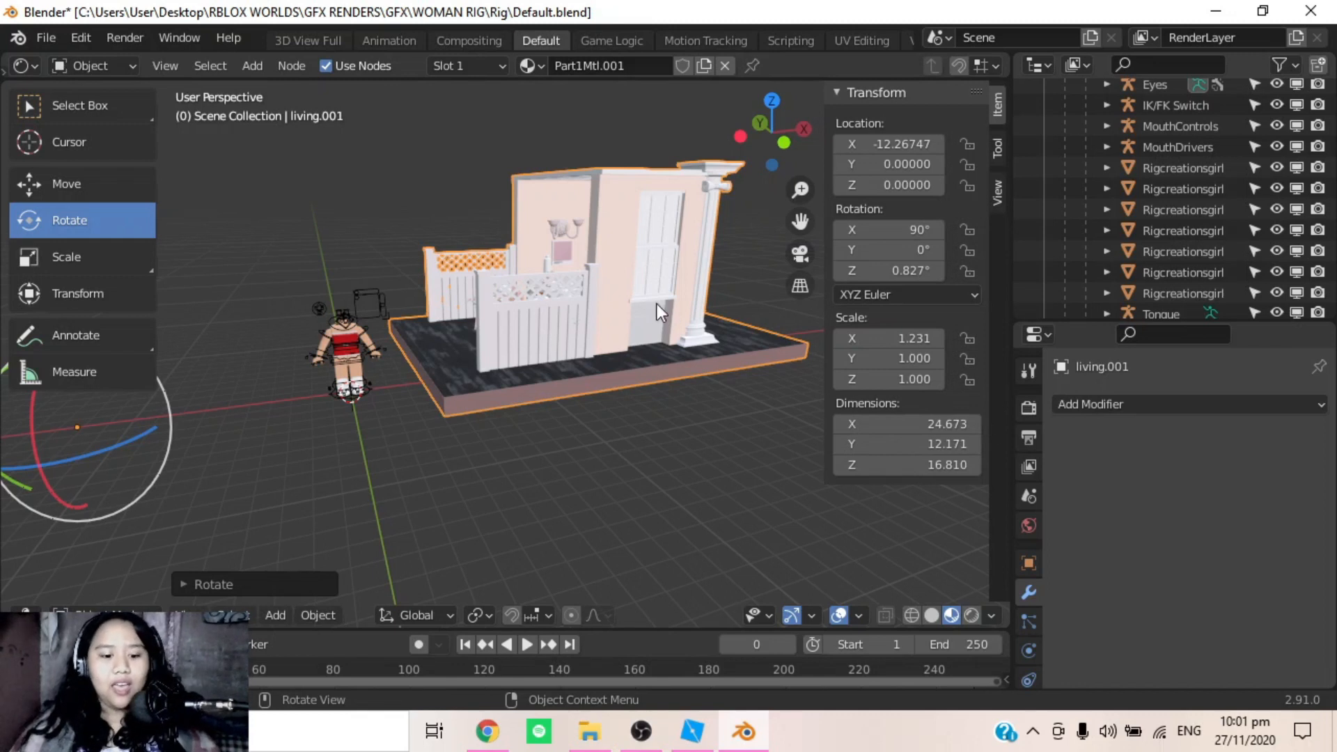
key("shift+a")
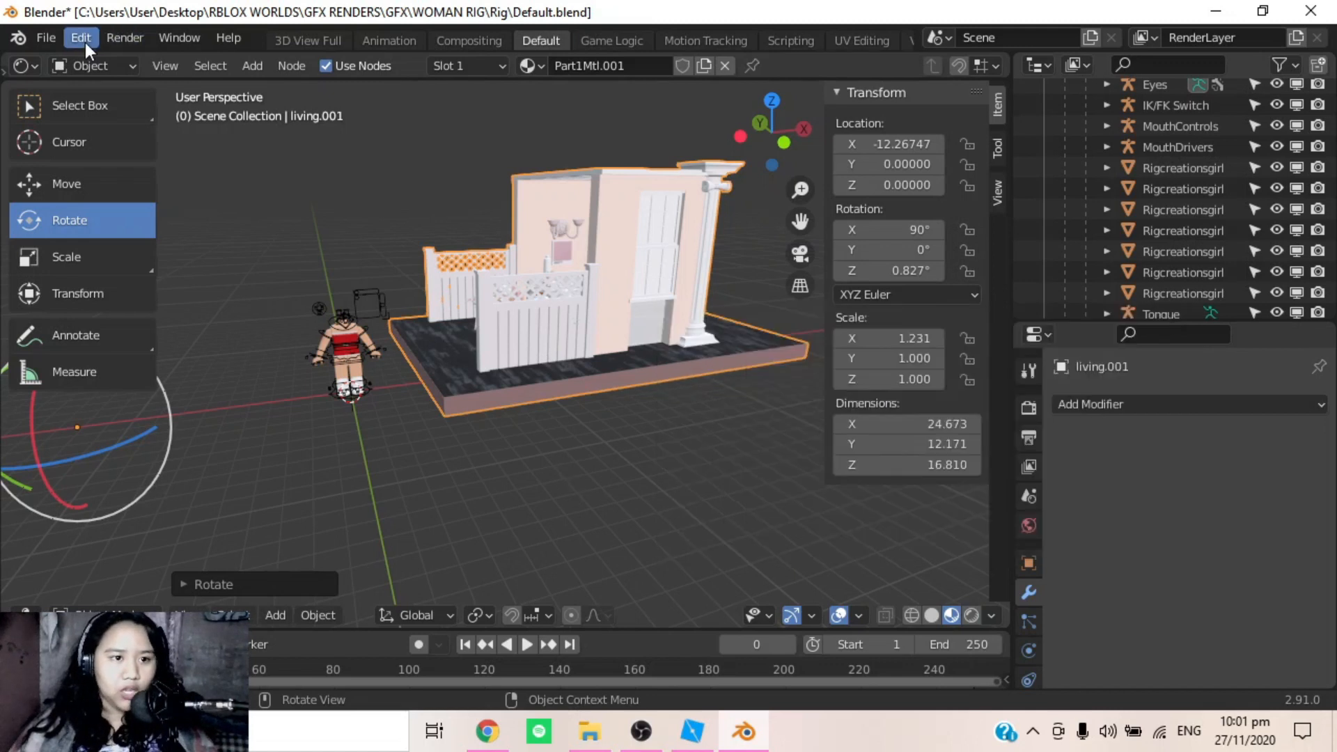
Step: Search 'set origi' in the menus and apply Origin to Geometry to living.001
left_click(179, 38)
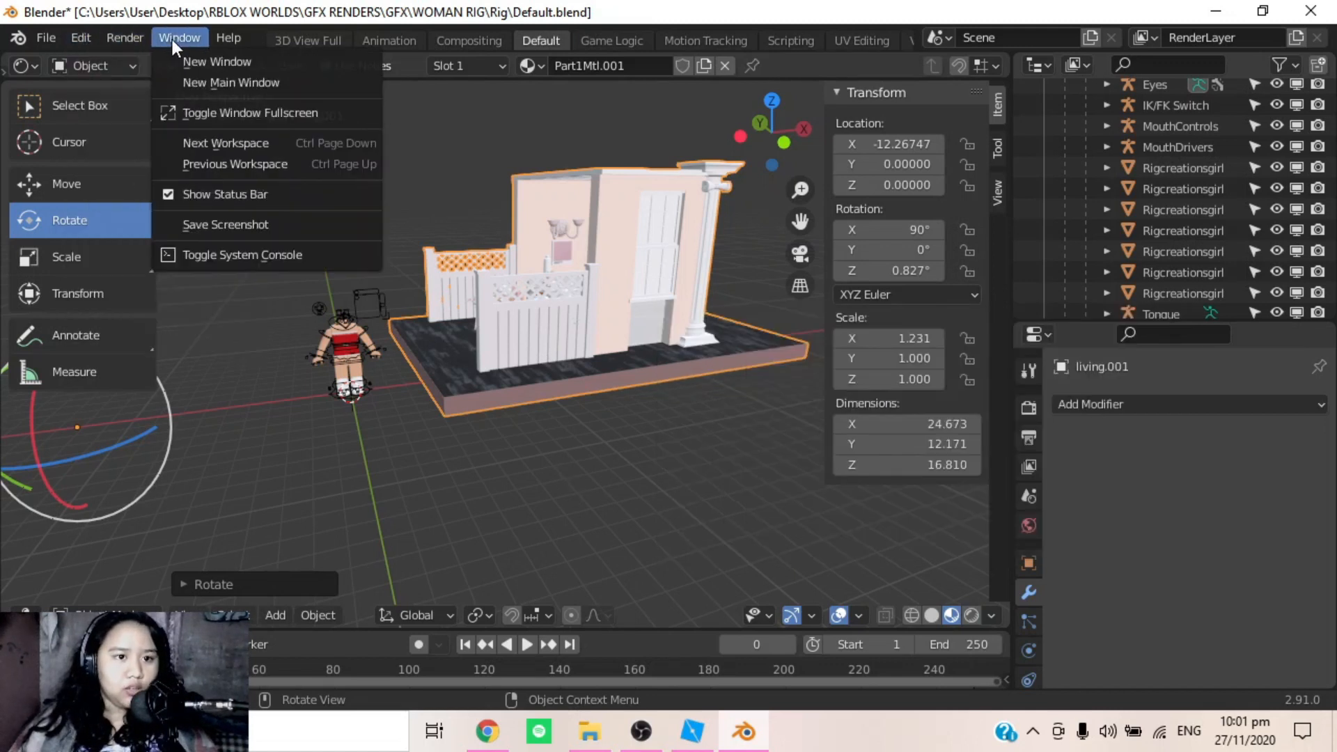
left_click(45, 37)
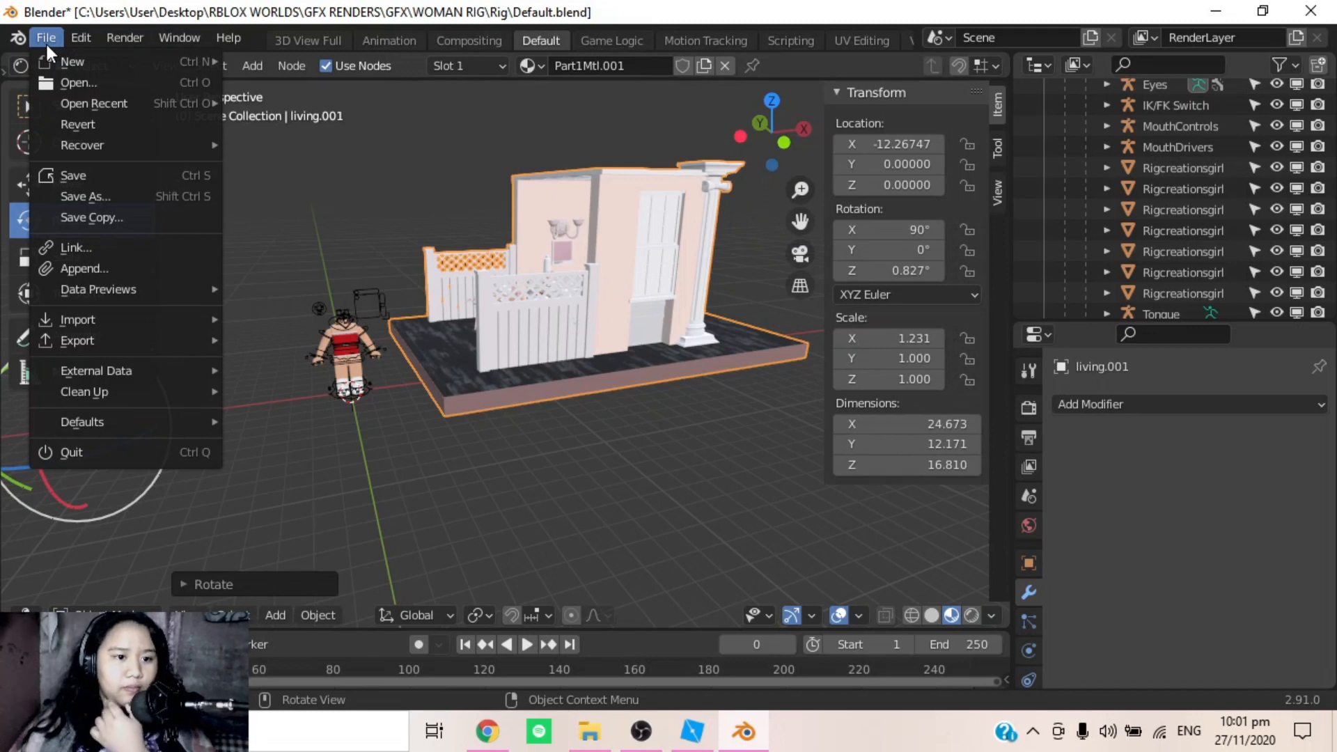
left_click(80, 38)
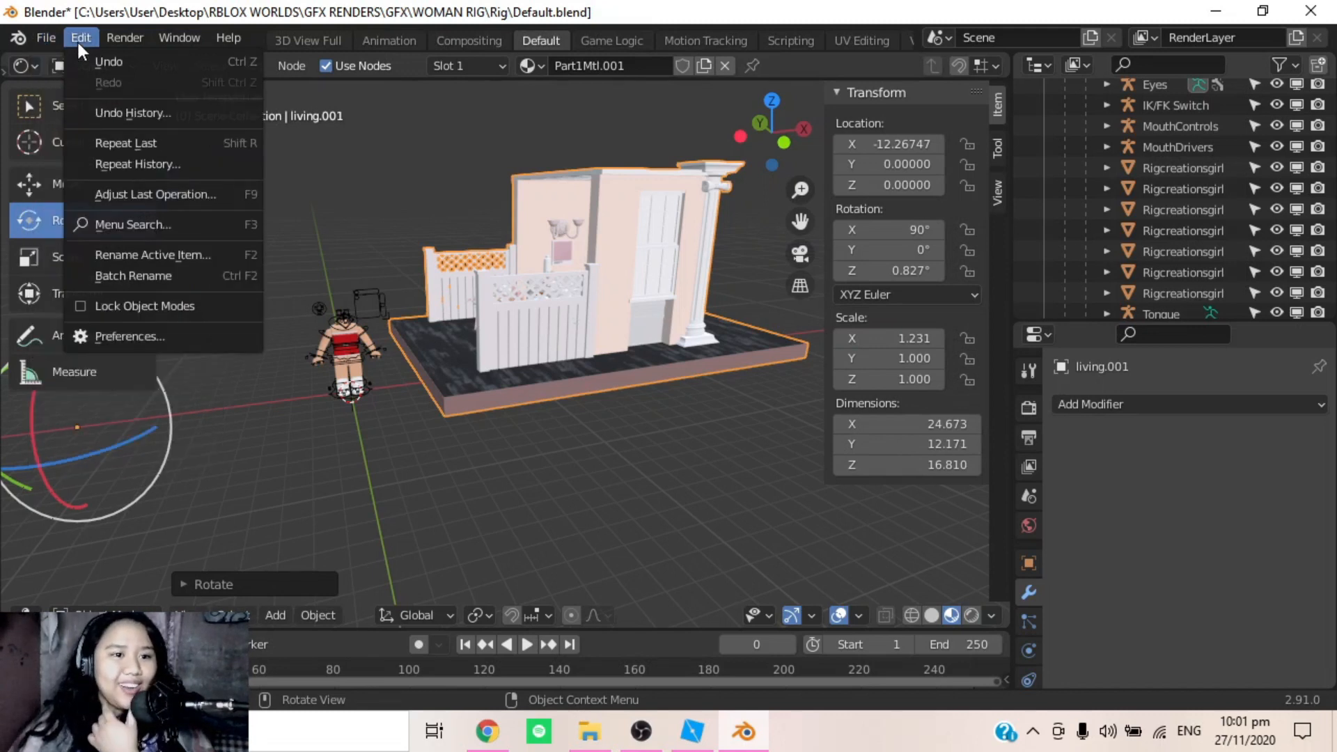
mouse_move(108, 61)
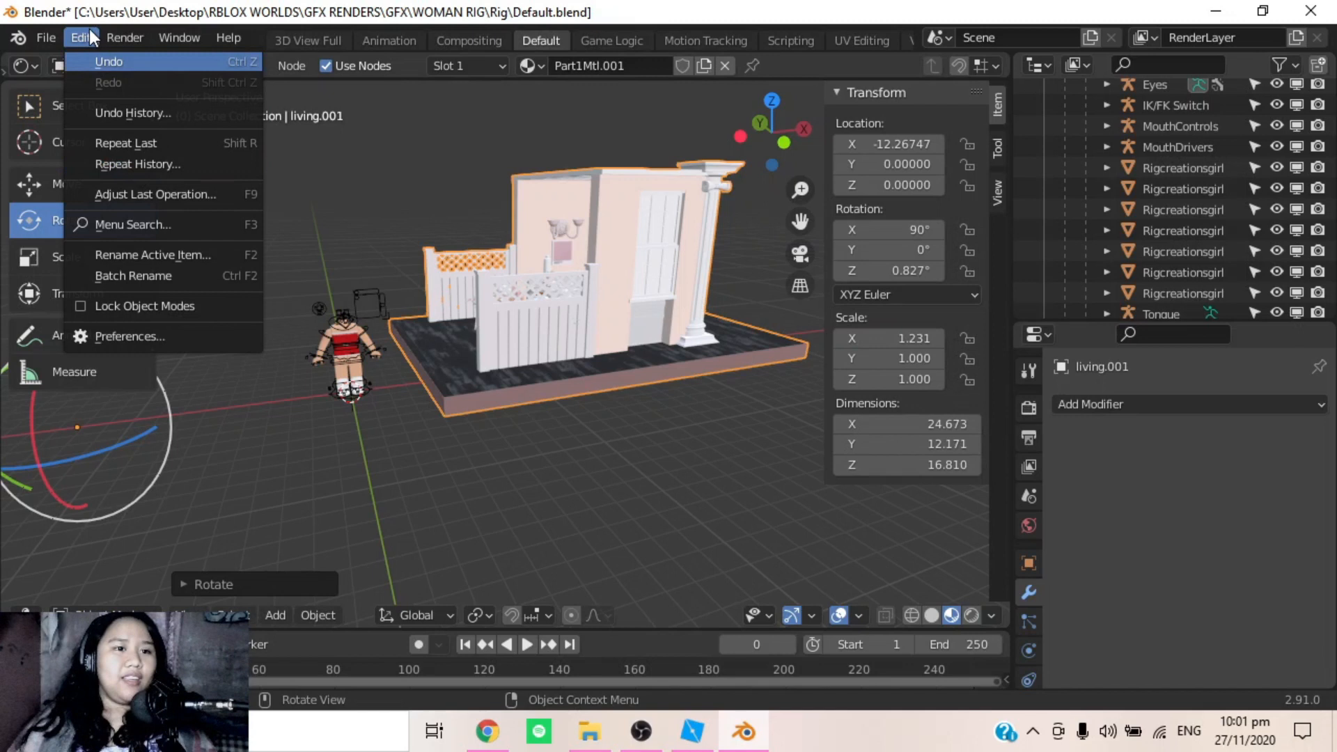
mouse_move(136, 163)
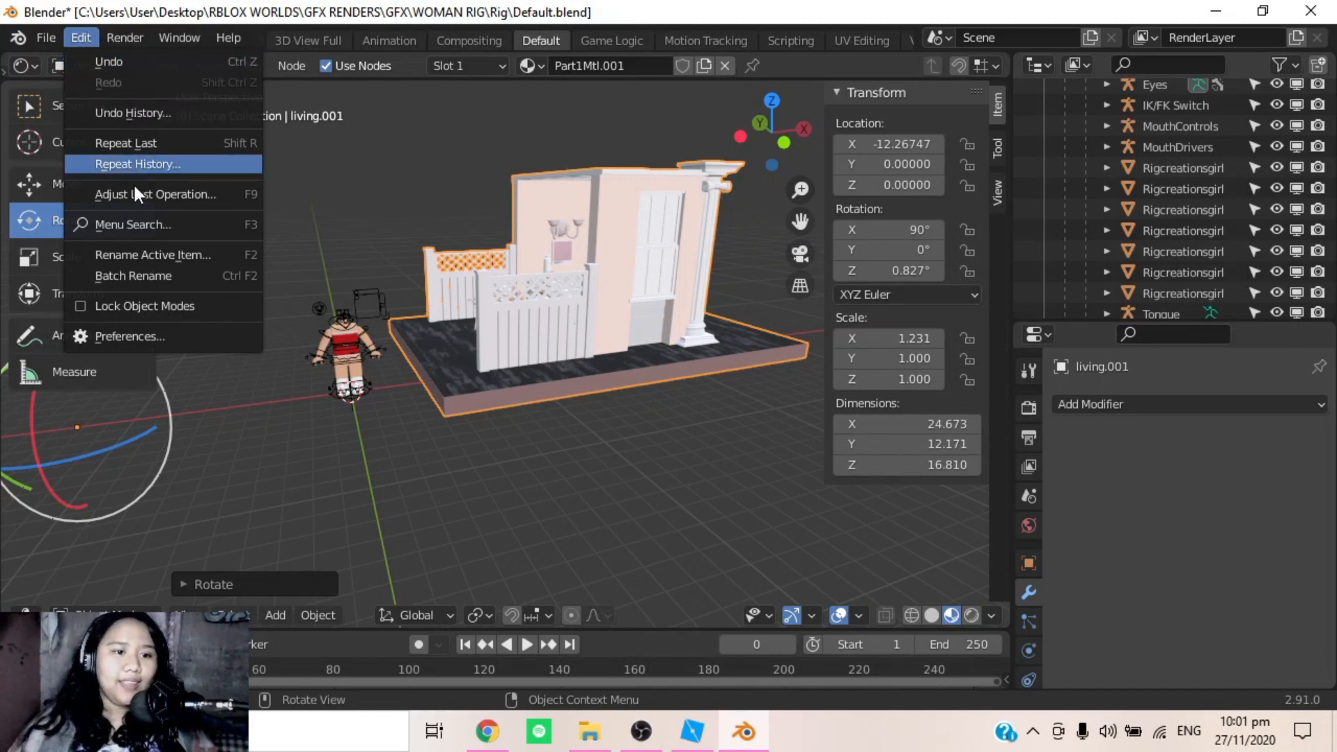
left_click(132, 224)
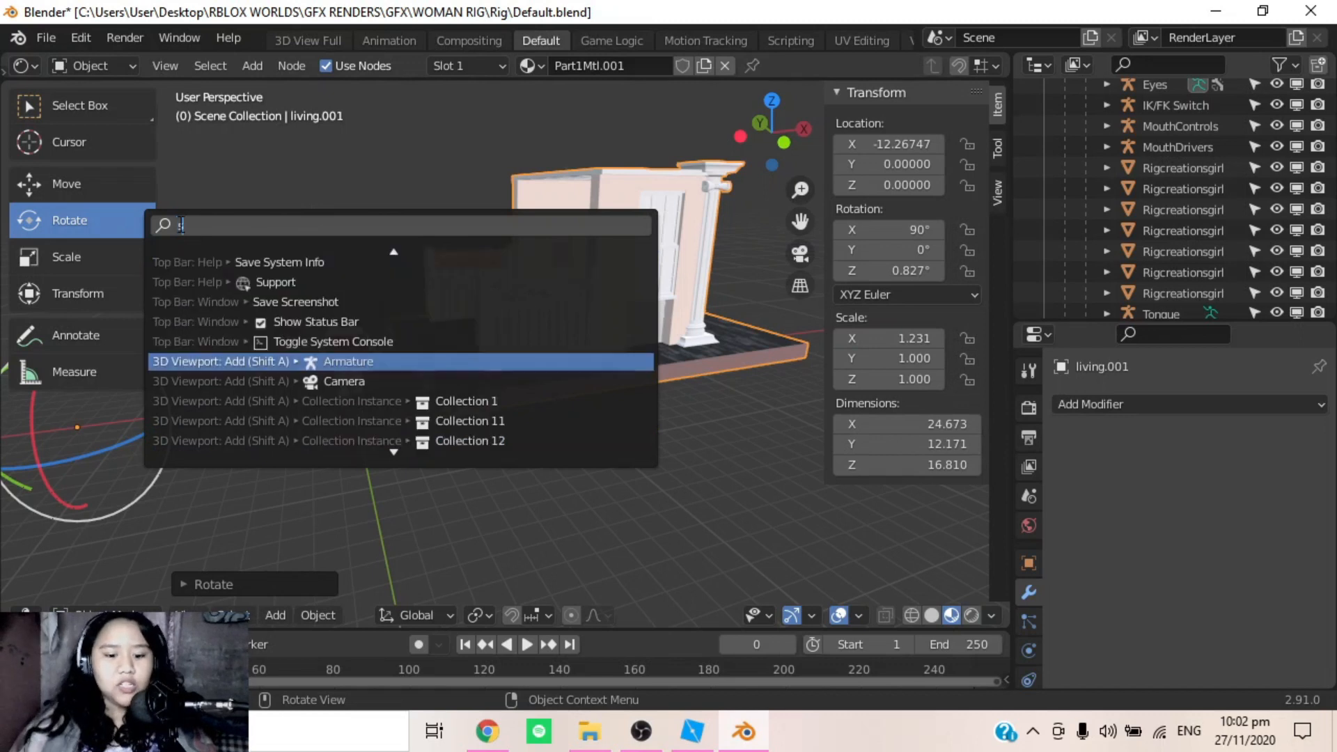
type("set origi")
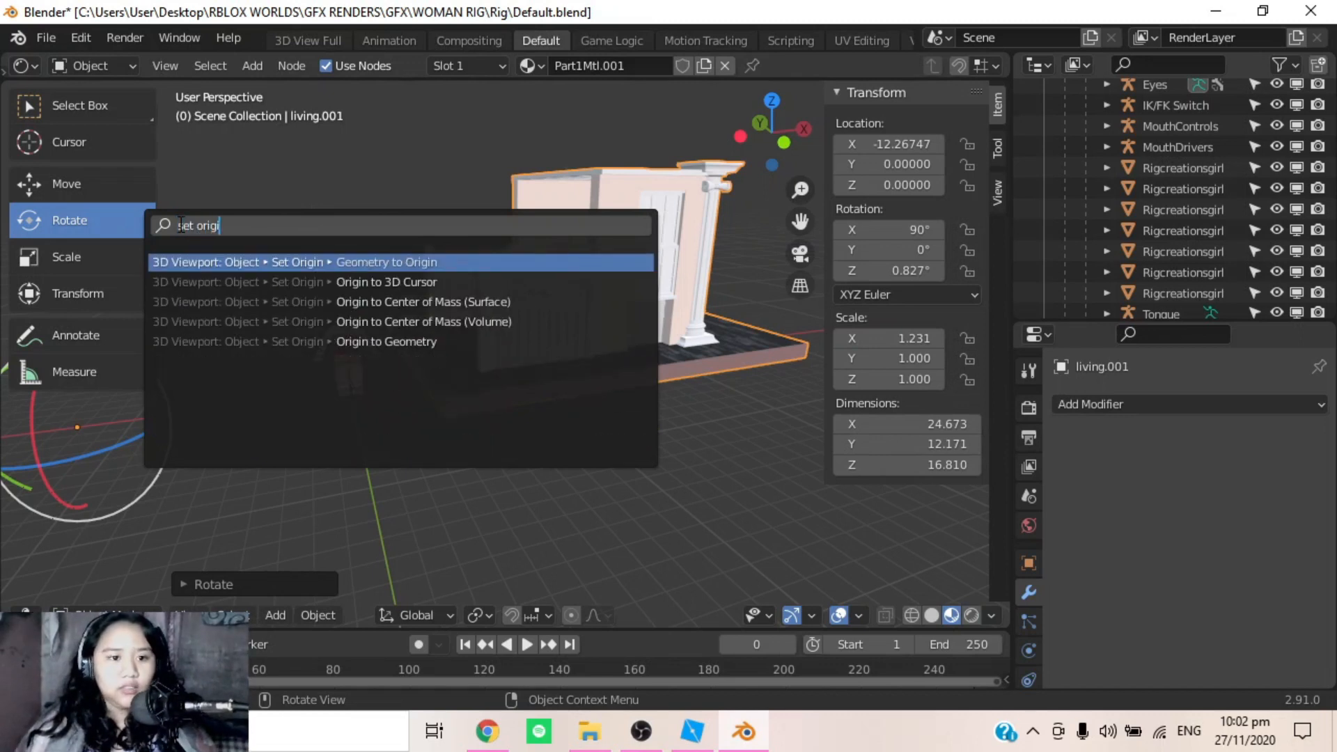
mouse_move(385, 341)
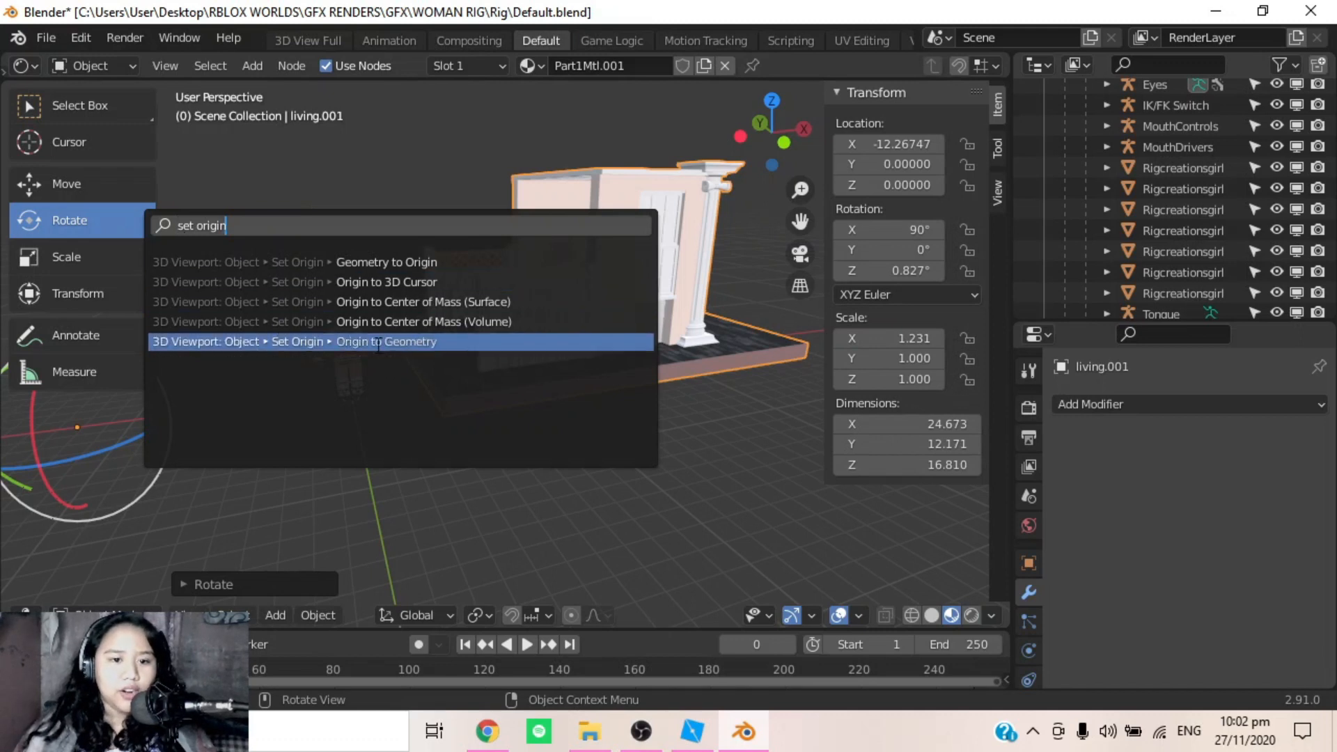
left_click(387, 342)
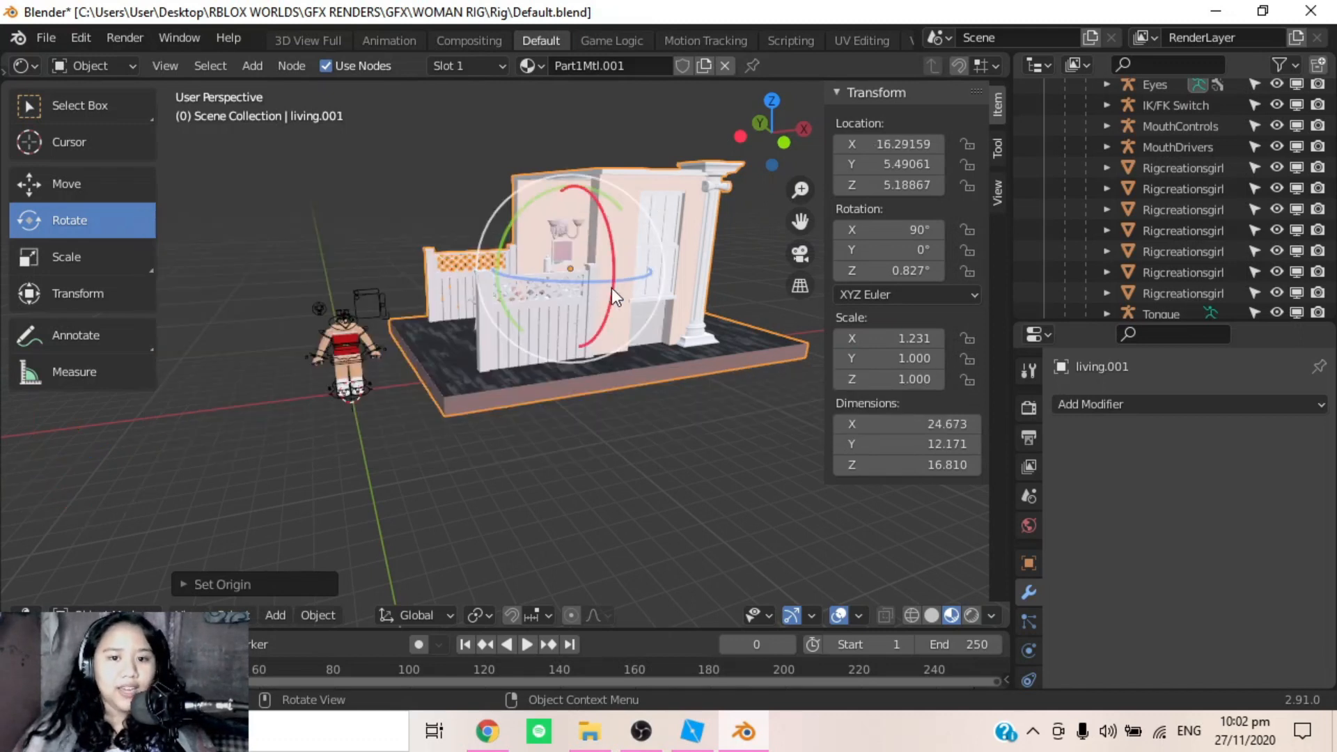
Step: Rotate the living room model around its new origin toward the character
left_click_drag(614, 298, 580, 273)
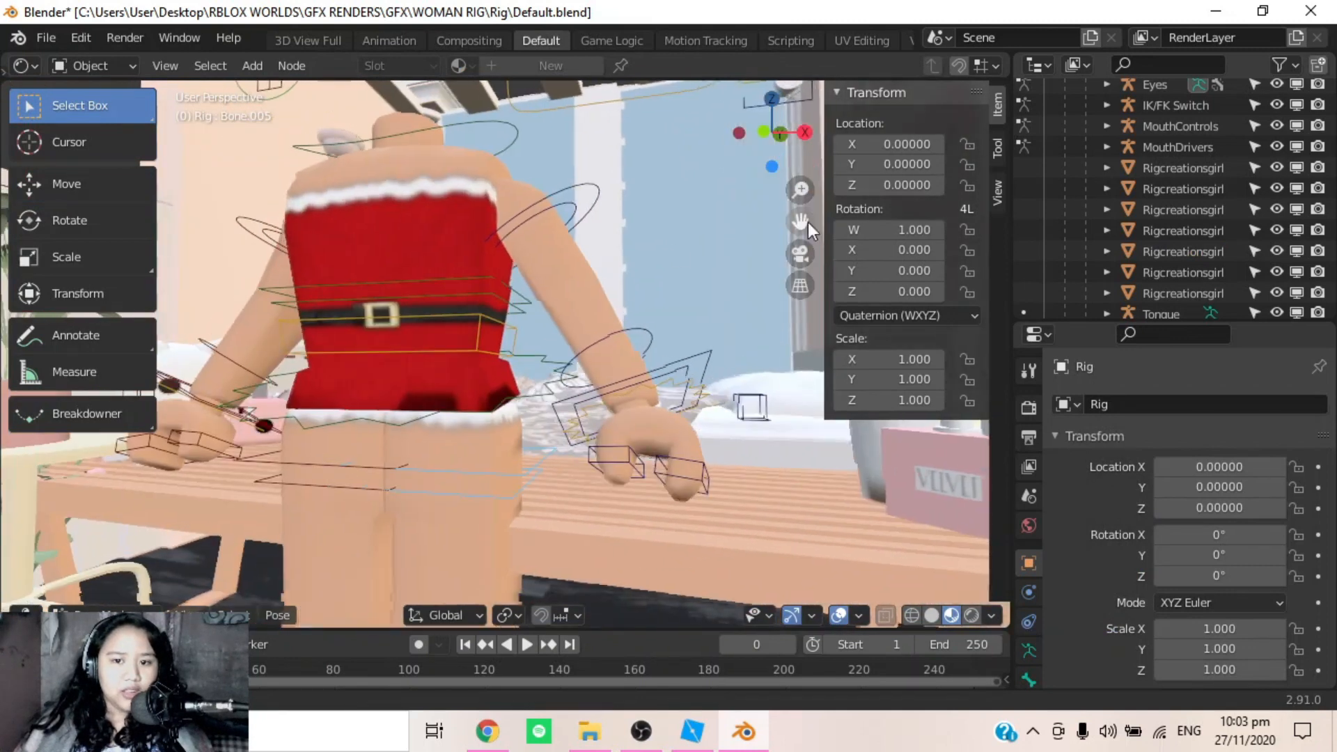
Step: Rotate leg and arm bones so she sits at the table with one arm raised, checking the pose from several angles
left_click(69, 220)
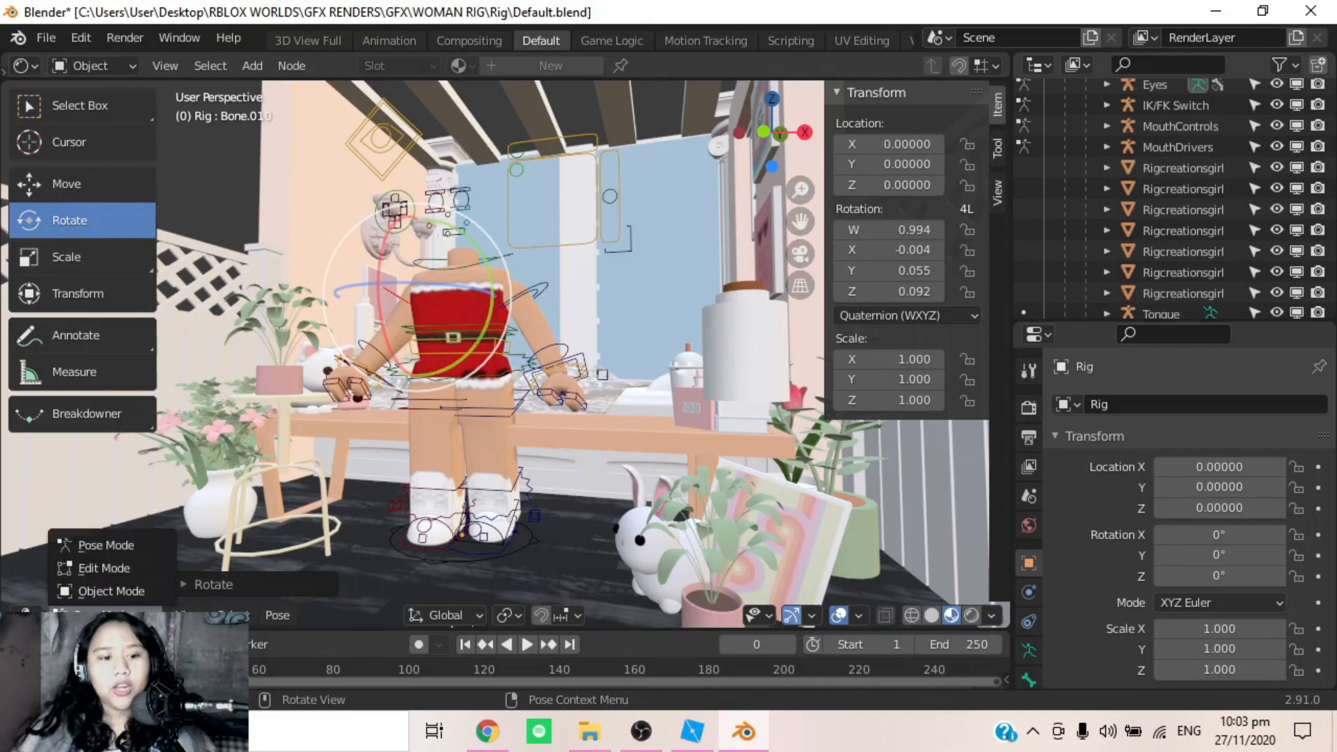
mouse_move(111, 591)
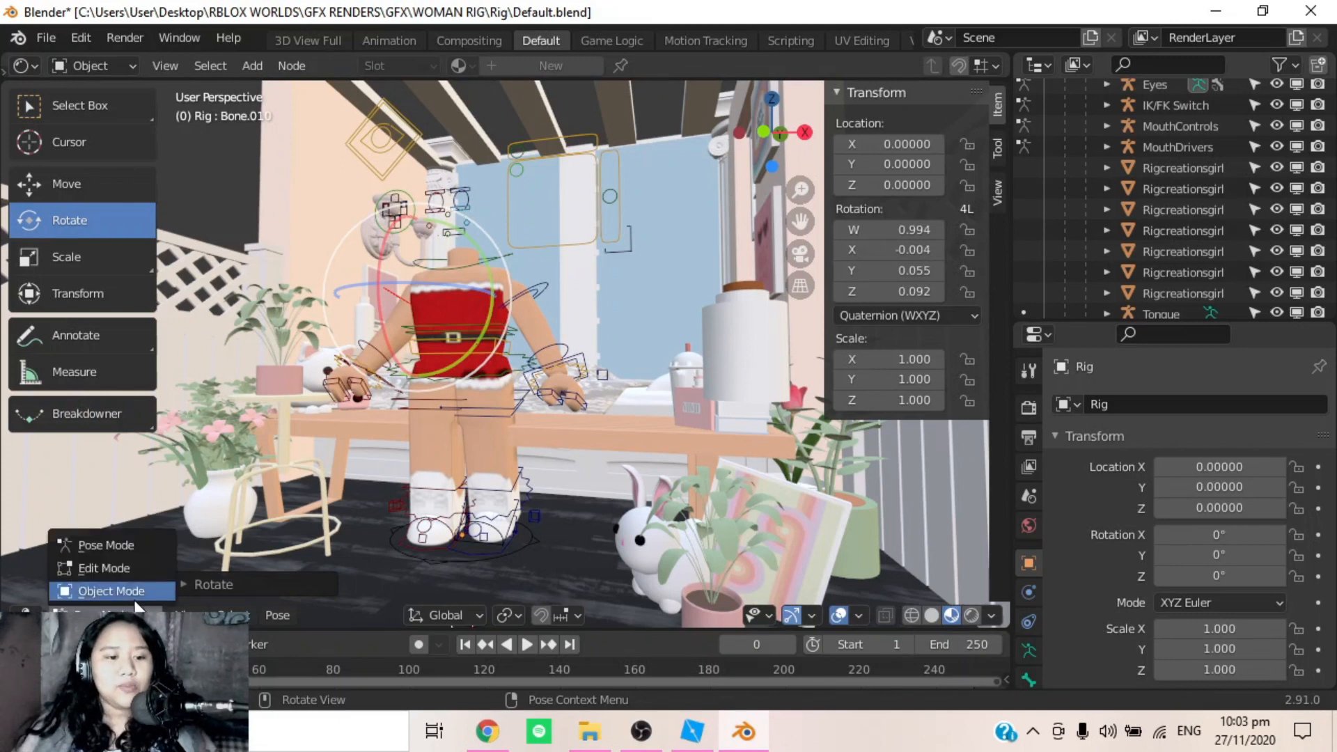
left_click(111, 591)
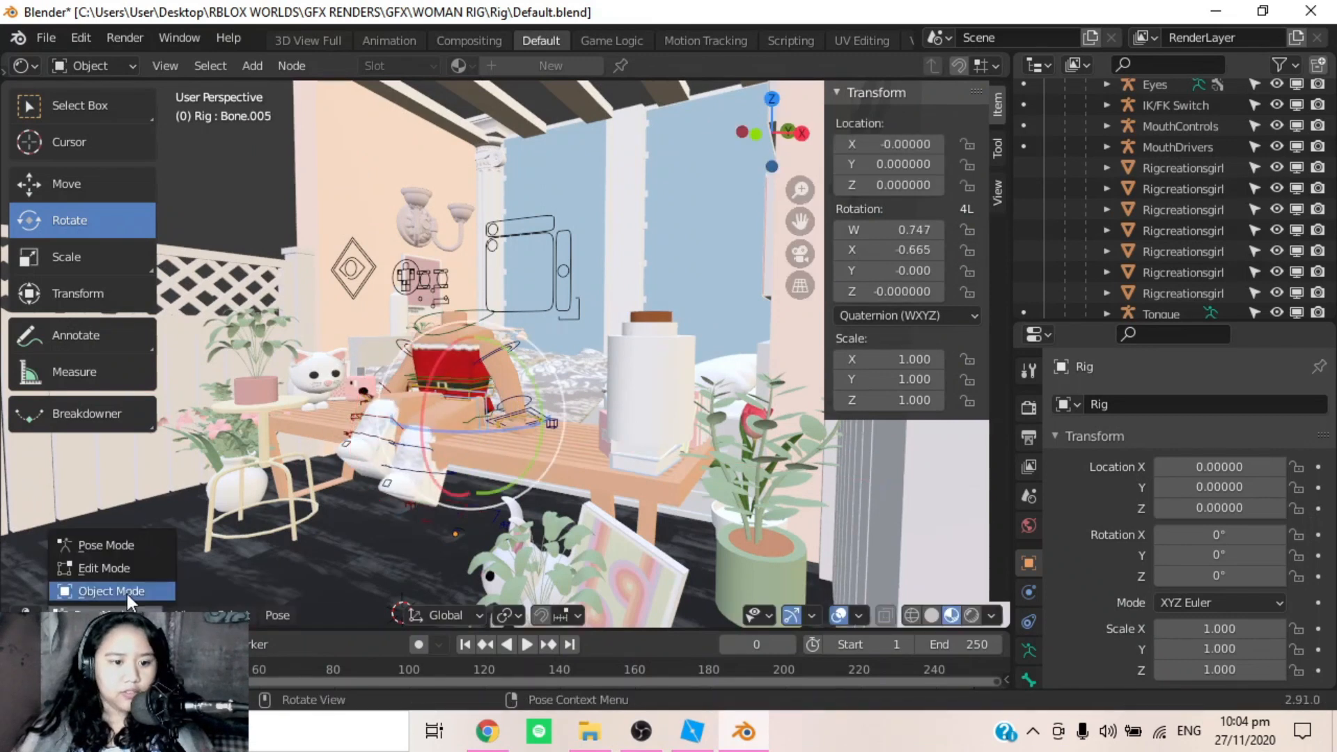
left_click(110, 591)
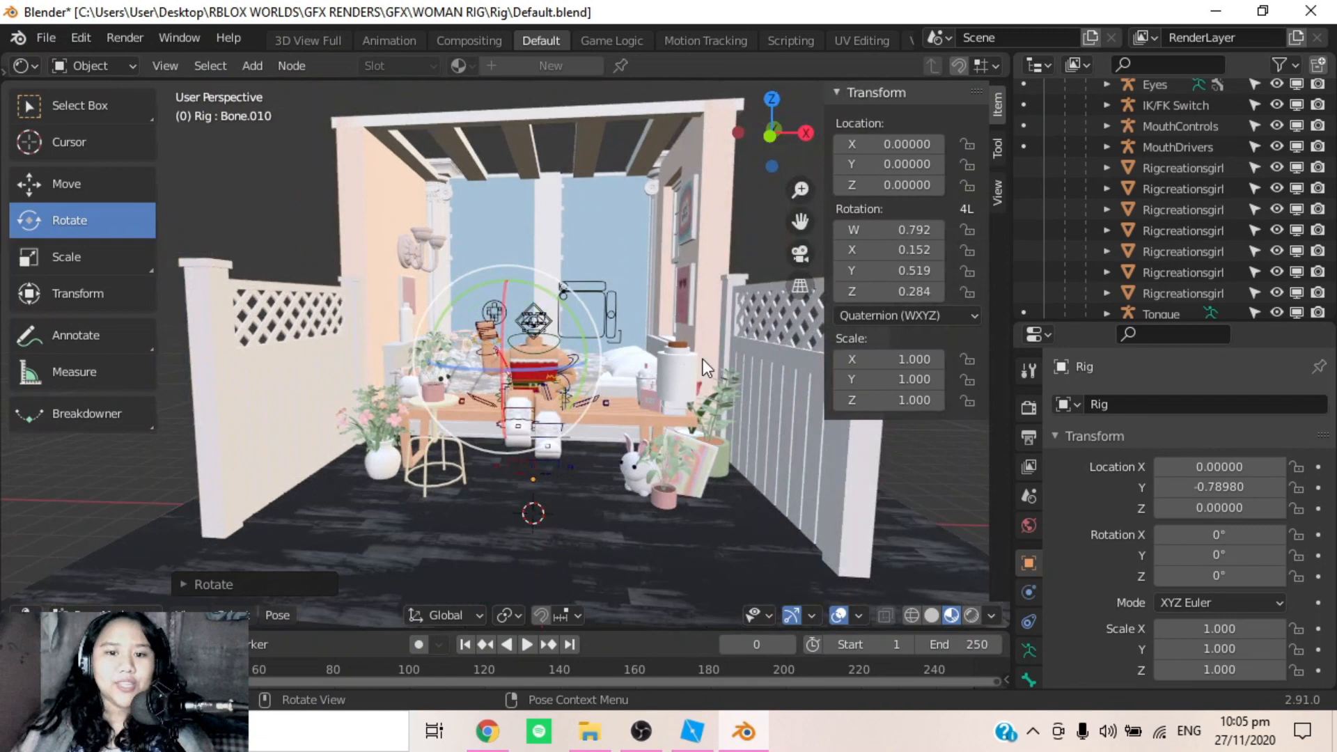
left_click_drag(707, 367, 691, 490)
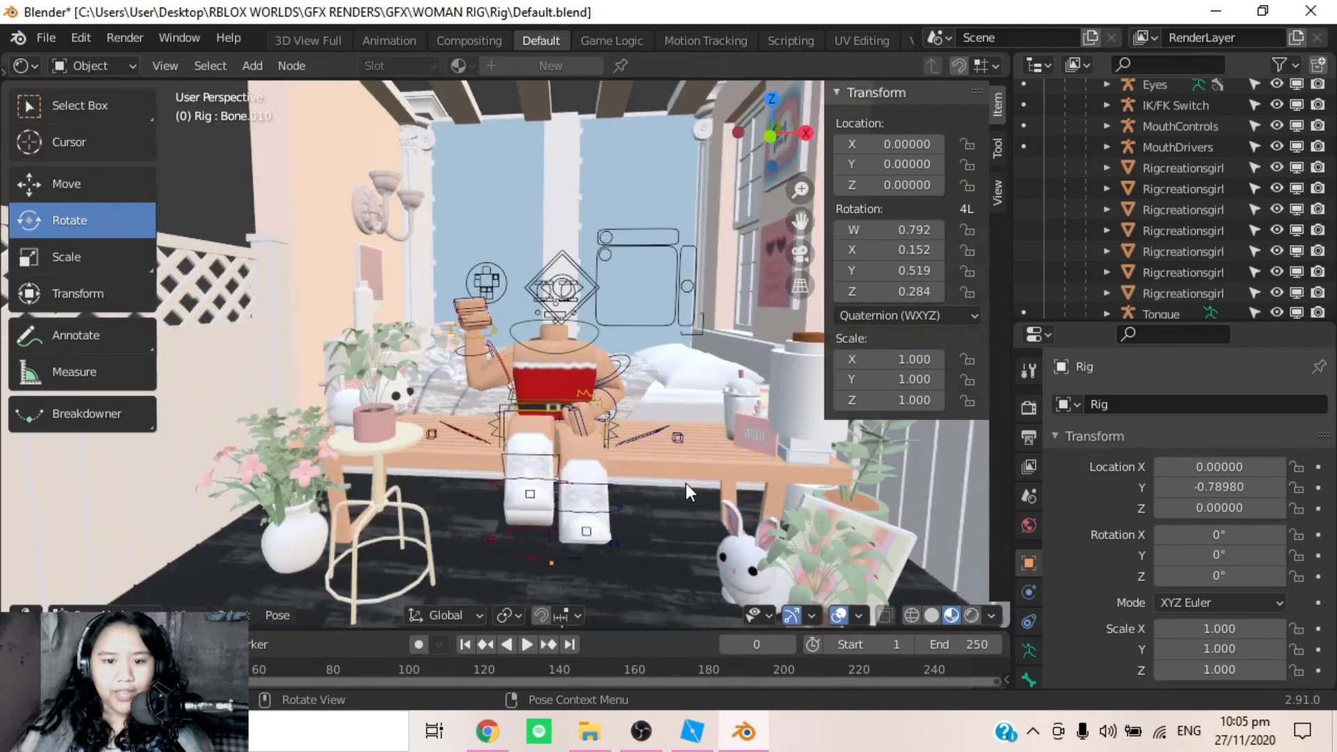
left_click_drag(689, 495, 706, 440)
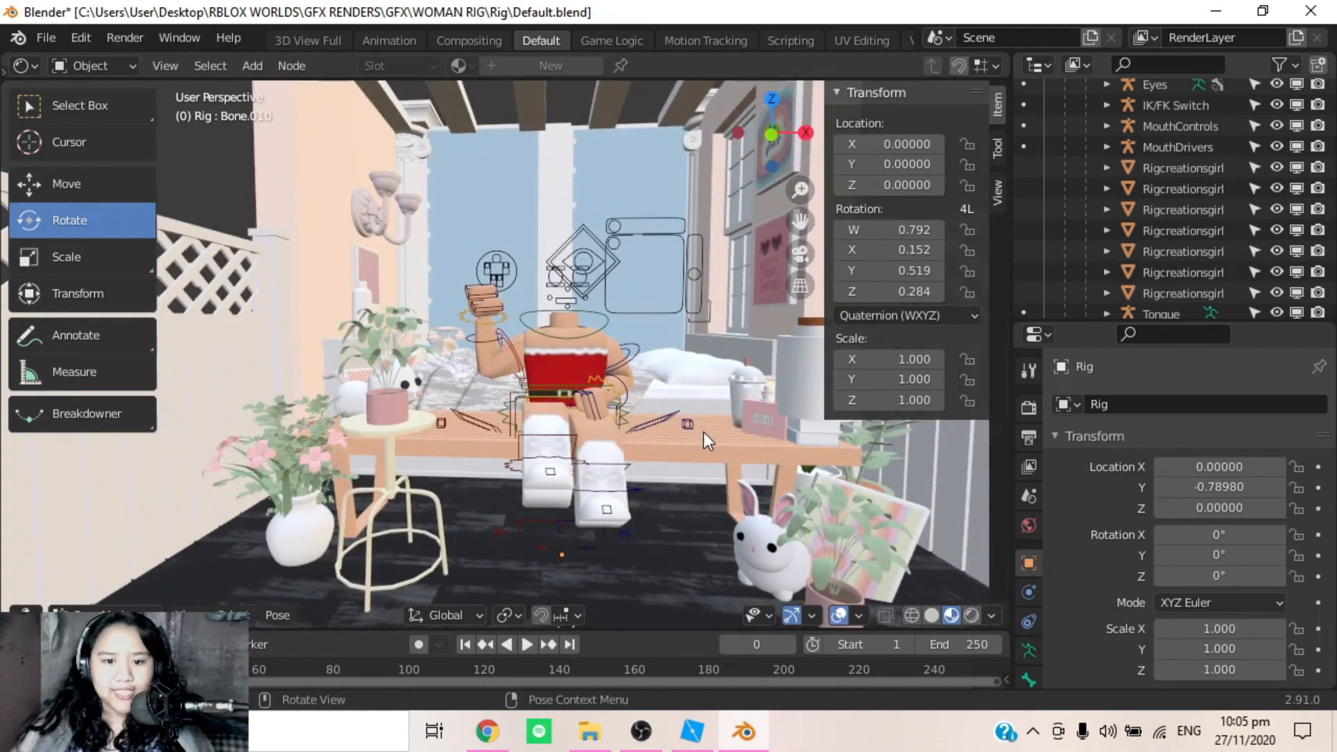
left_click_drag(707, 439, 763, 435)
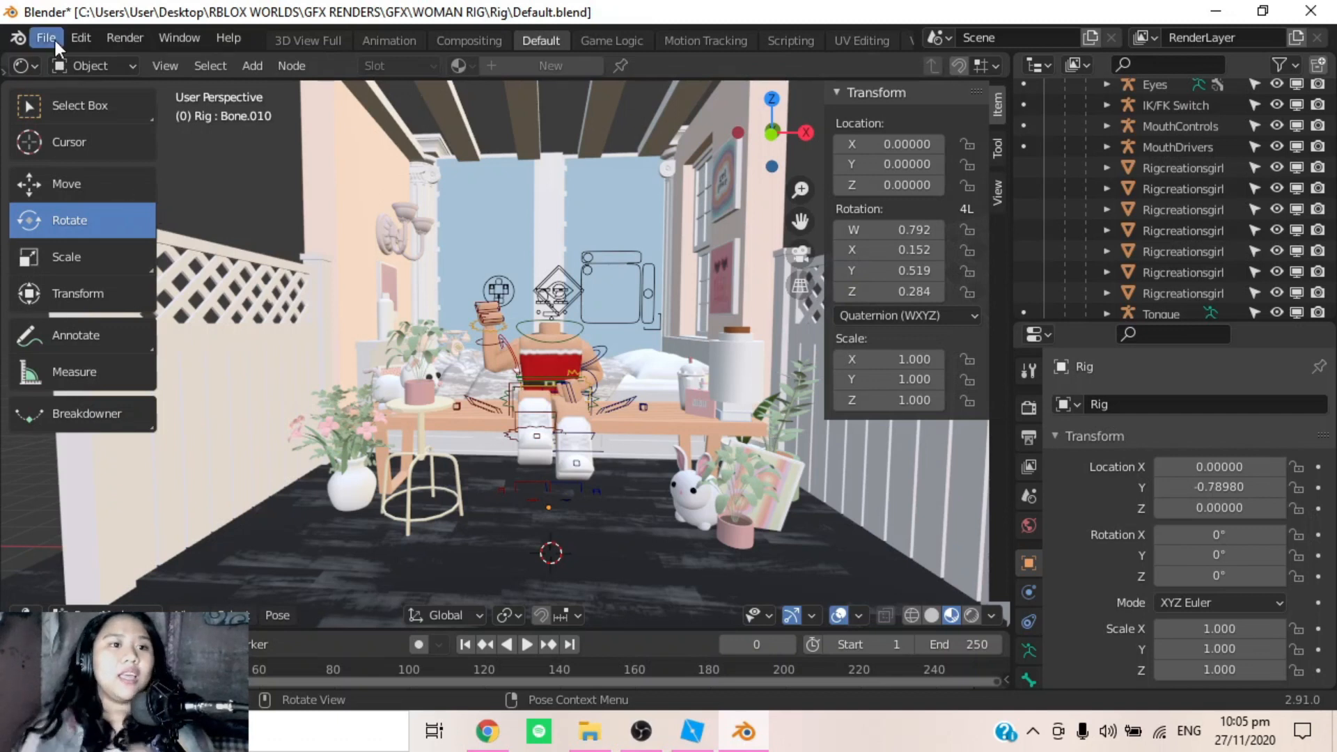
Step: Import the boba cup OBJ and move it down into the girl's hand at the table
left_click(46, 37)
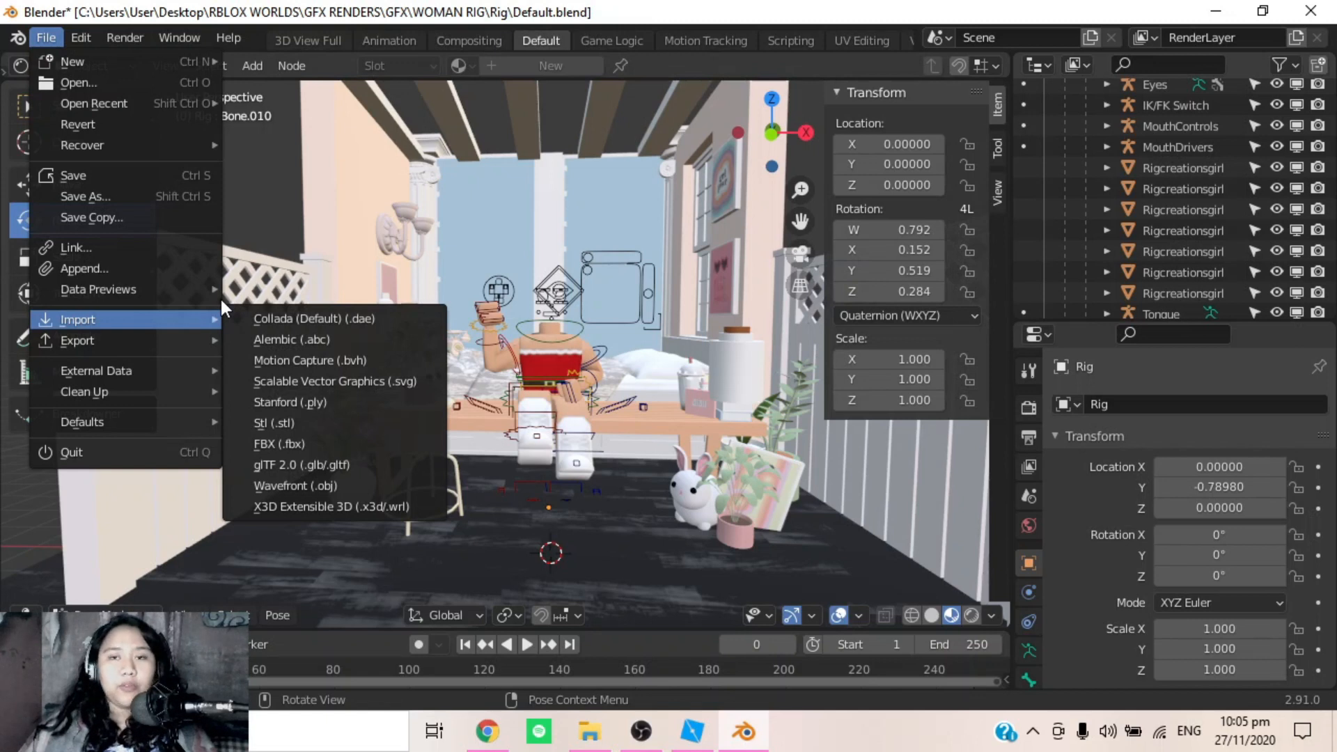
mouse_move(353, 422)
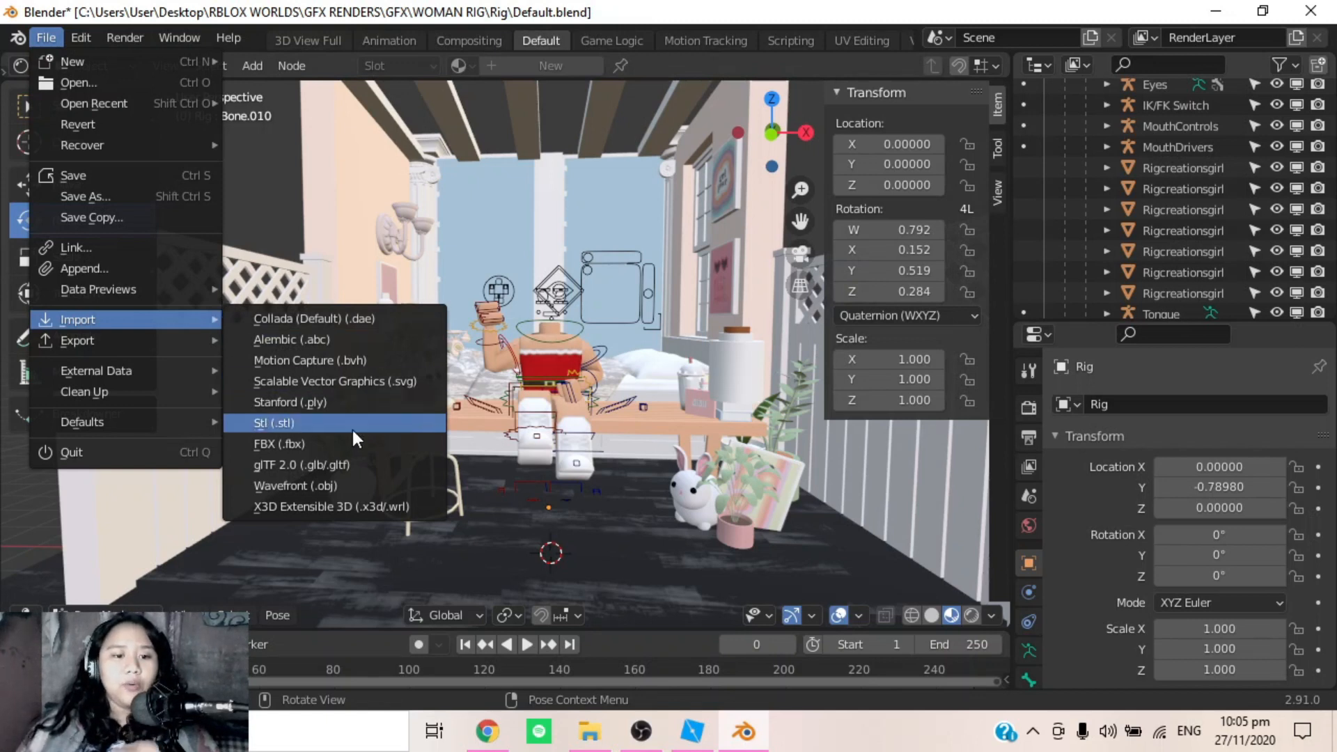
mouse_move(330, 485)
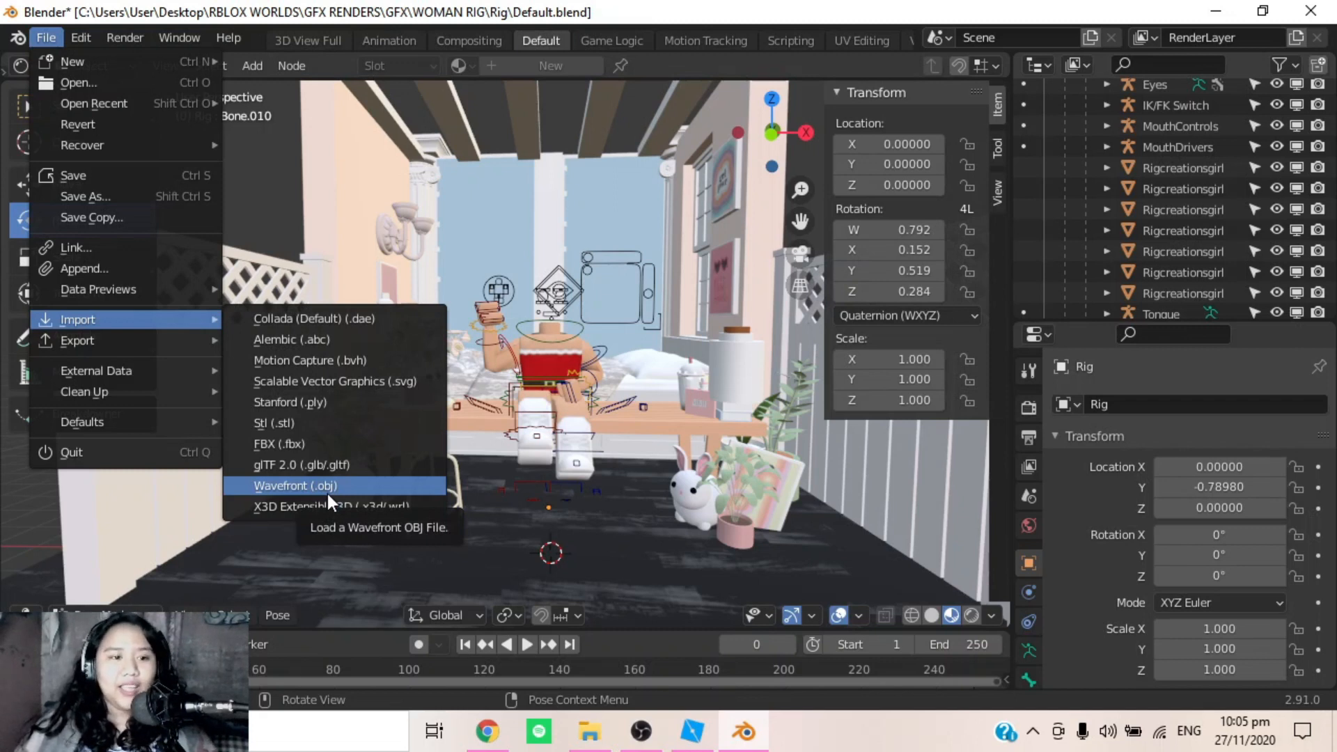
mouse_move(362, 507)
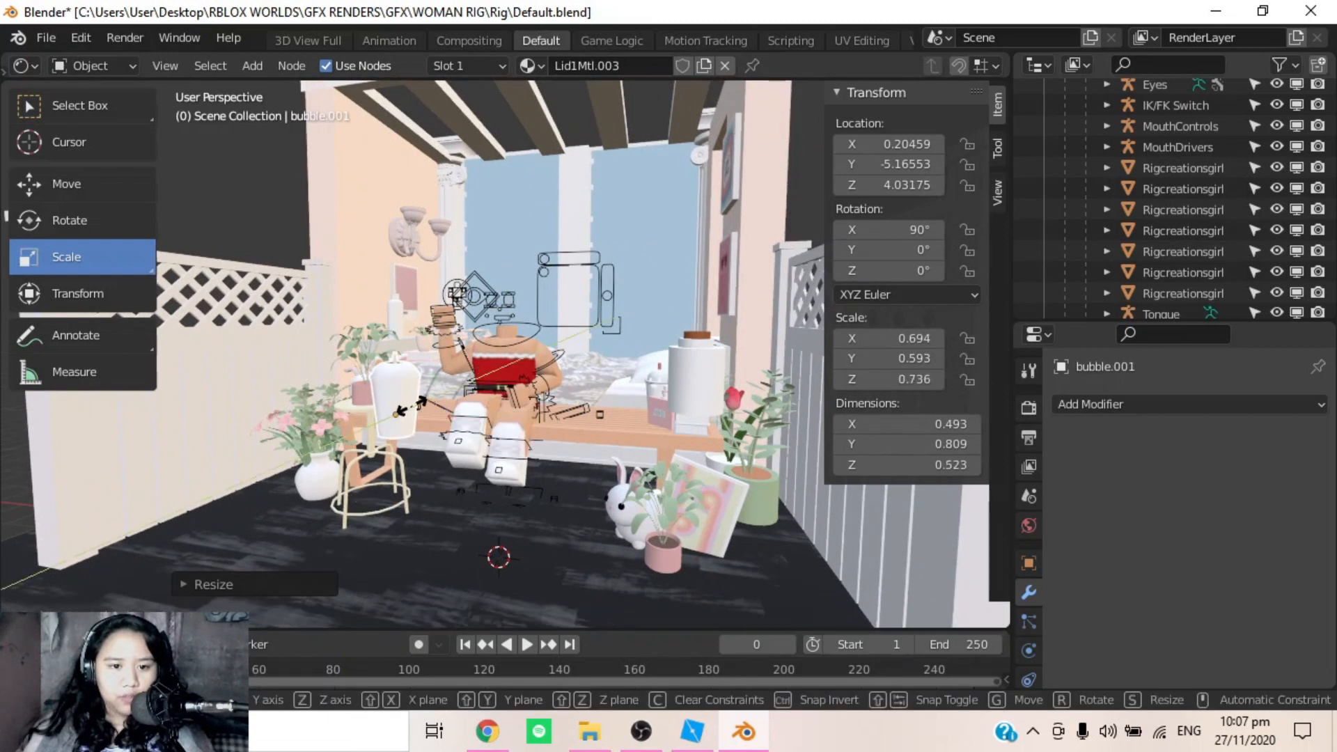
left_click(66, 183)
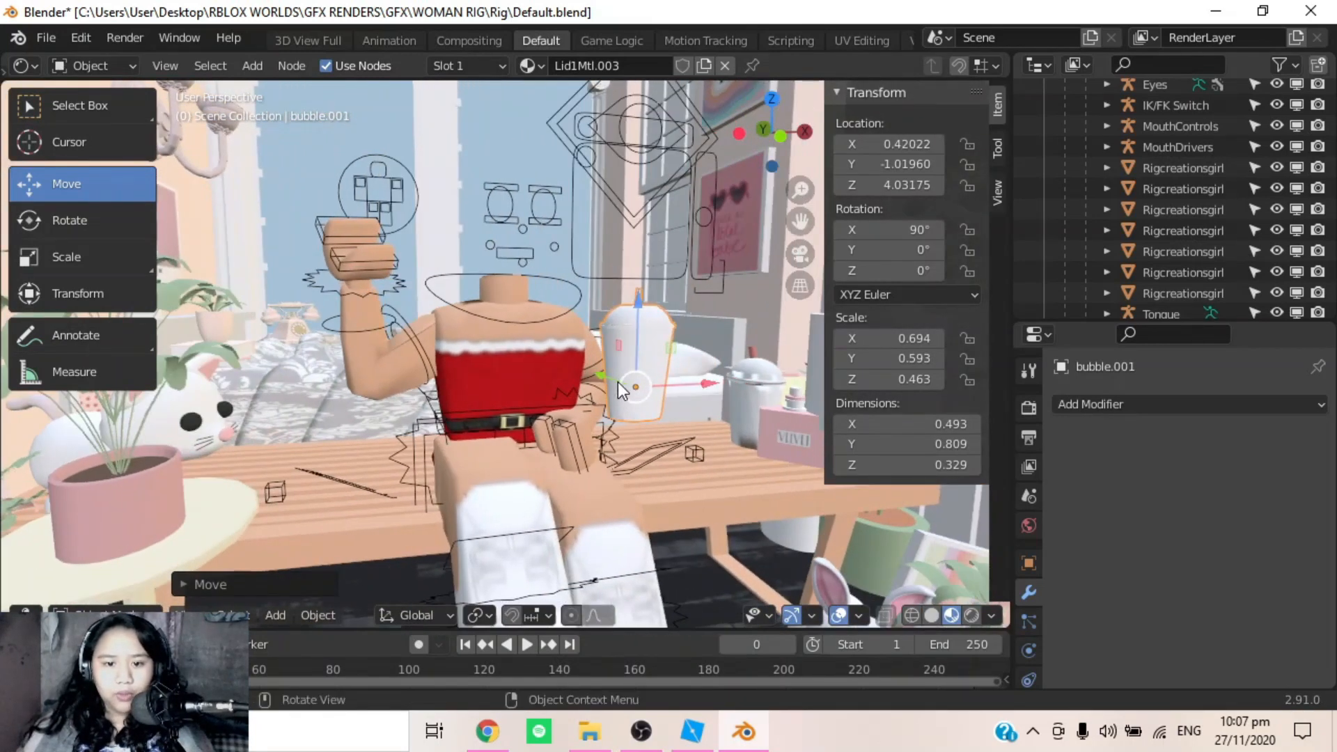
left_click_drag(635, 385, 570, 380)
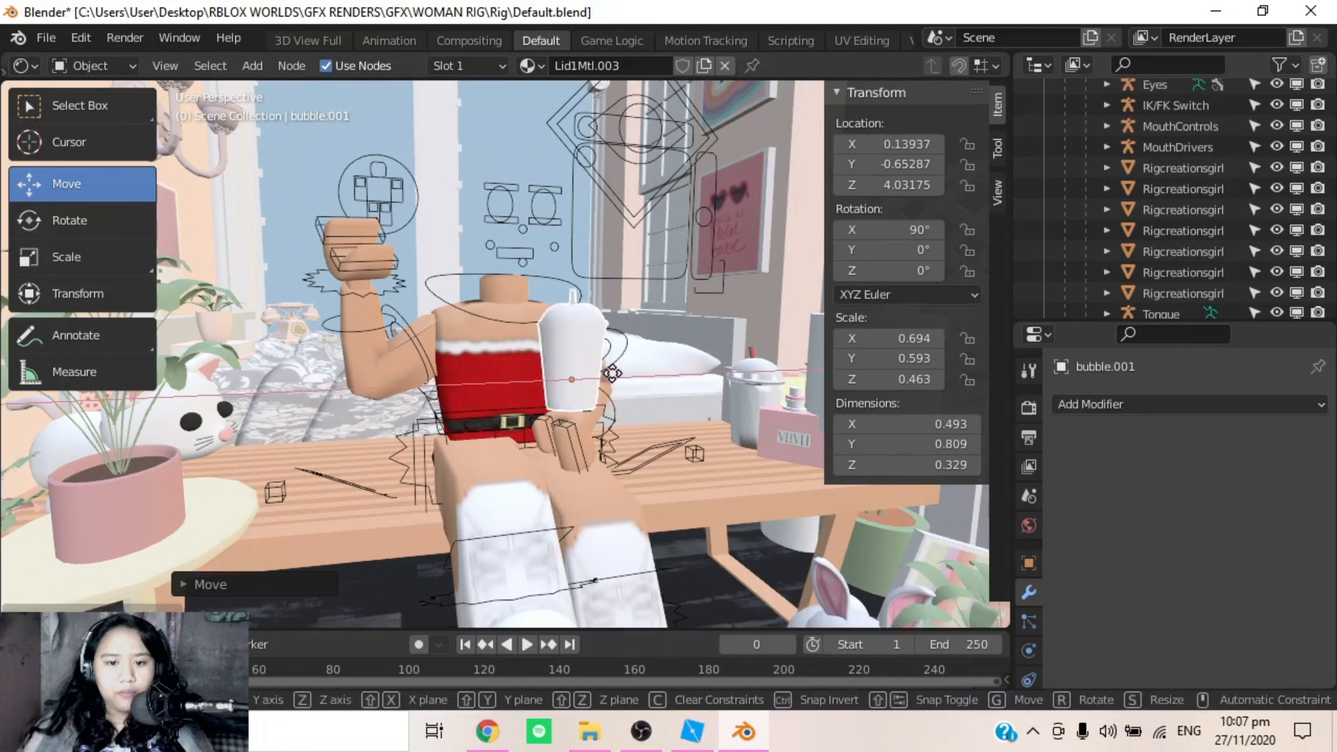
left_click_drag(610, 373, 565, 417)
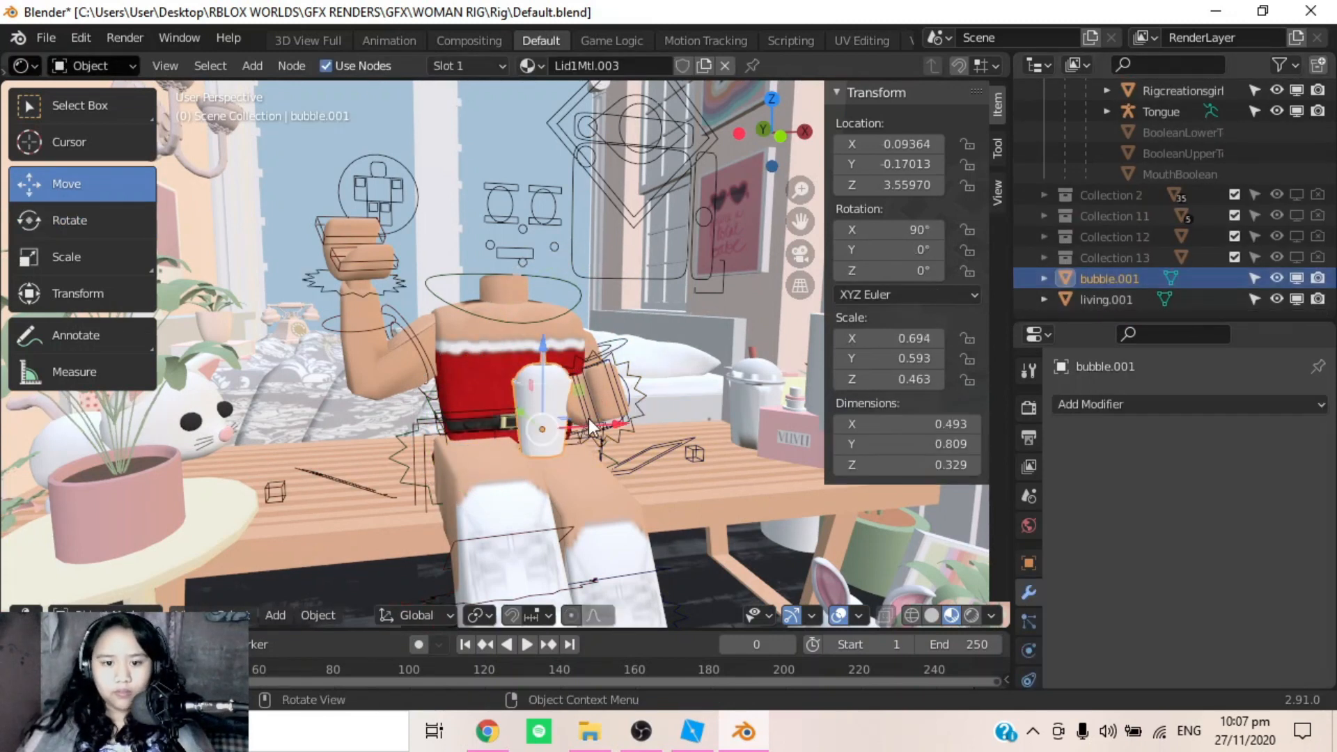
left_click_drag(545, 410, 580, 392)
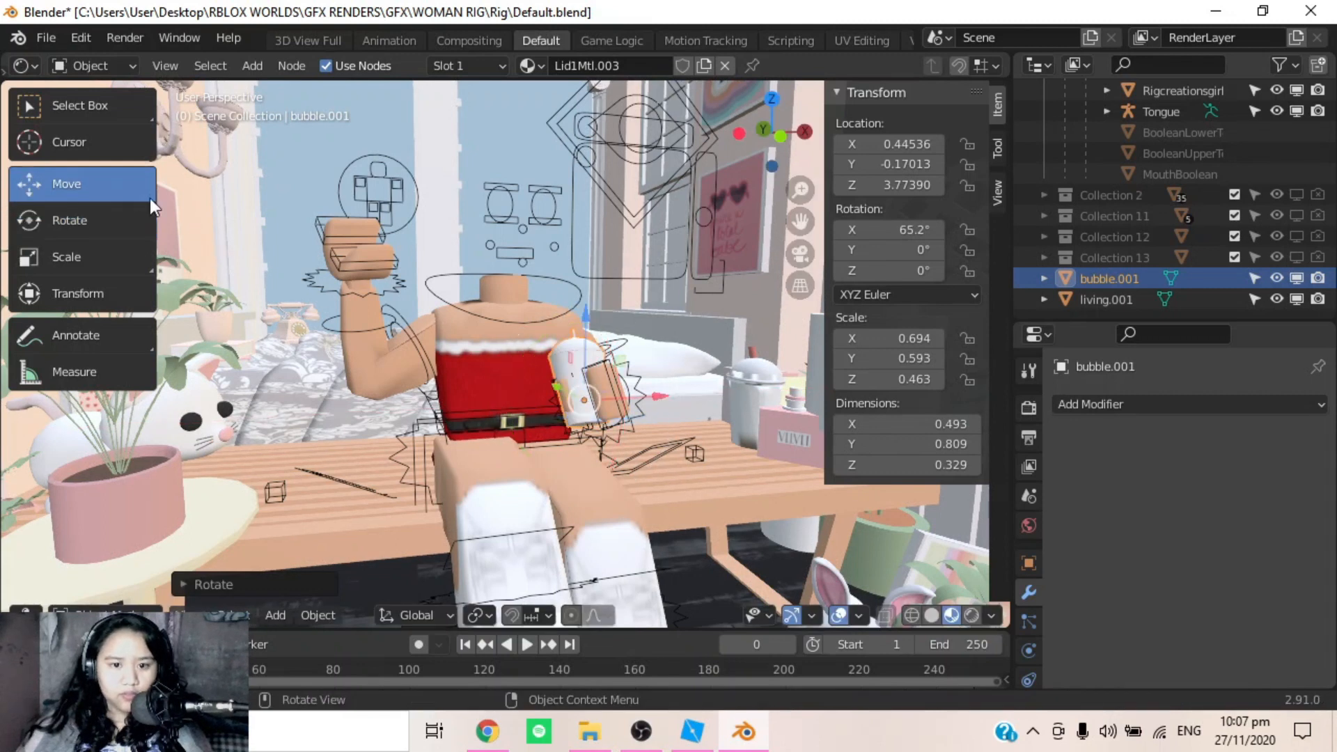
left_click_drag(580, 392, 580, 401)
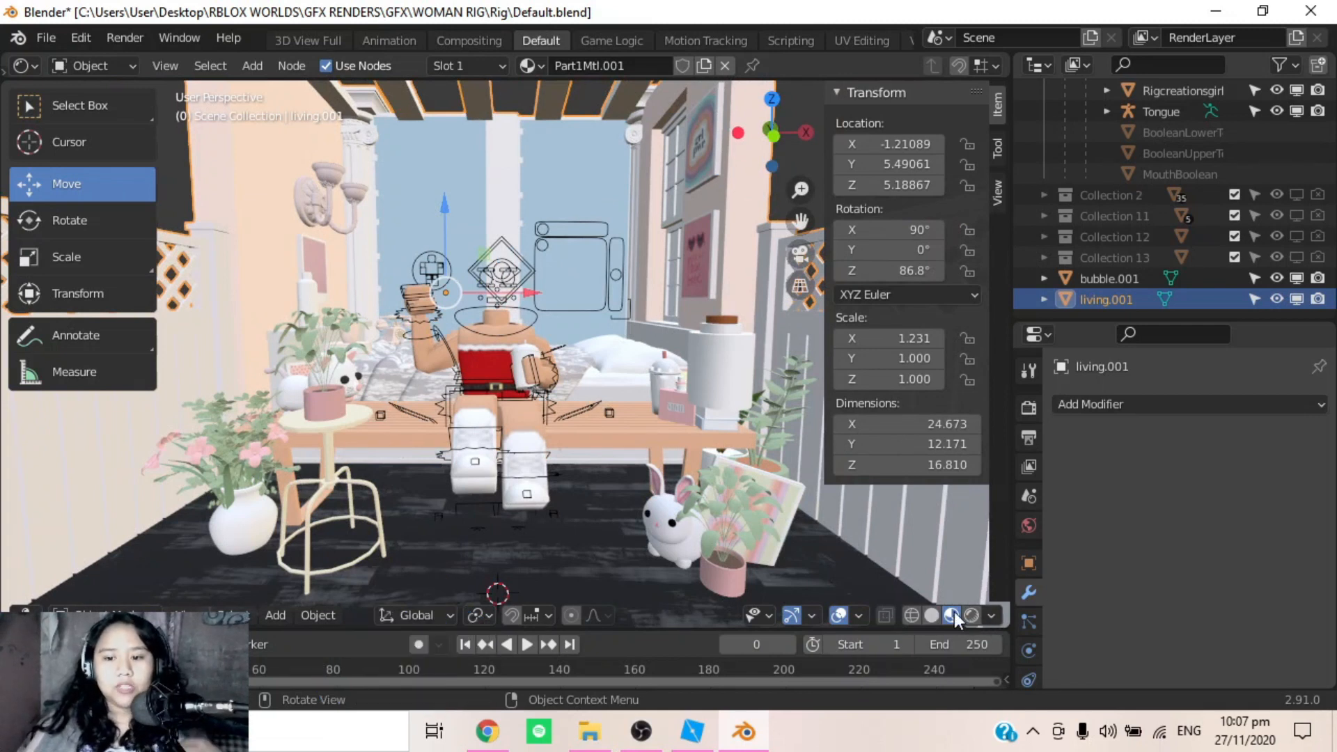
mouse_move(954, 615)
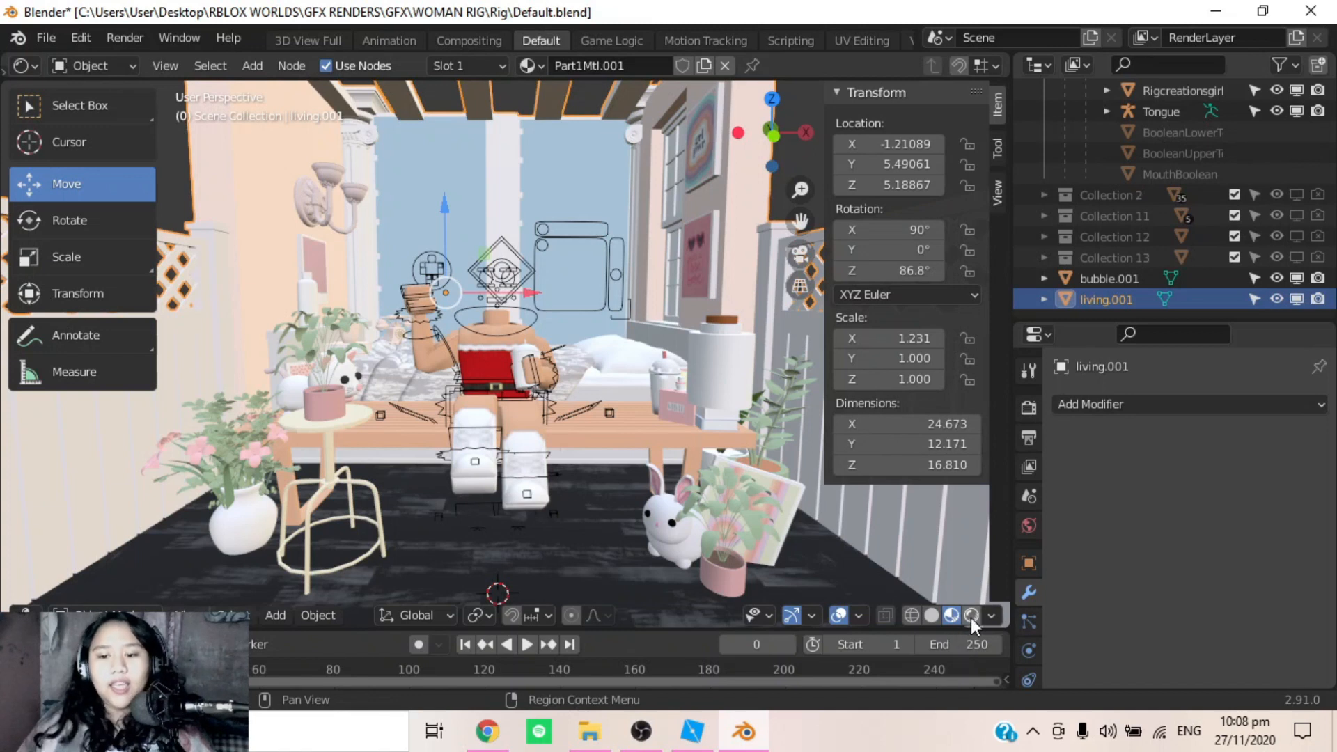
mouse_move(969, 615)
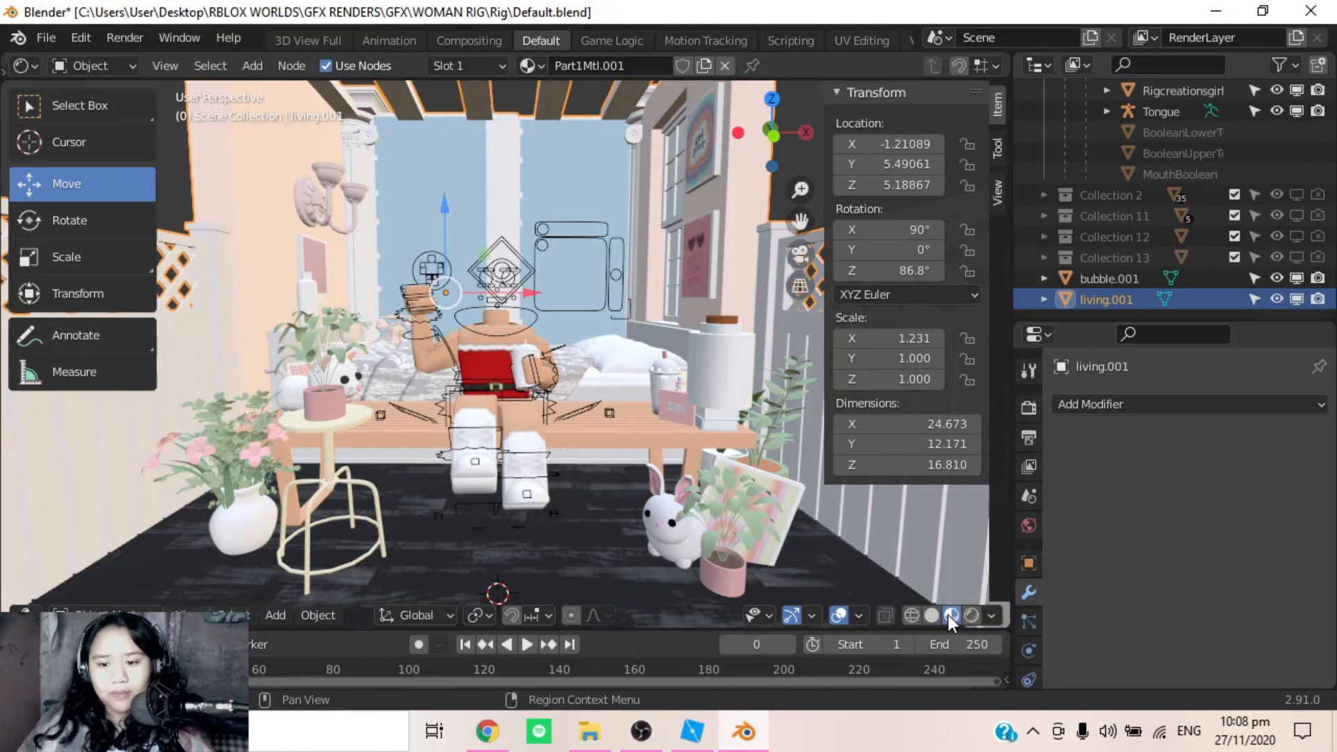
mouse_move(951, 615)
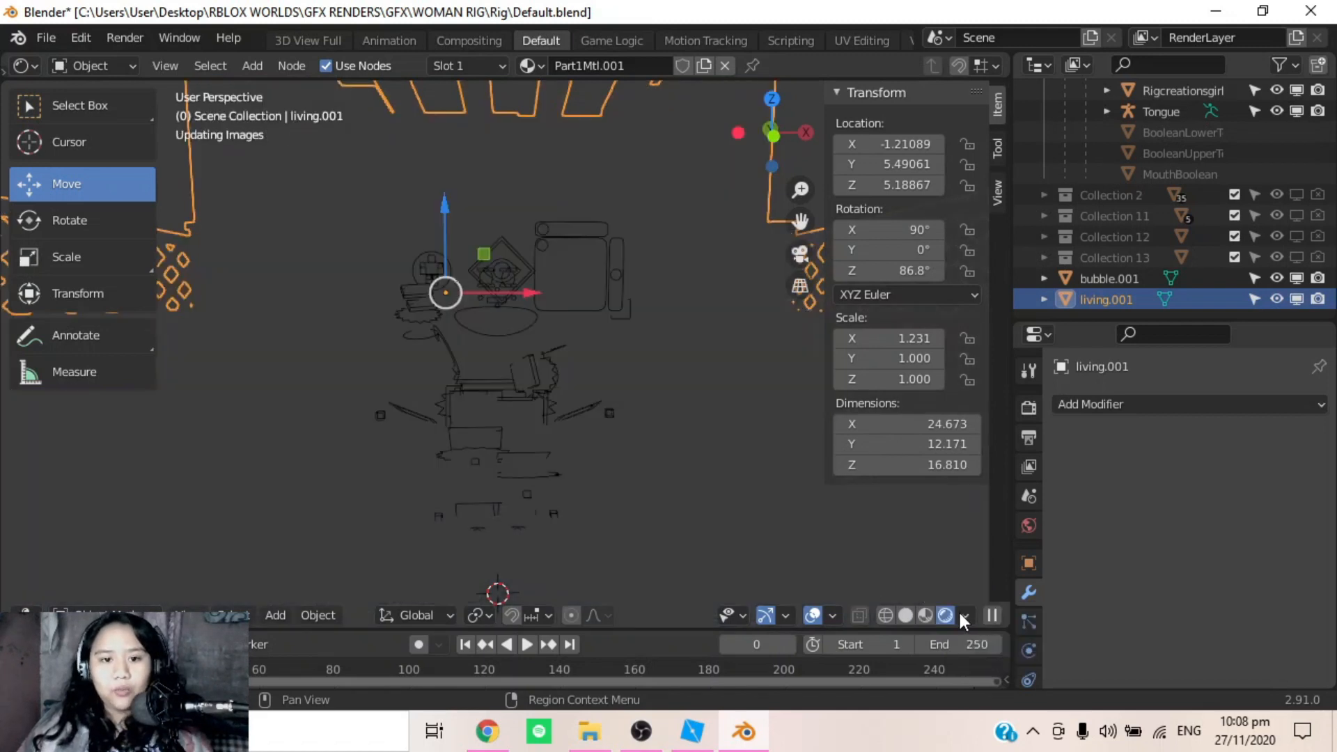
Step: Preview with rendered shading, then enable ambient occlusion in the World settings
left_click(946, 615)
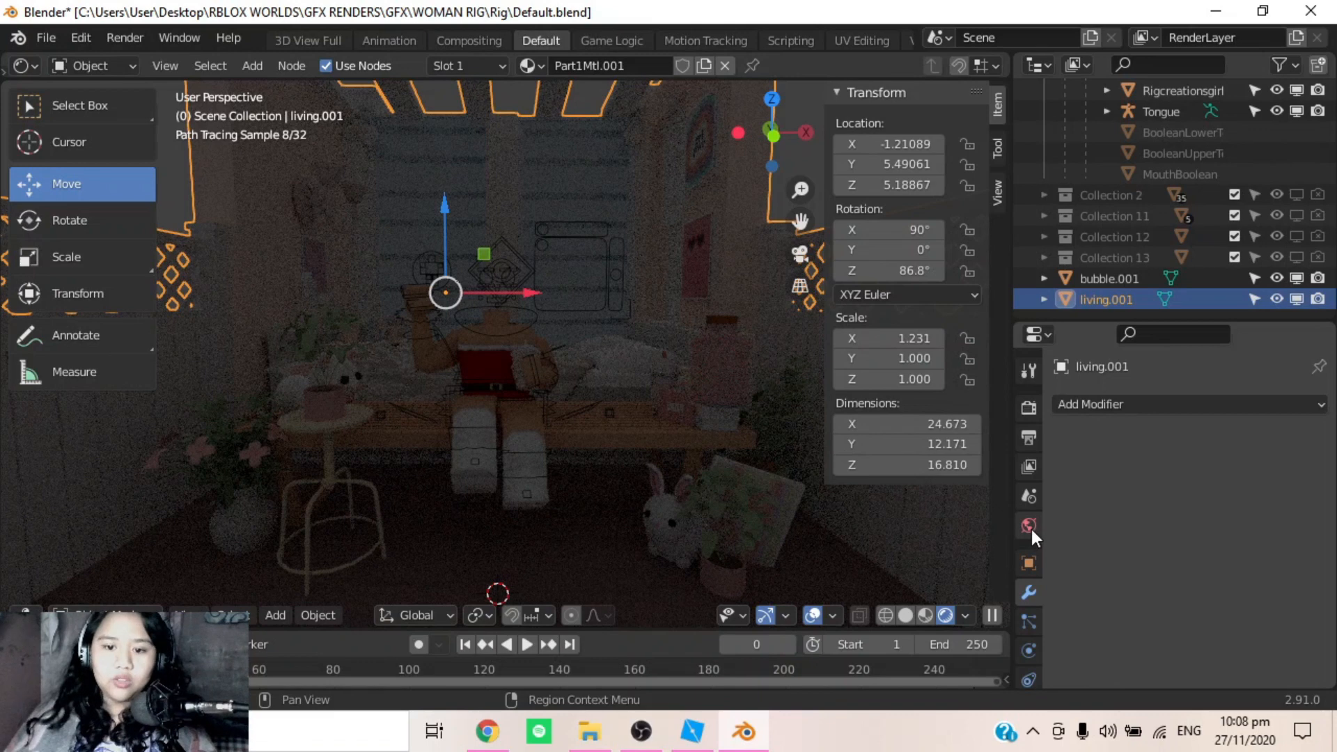
left_click(1028, 526)
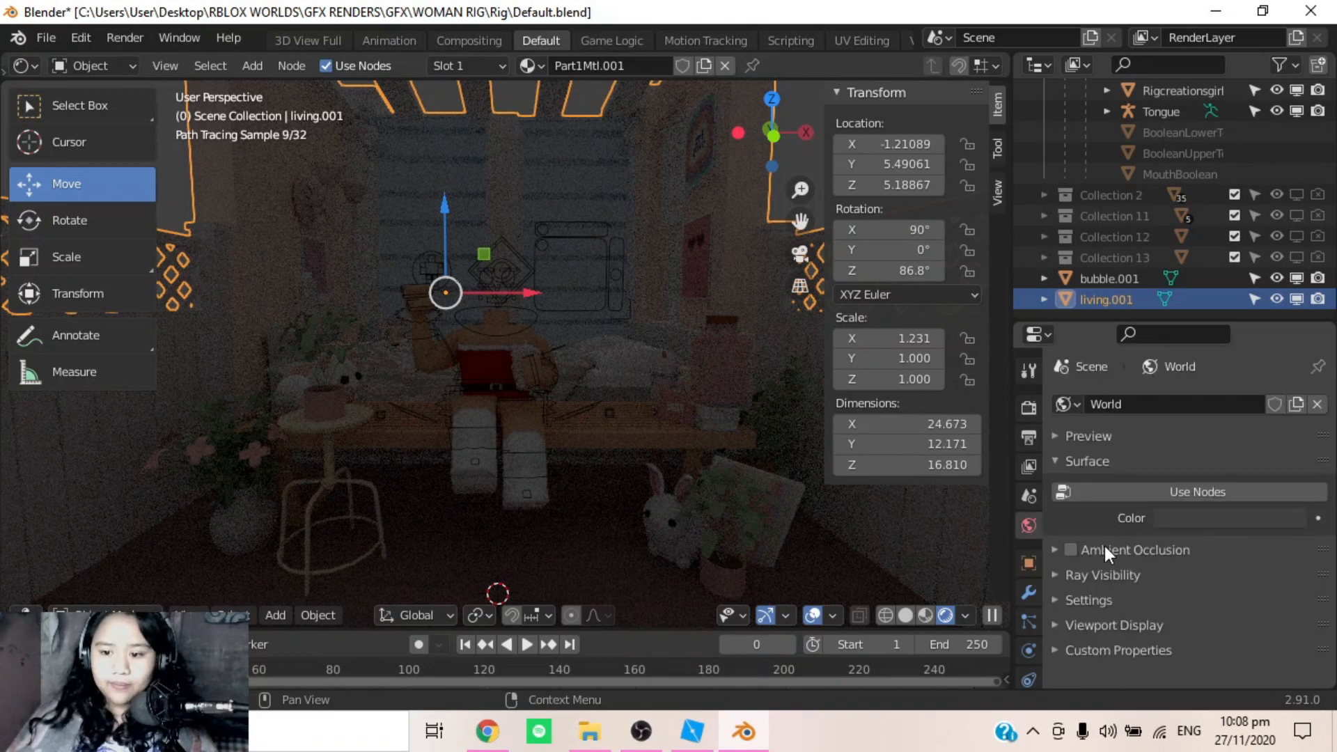
left_click(1071, 550)
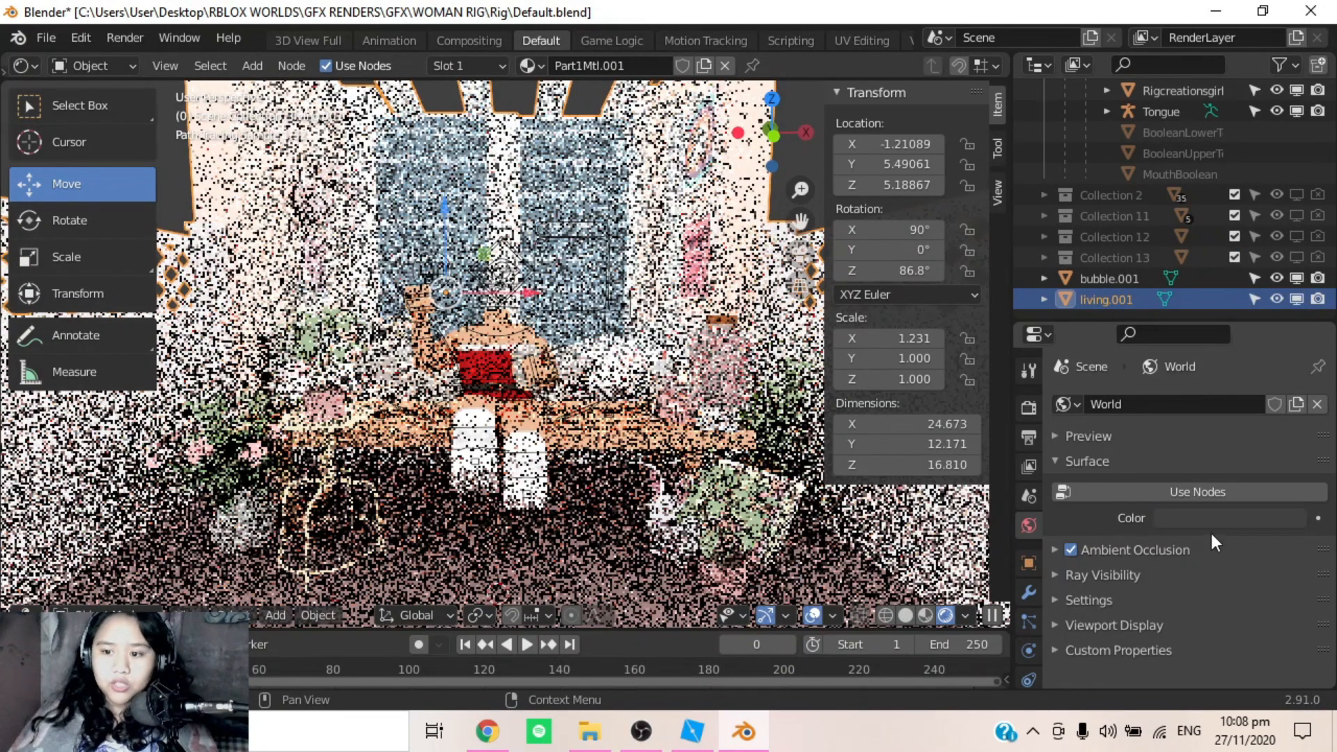
left_click(1228, 518)
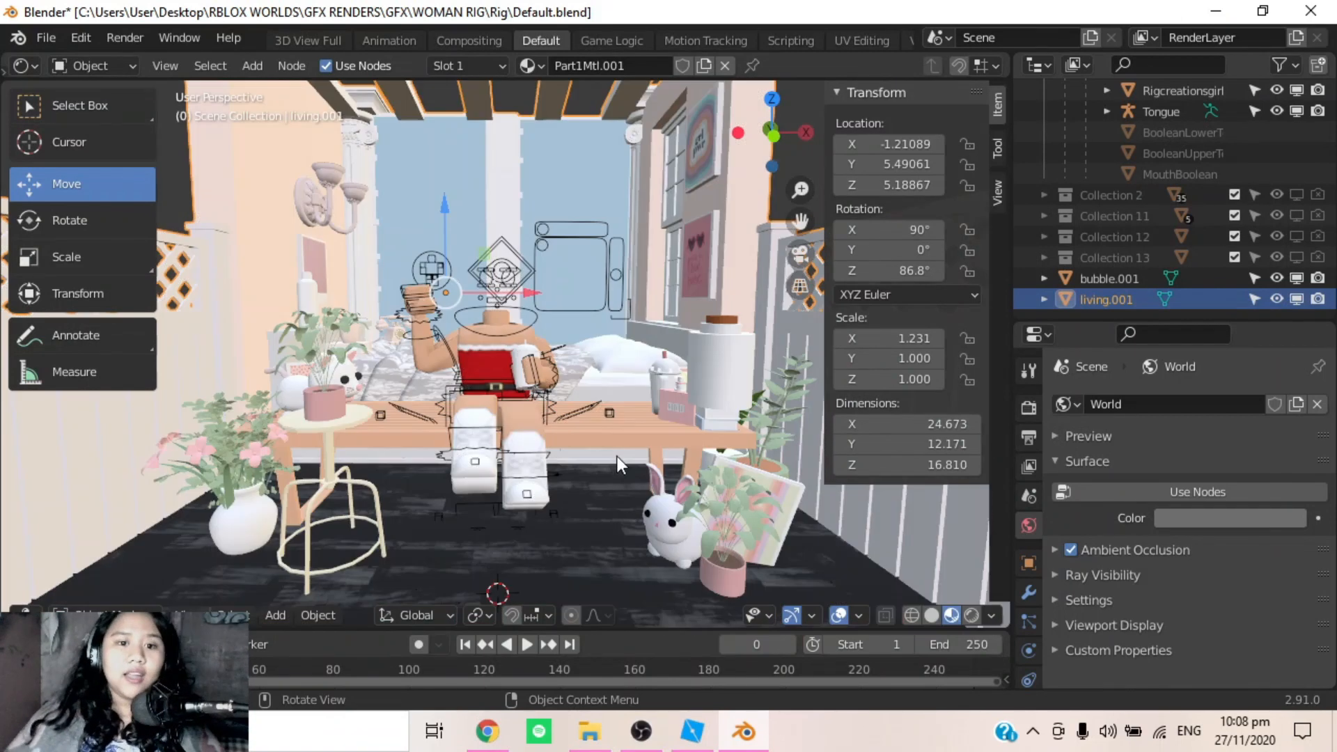
mouse_move(45, 37)
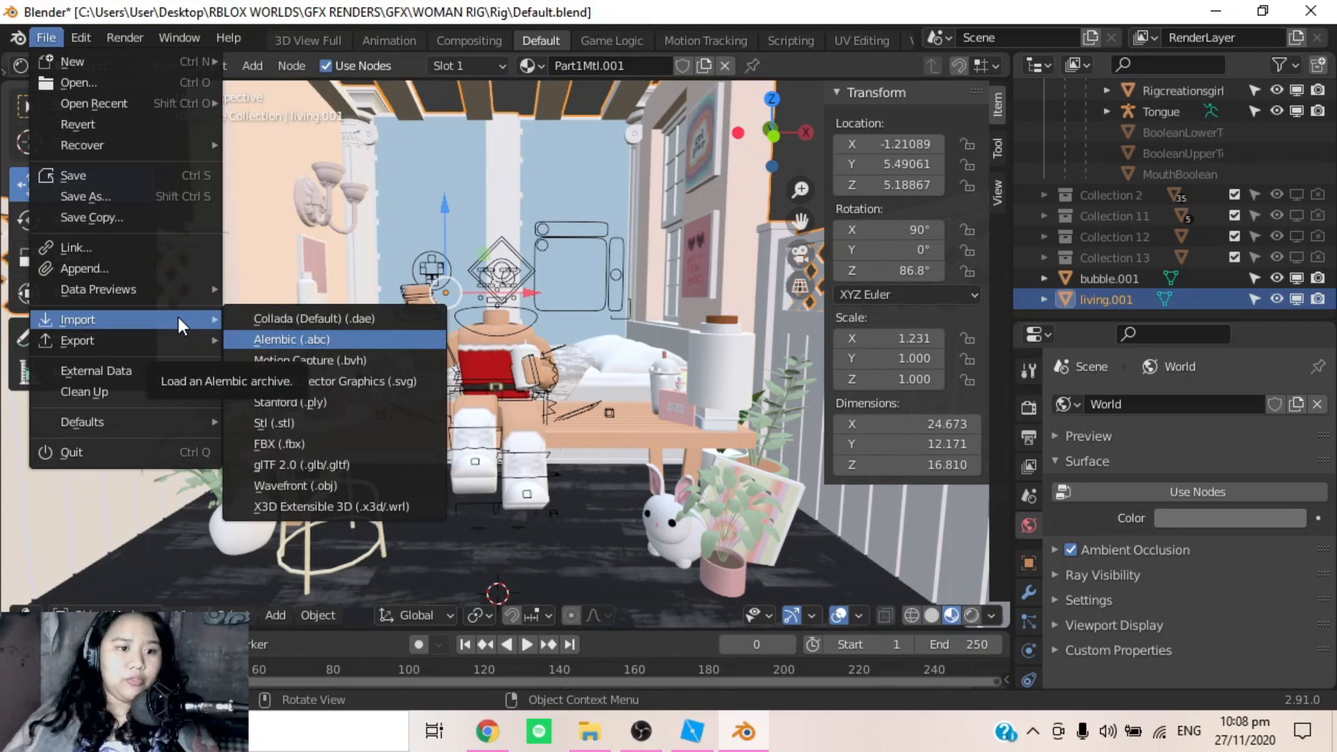
mouse_move(307, 490)
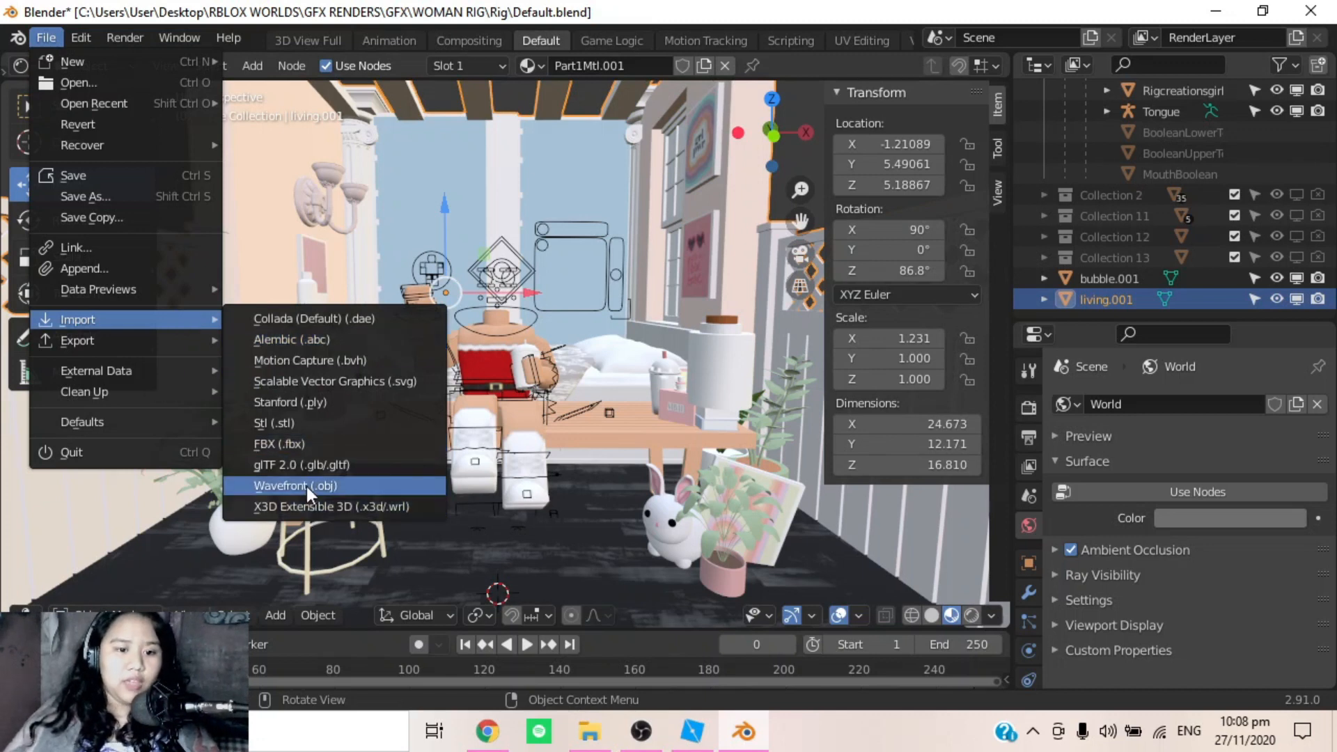
Step: Import the chedihead OBJ and set its origin to geometry via Menu Search
left_click(296, 486)
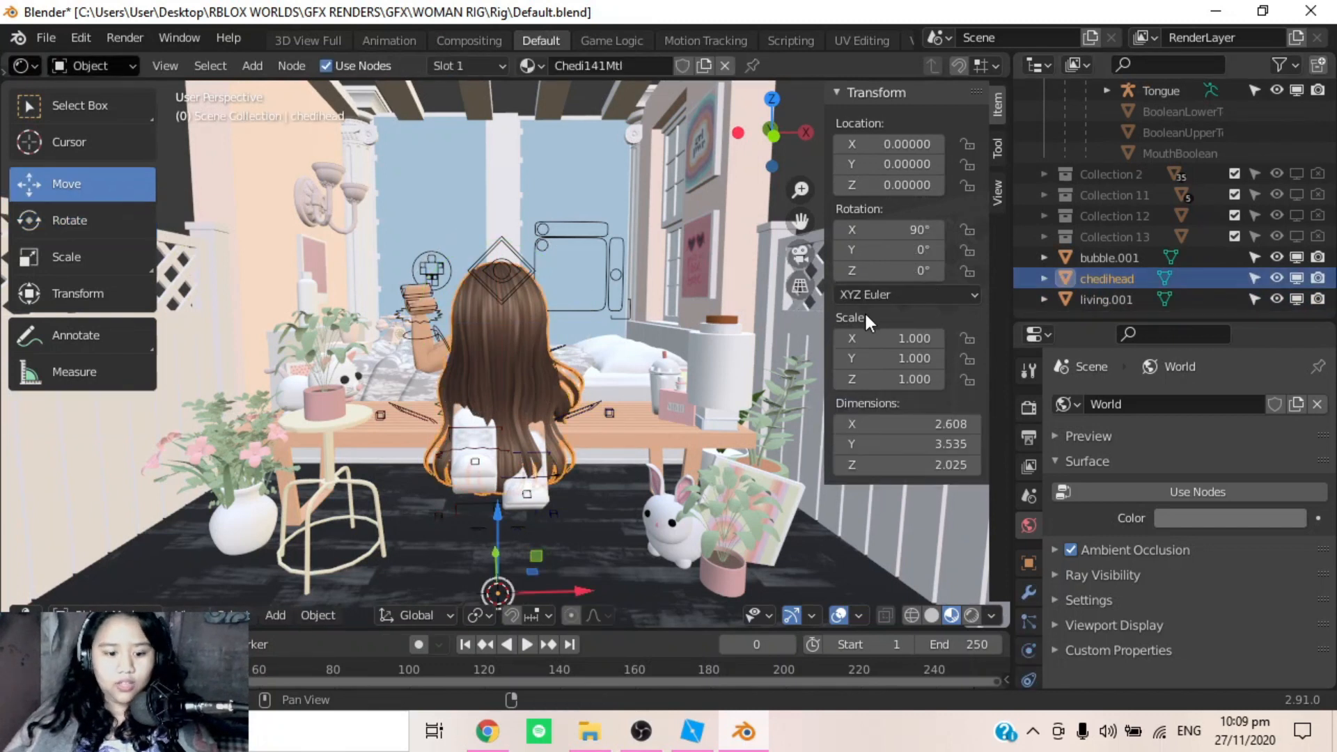
left_click(80, 38)
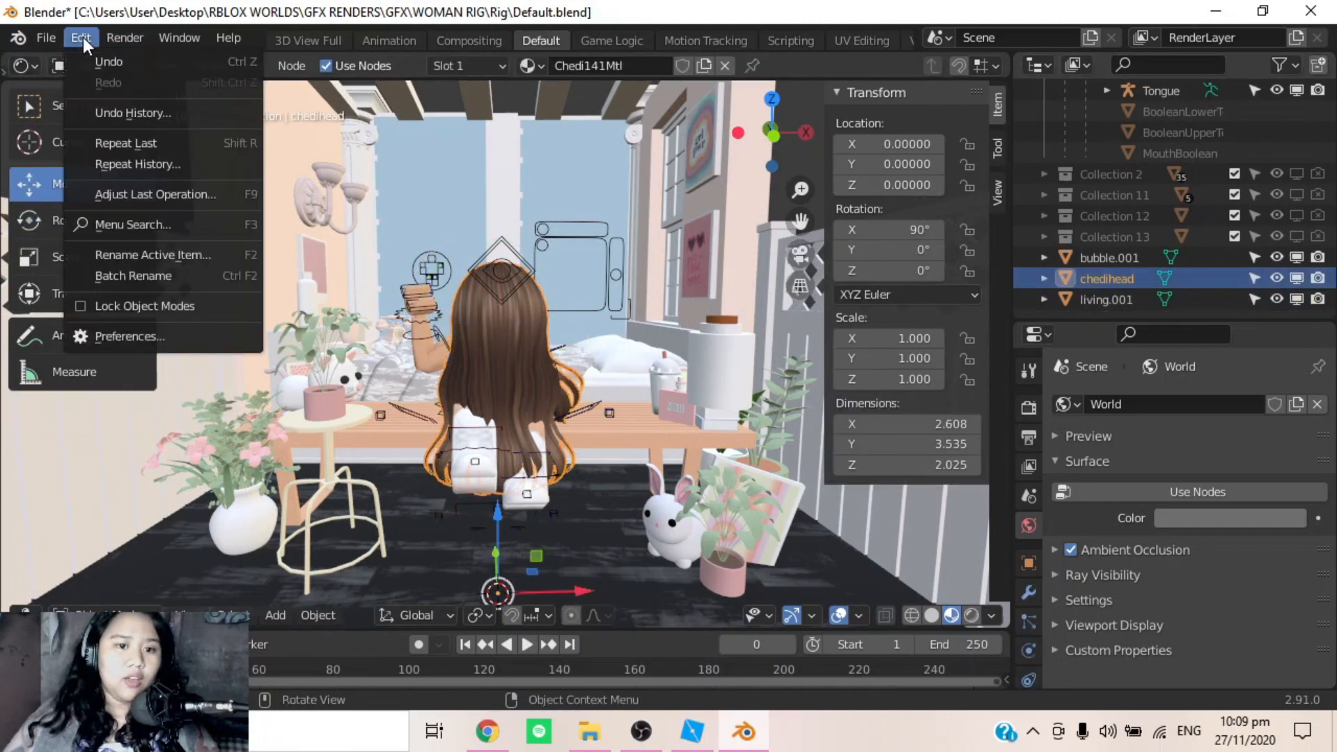
left_click(133, 224)
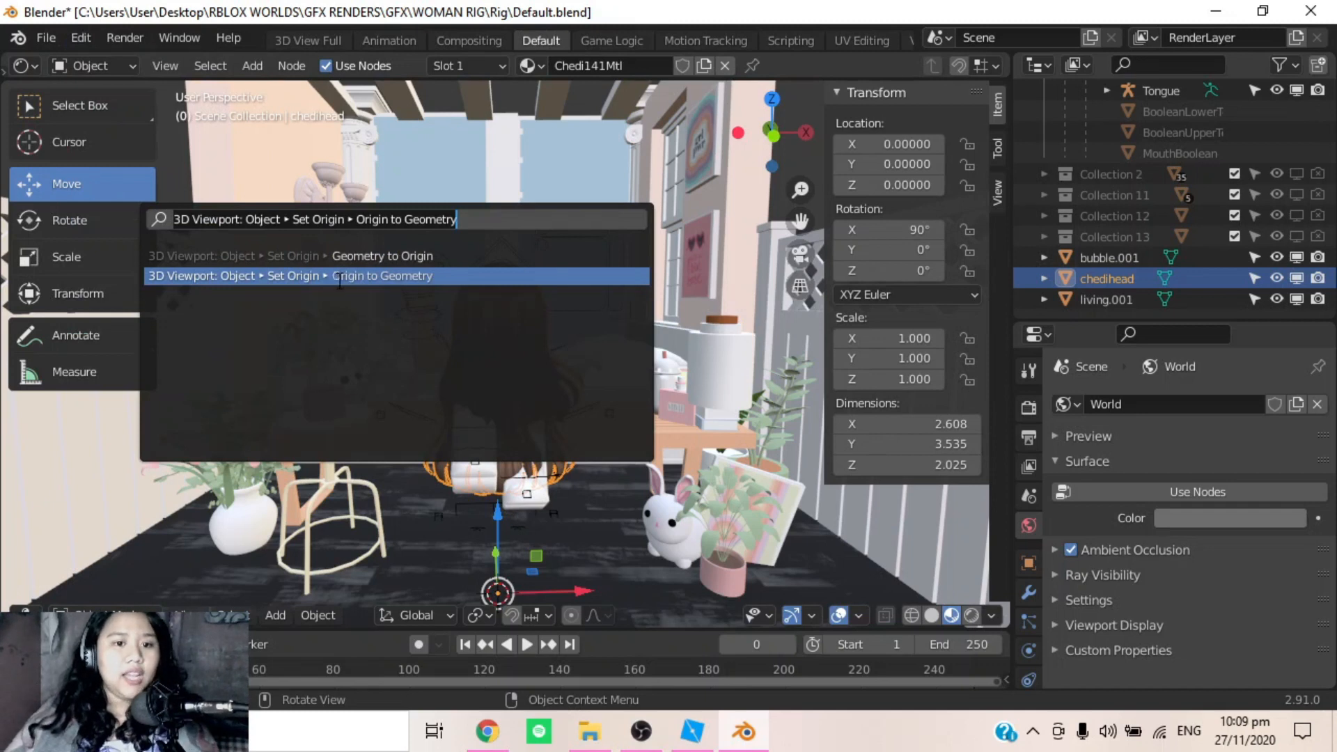
left_click(383, 276)
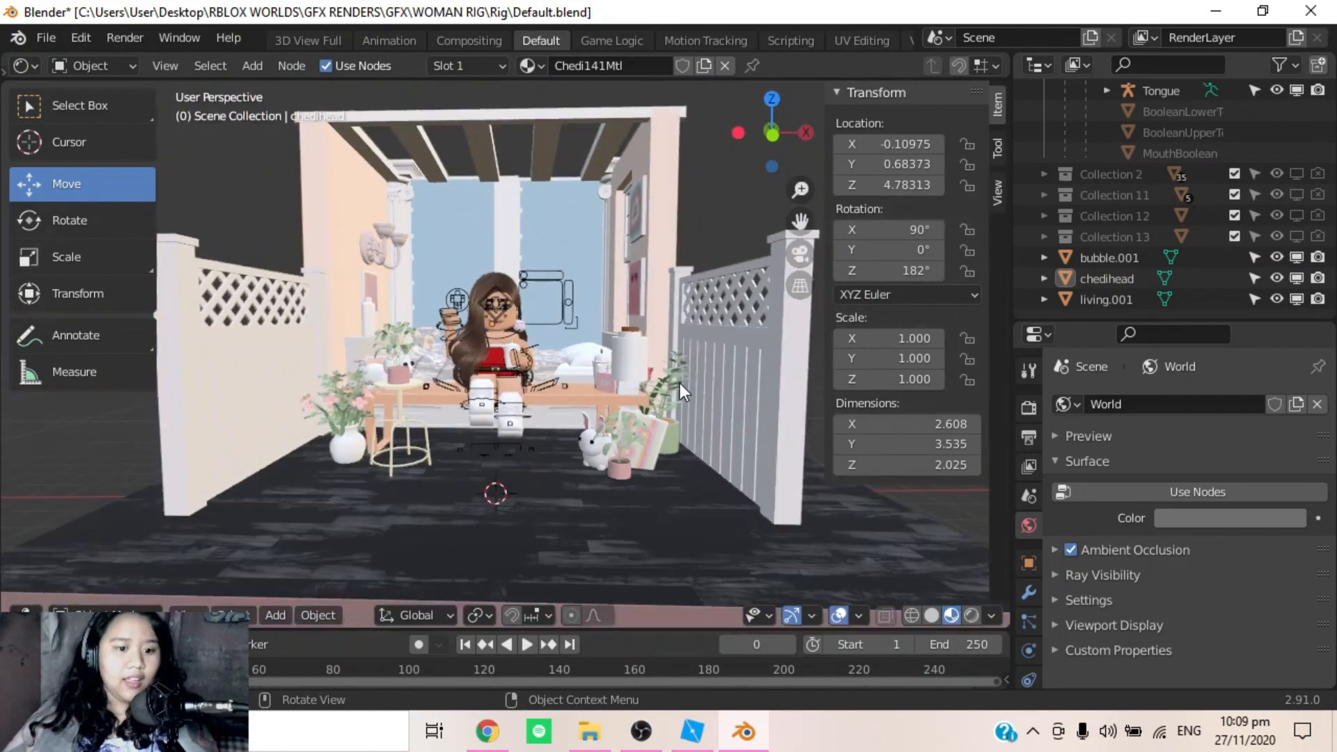
mouse_move(618, 383)
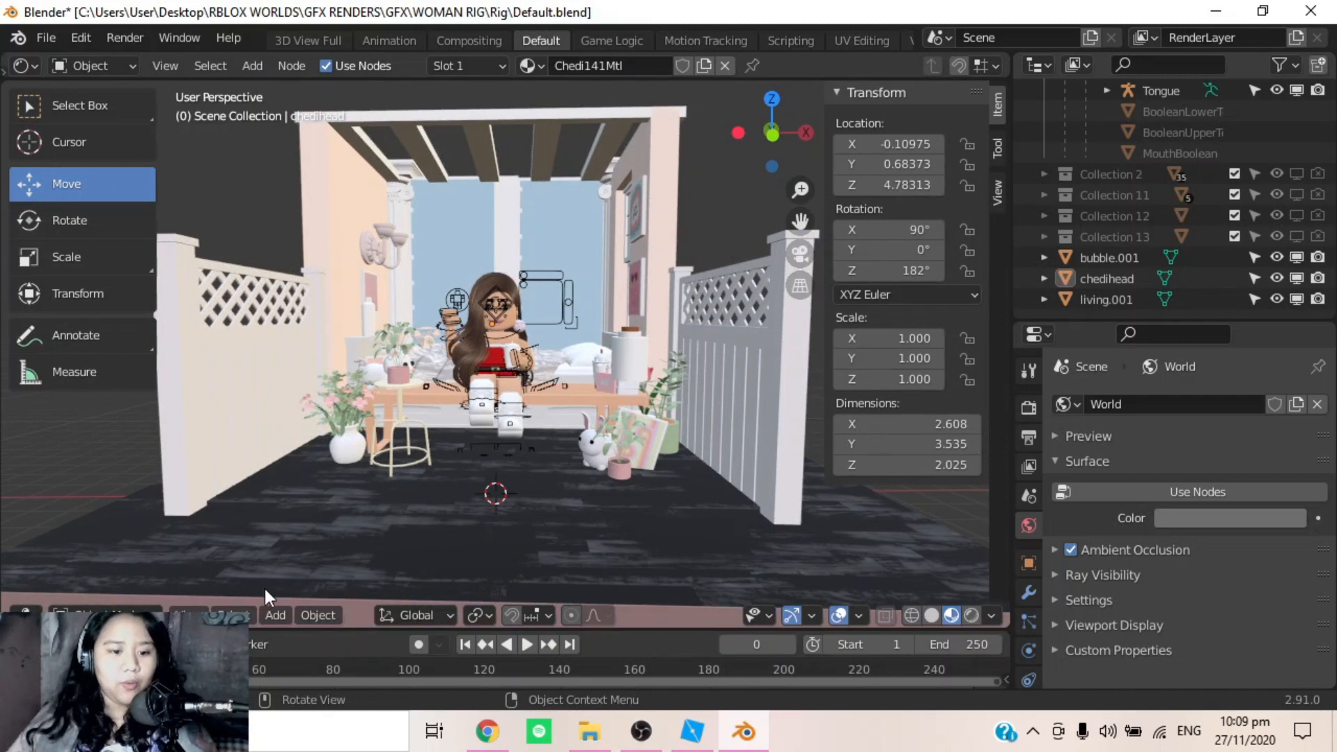
Step: Add a camera and look through it to frame the seated girl
left_click(274, 614)
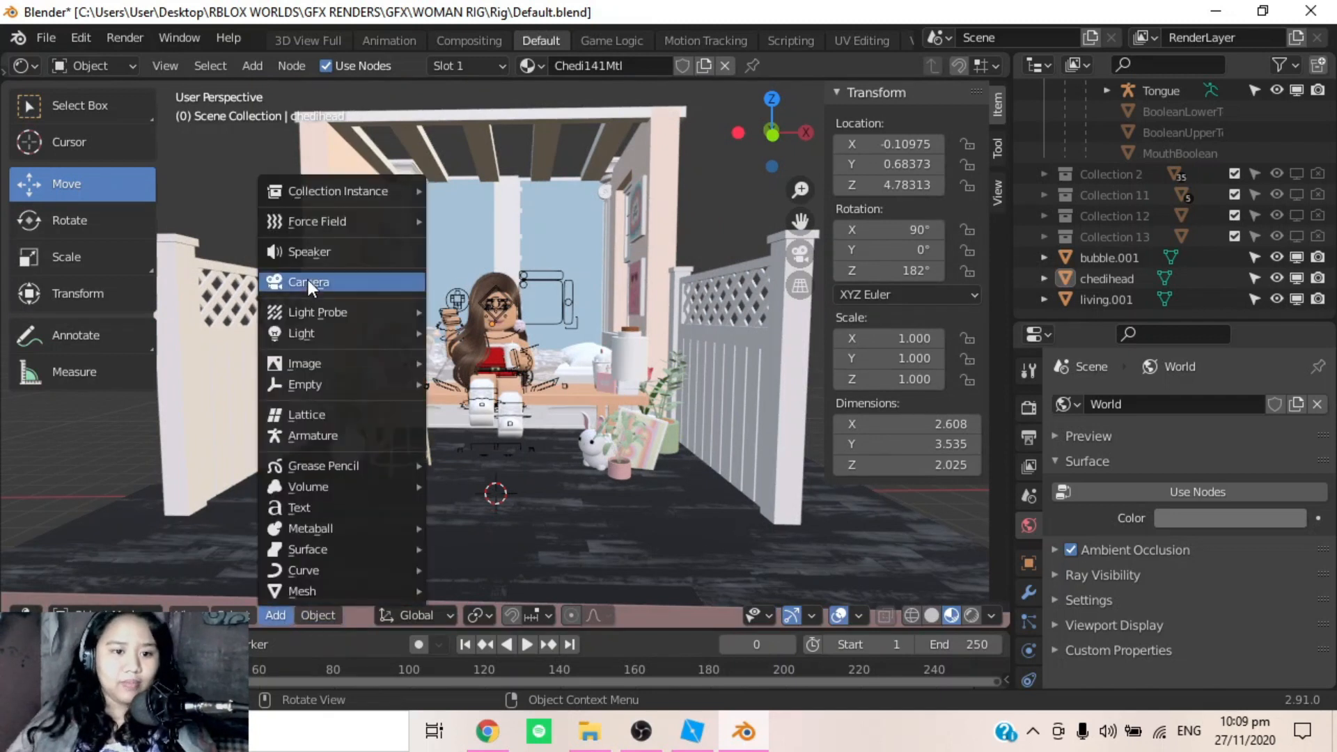
left_click(307, 282)
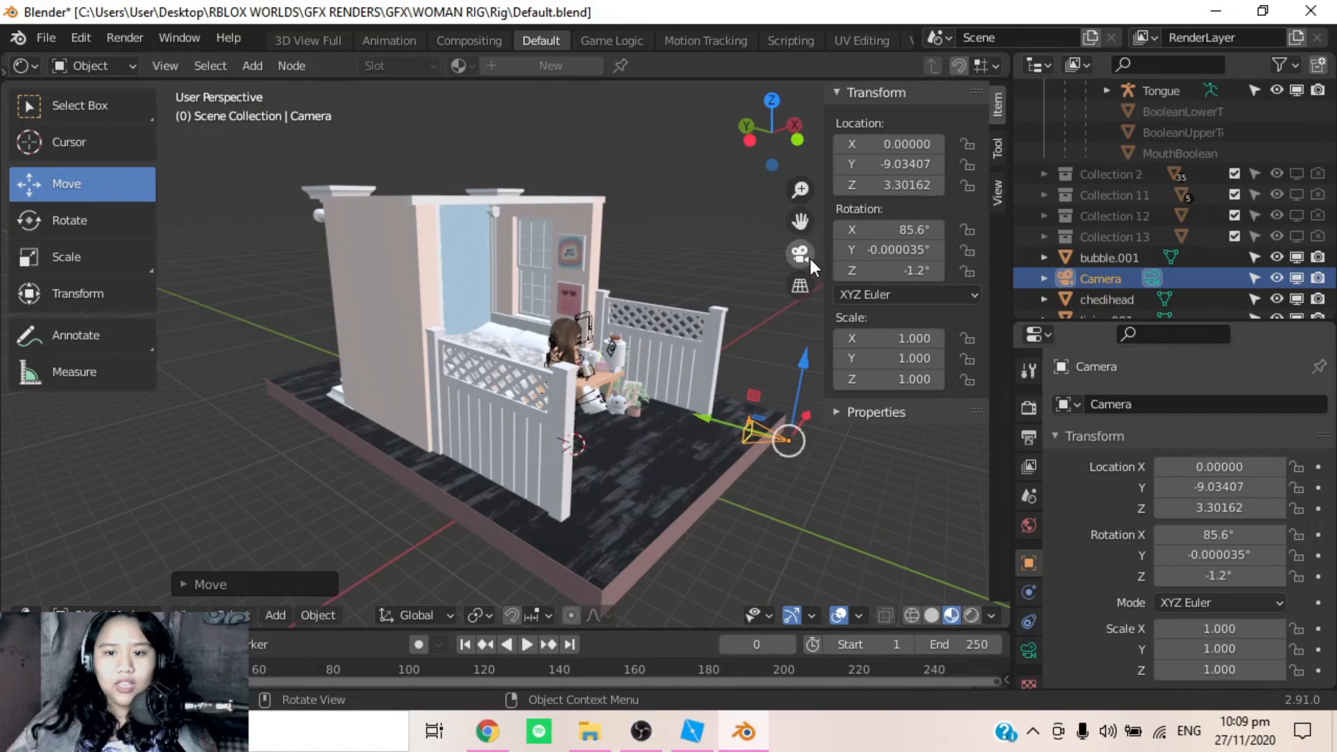
mouse_move(799, 254)
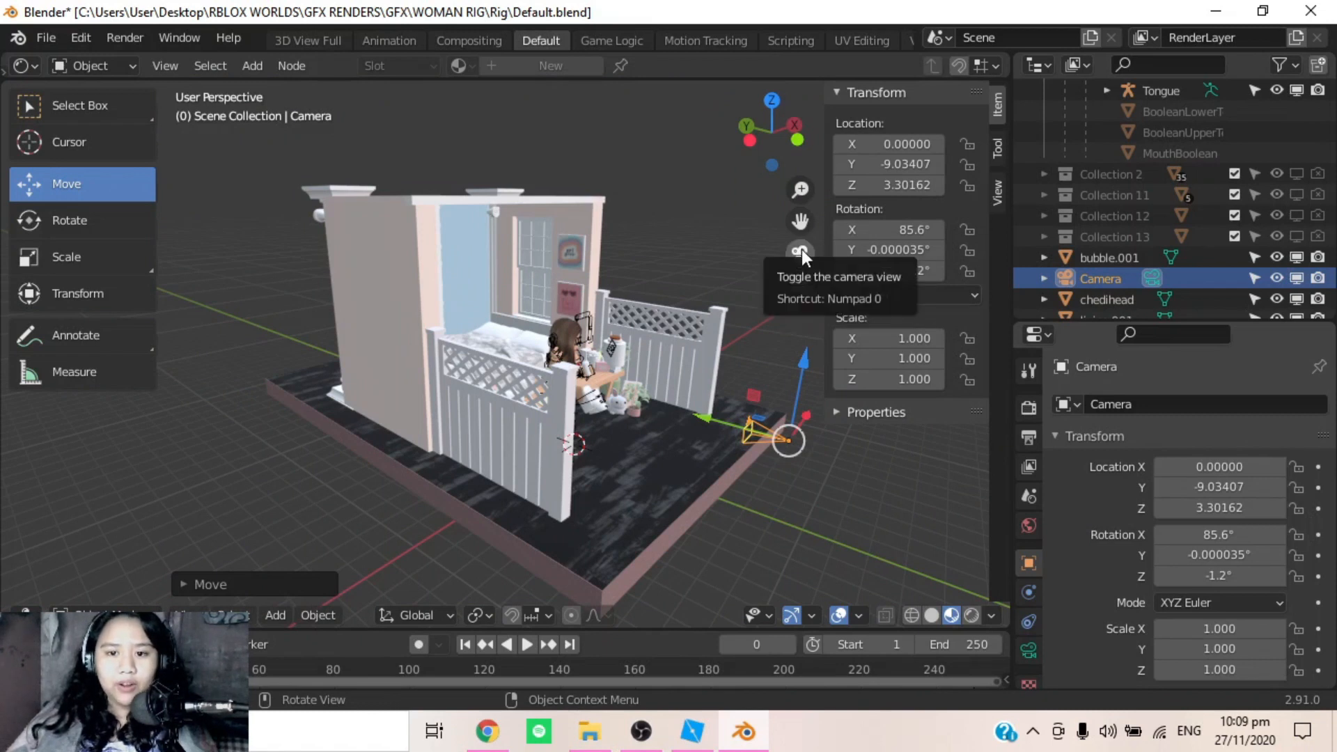
left_click(799, 251)
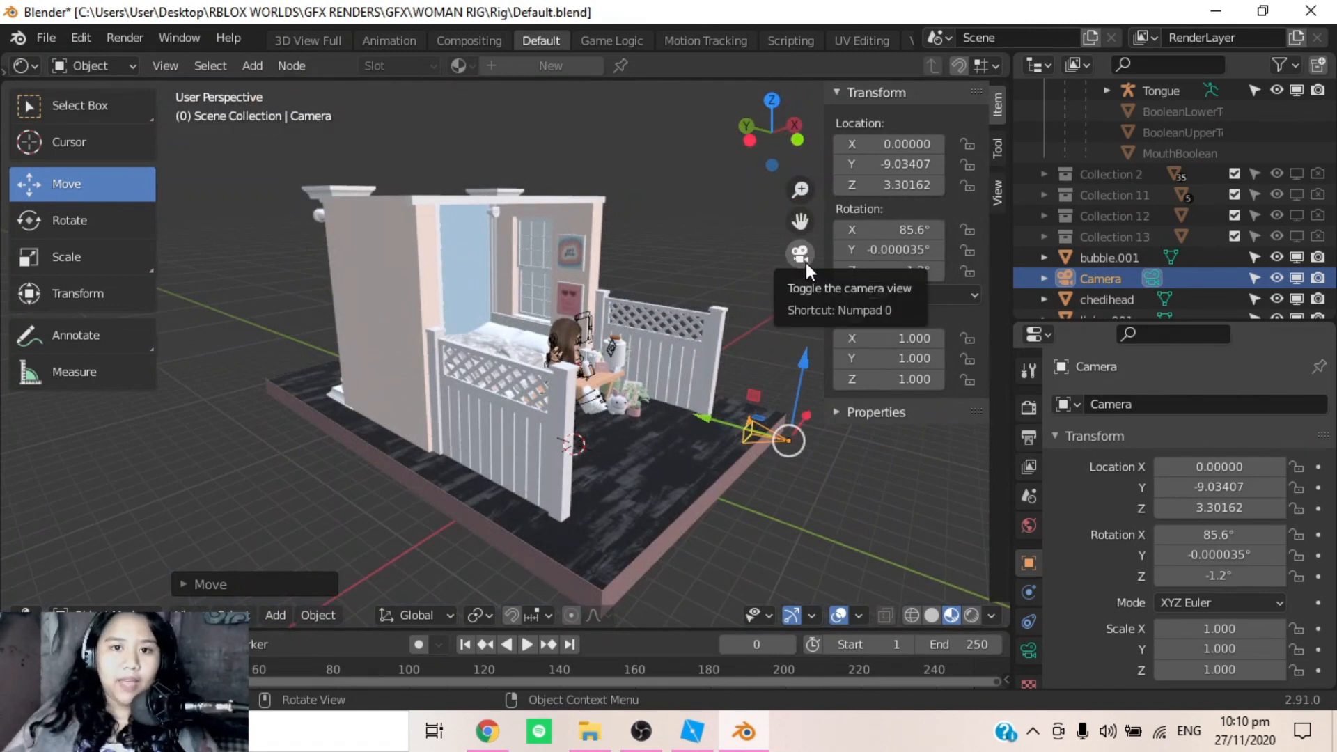
left_click(798, 254)
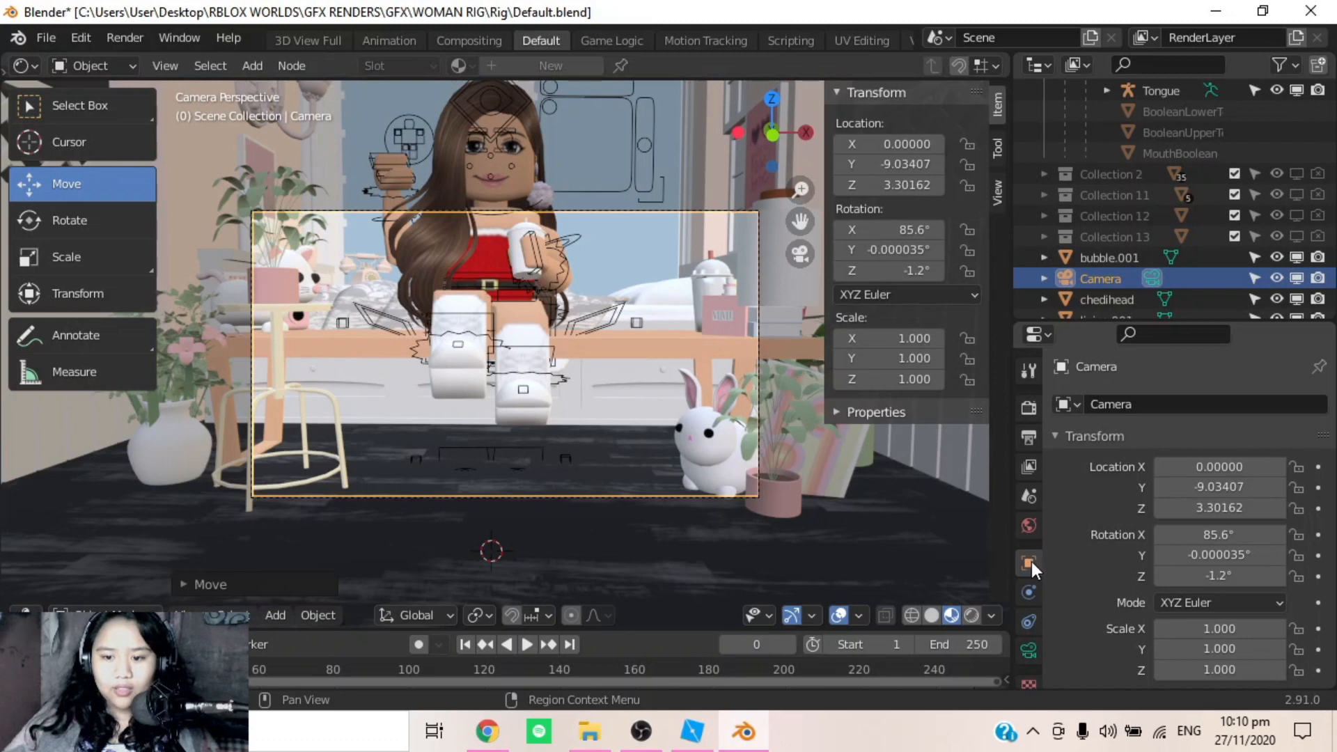
mouse_move(1218, 486)
type("500")
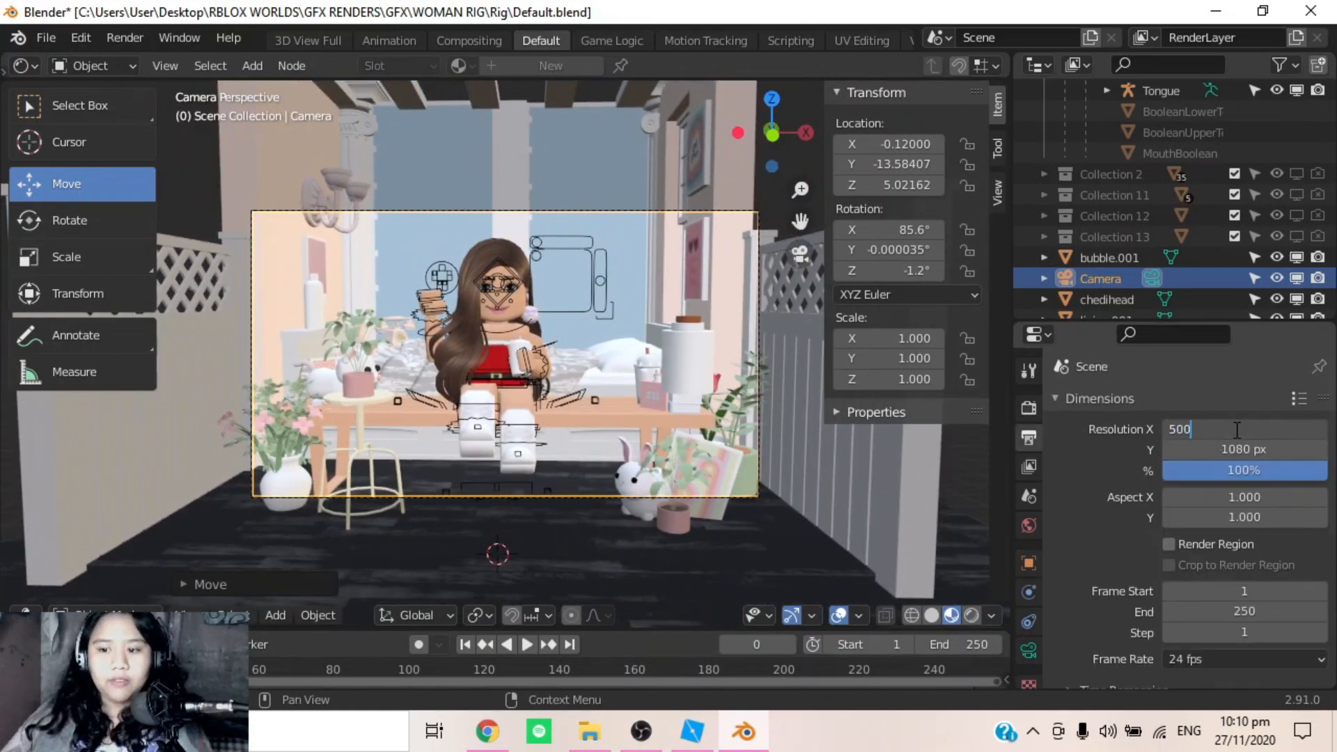
Step: Set the render resolution values (600 and 500) in Output Properties
type("600")
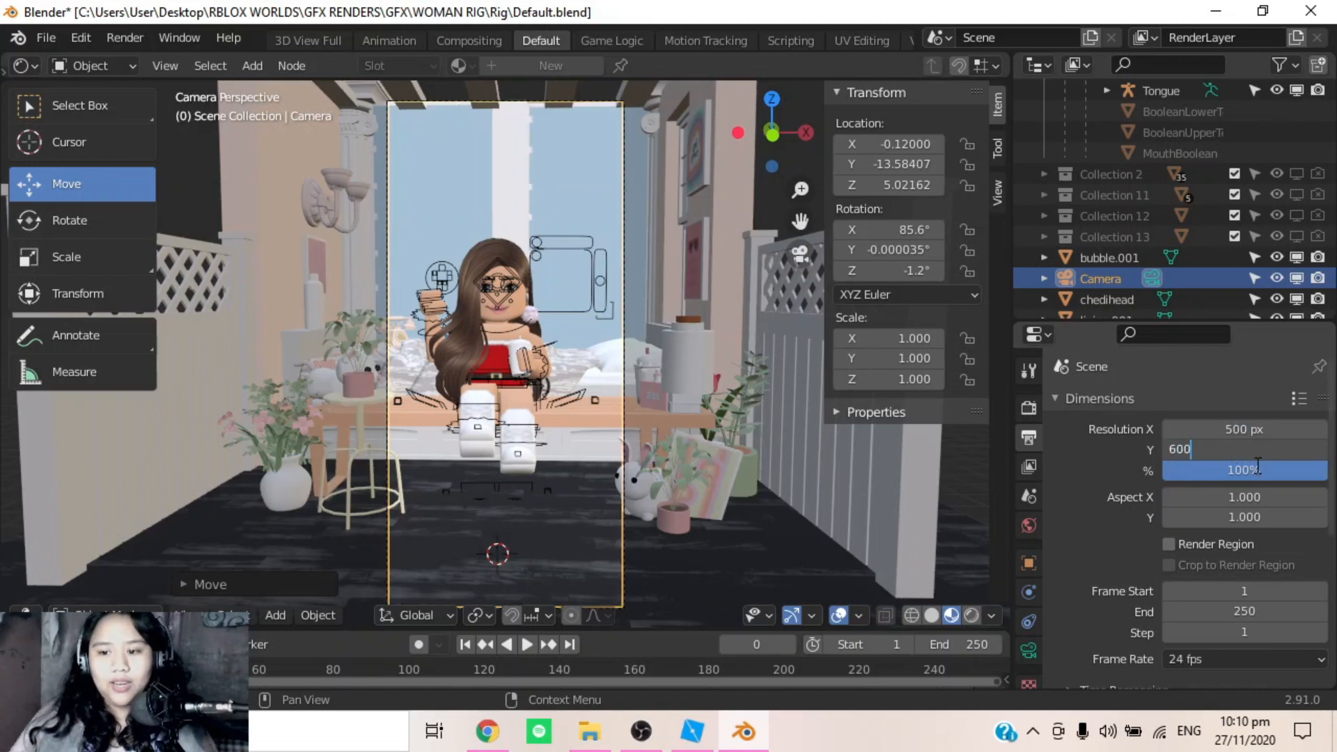
type("5")
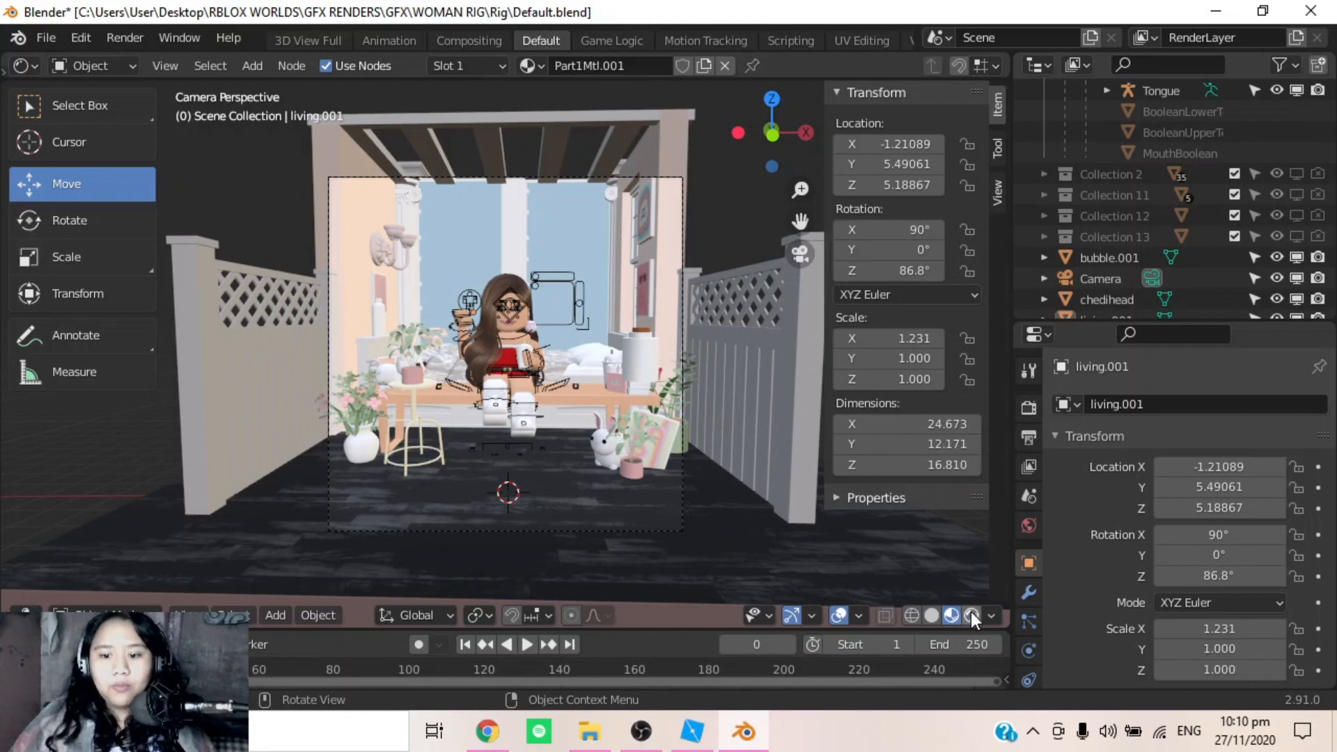
Step: Switch the viewport to Rendered shading and produce the final render of the seated girl
left_click(968, 615)
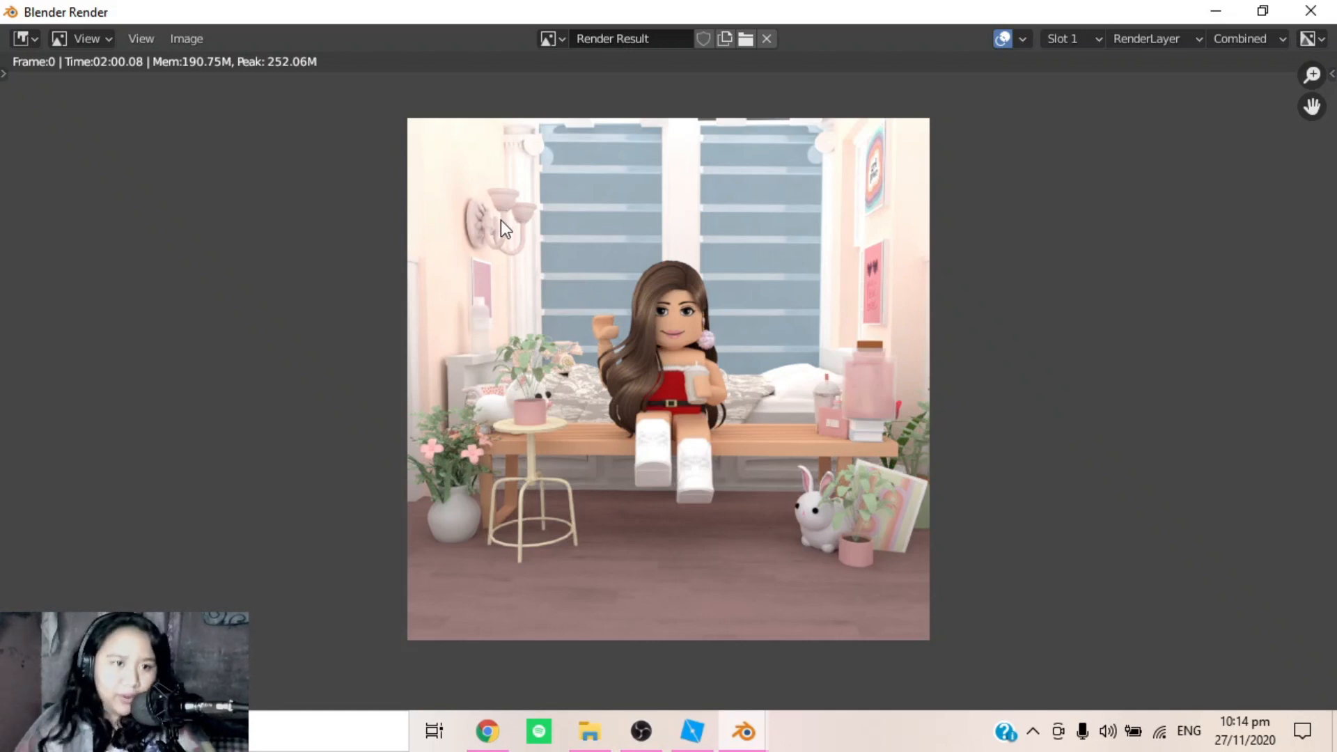
Step: Save the render as chedi.png in the Desktop's Chedi folder via Image > Save As
left_click(186, 39)
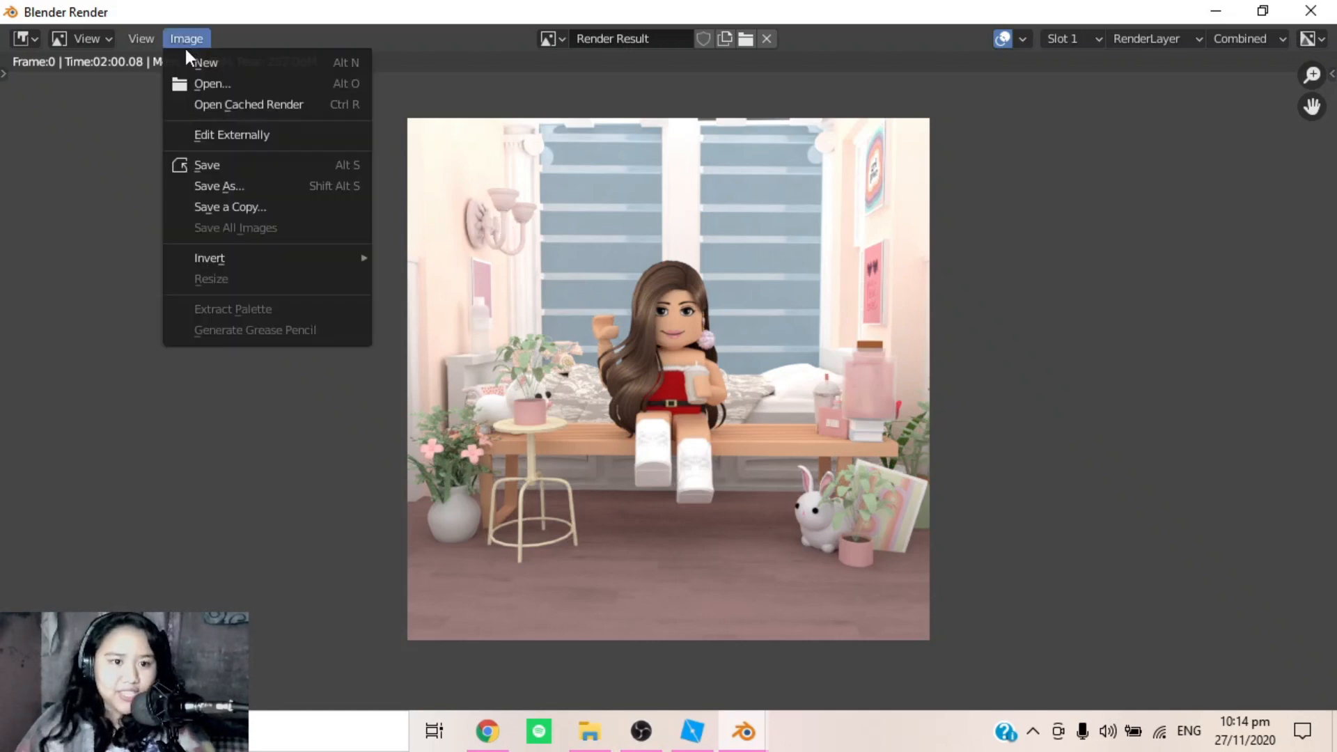
left_click(218, 186)
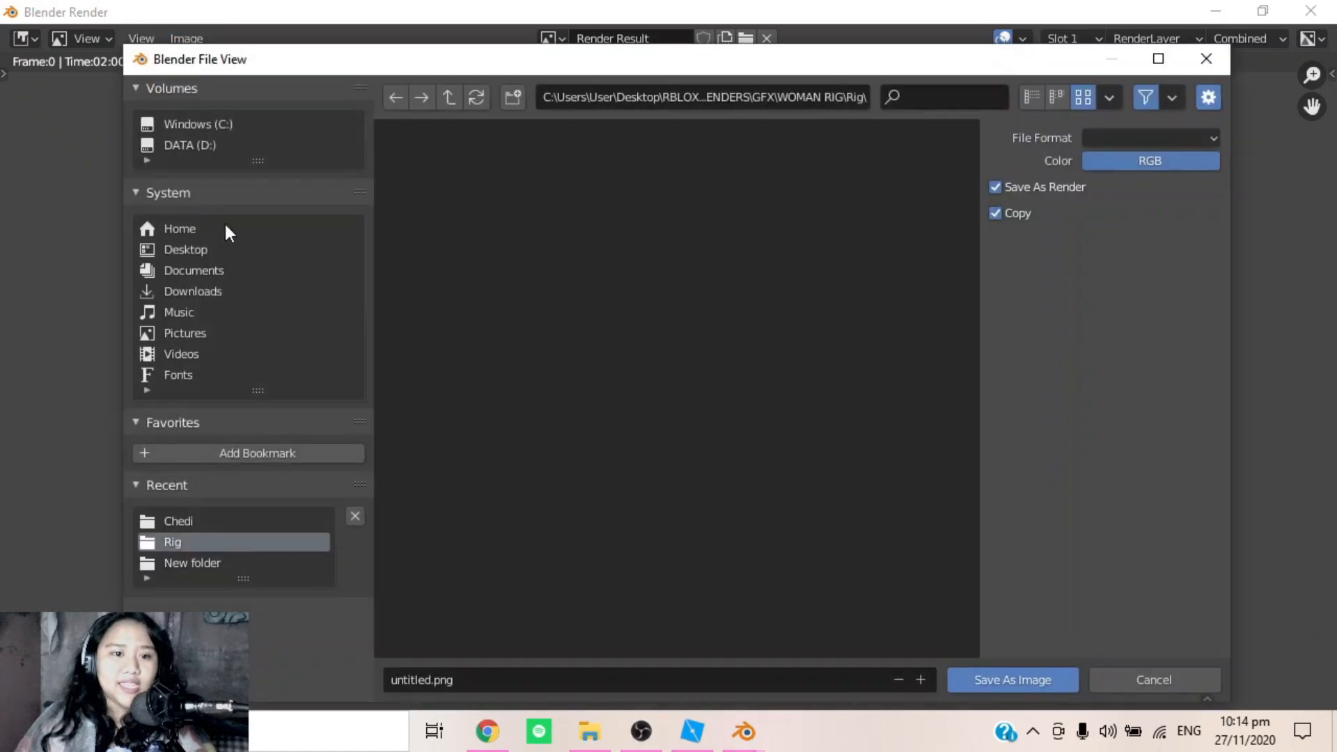
left_click(186, 249)
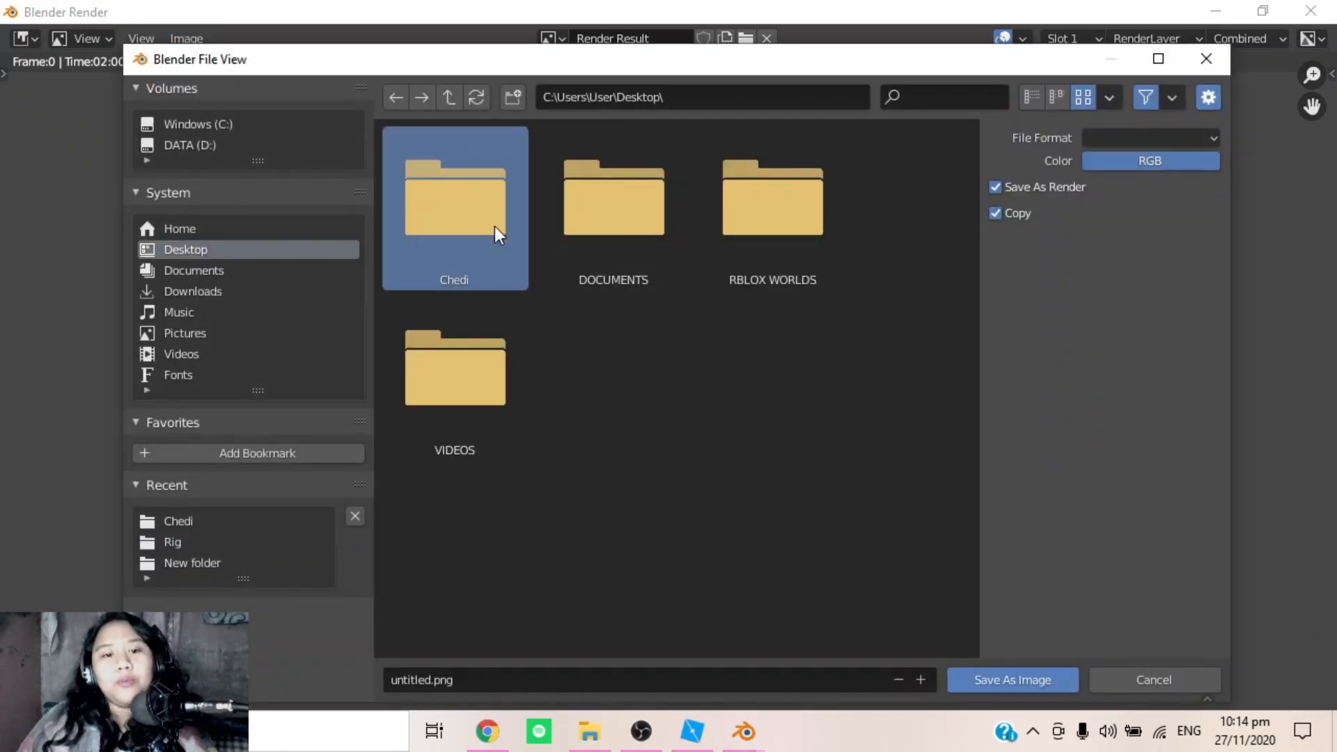
double_click(453, 196)
type("chedi")
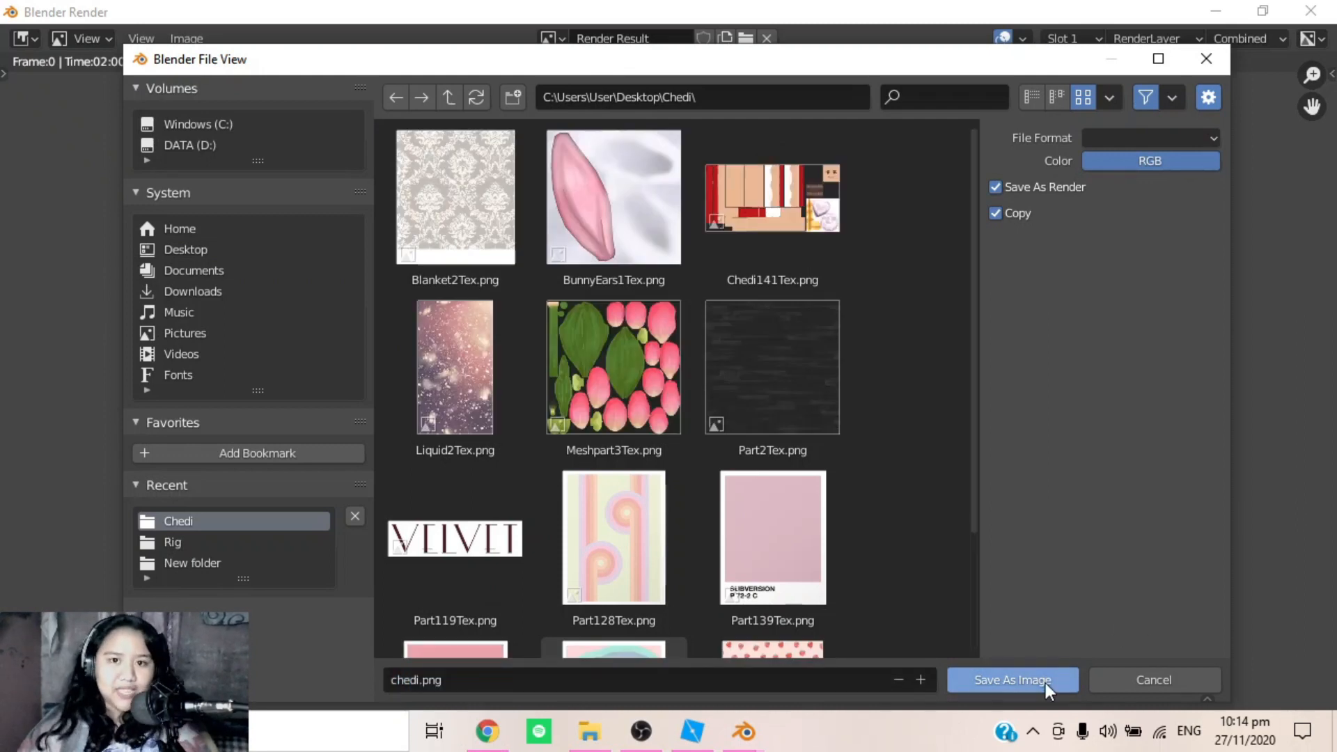
left_click(1011, 680)
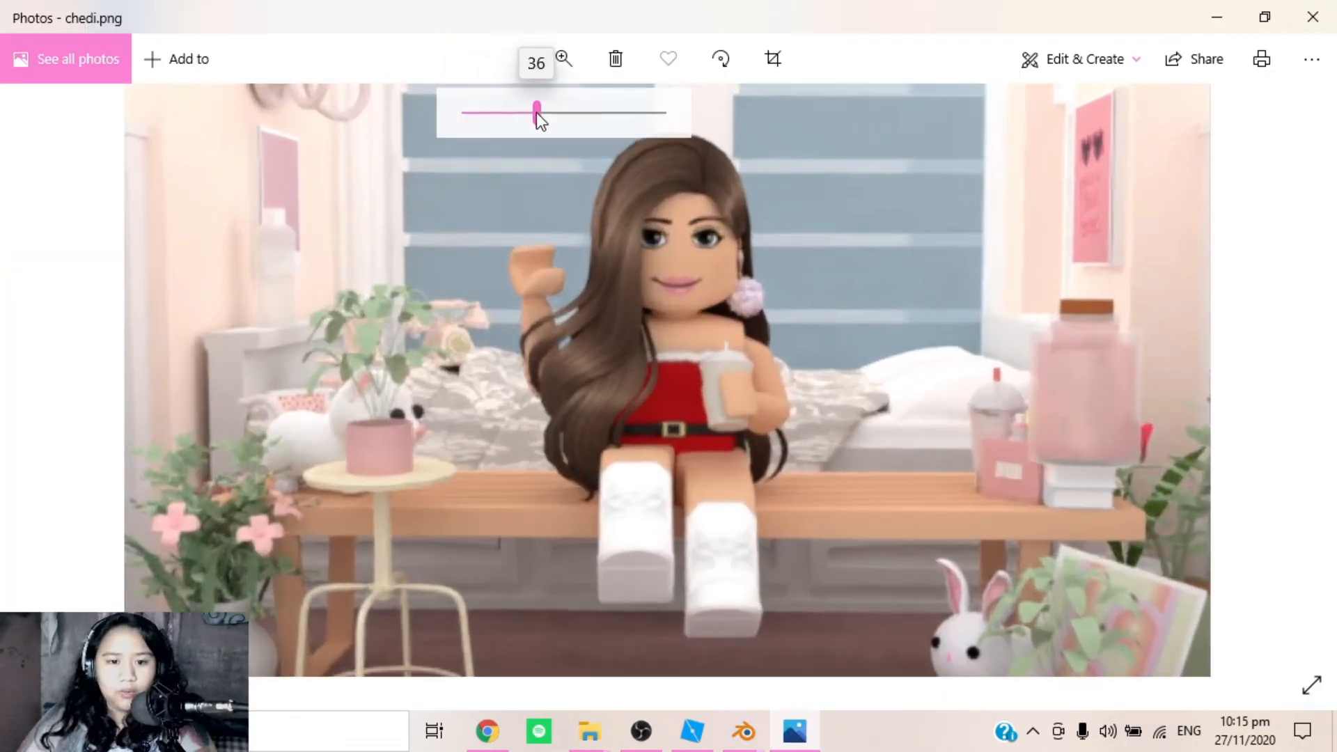
Step: Zoom out in Photos until the whole square chedi.png render fits the window
left_click_drag(536, 110, 525, 111)
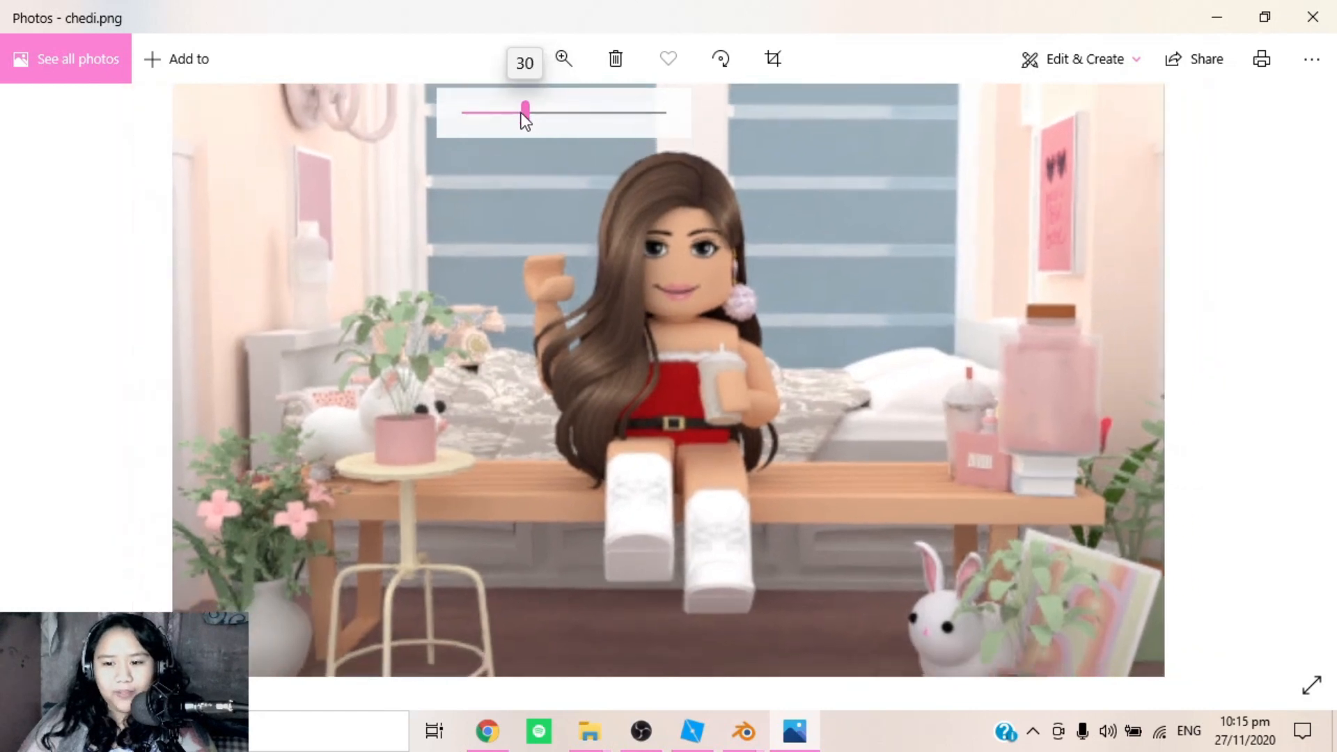
left_click_drag(524, 111, 464, 112)
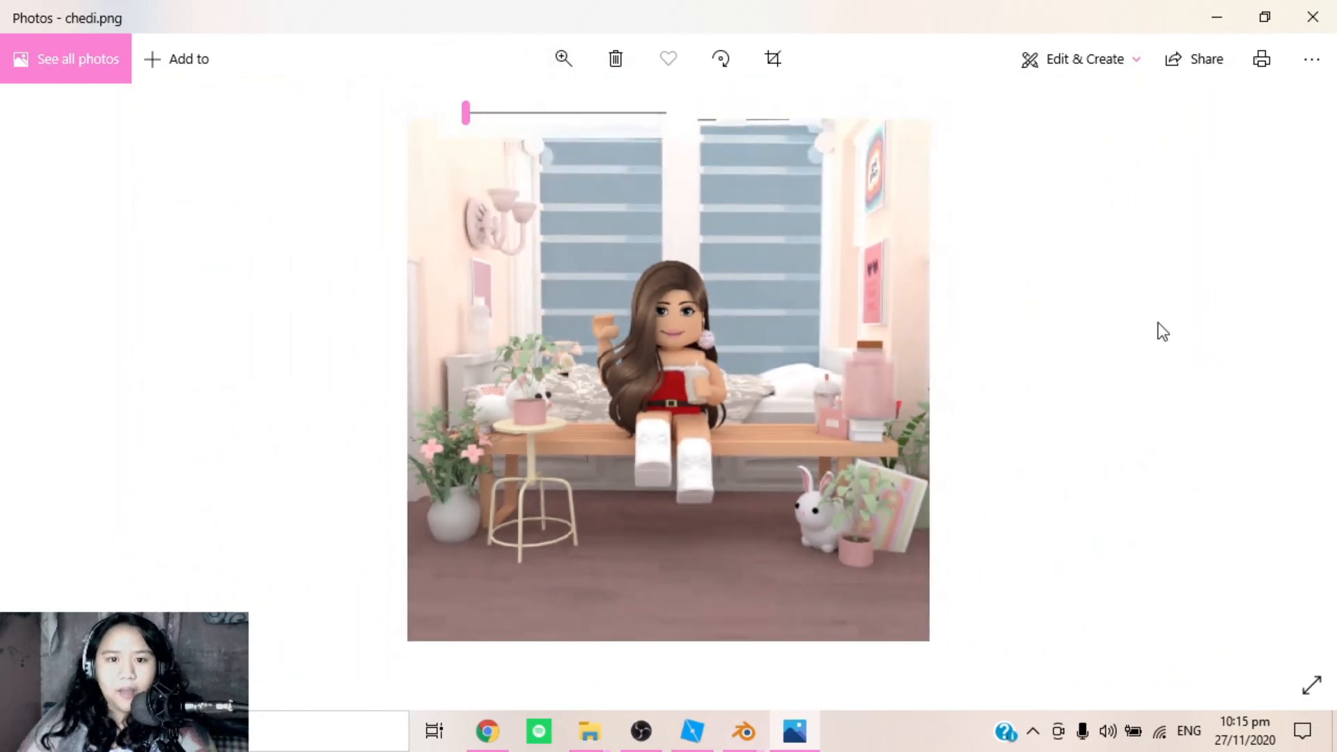